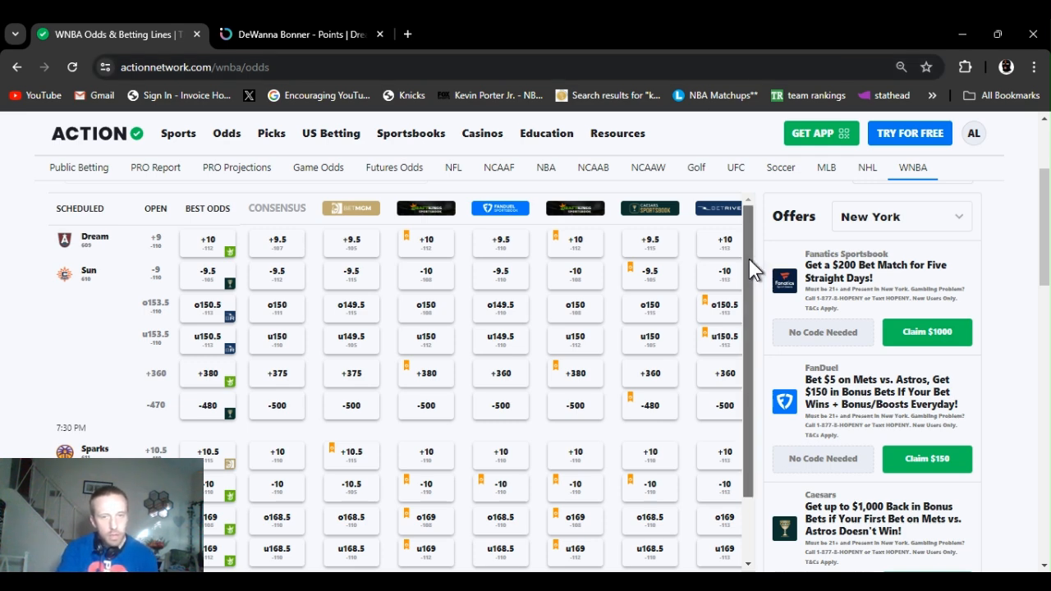
Step: Scroll through Bonner's last-10 points and minutes charts and supporting stats for Over 16.5
scroll(down, 3)
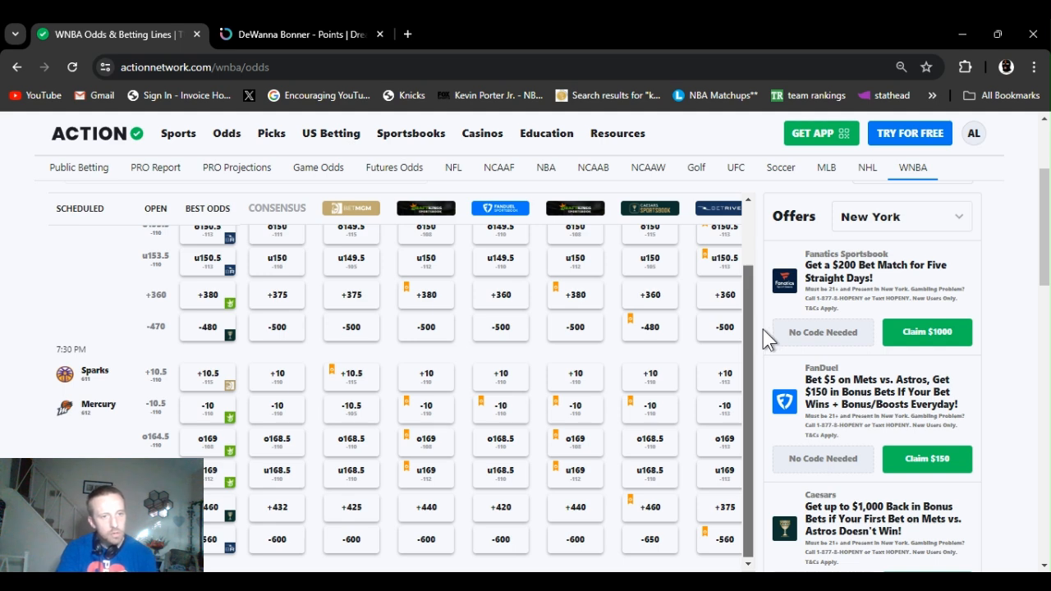
mouse_move(772, 373)
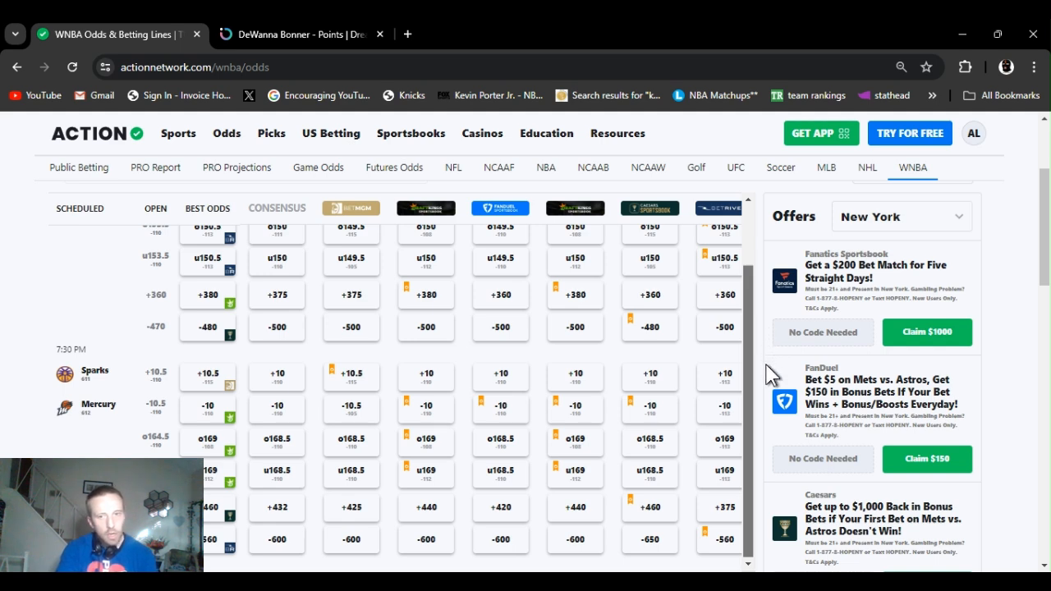
mouse_move(766, 370)
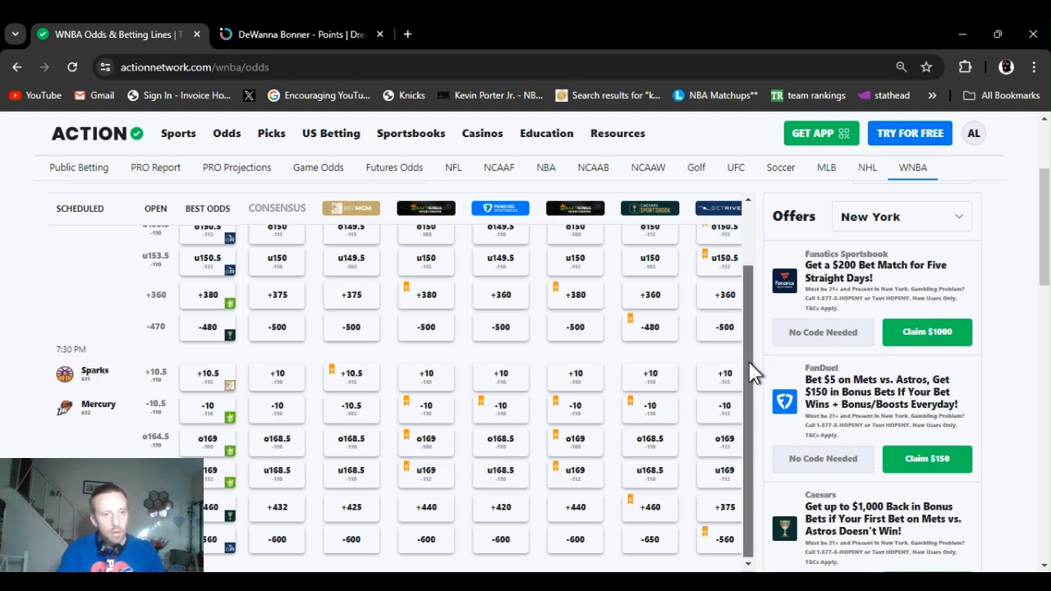
mouse_move(752, 391)
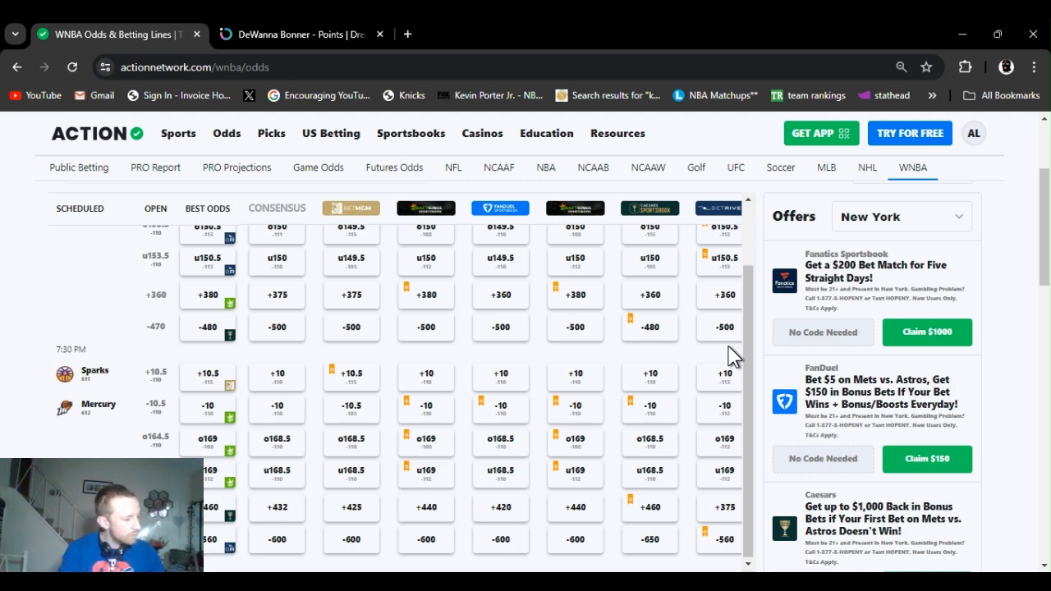
mouse_move(756, 409)
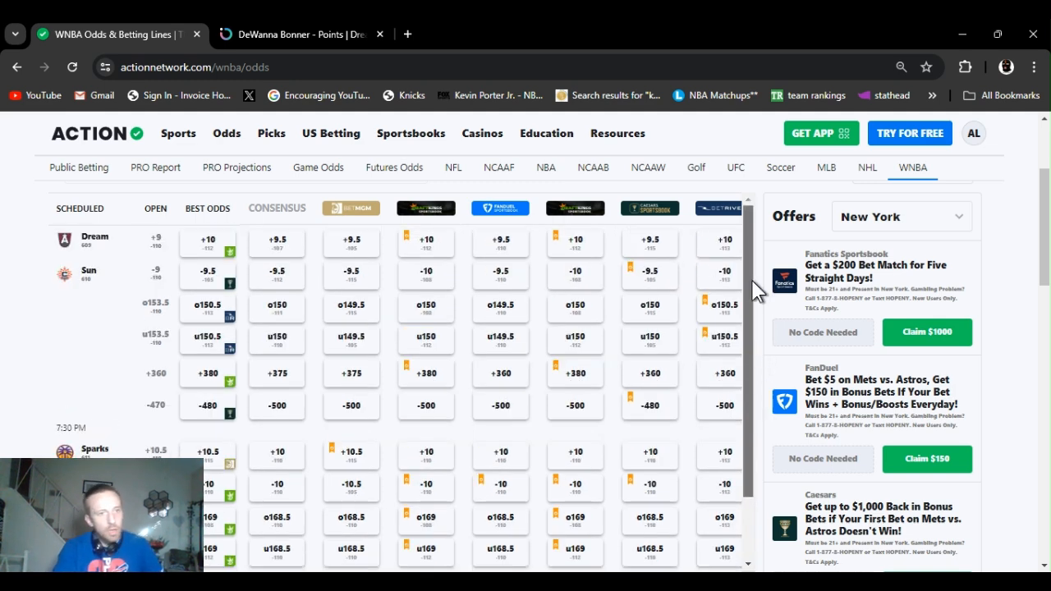
mouse_move(759, 283)
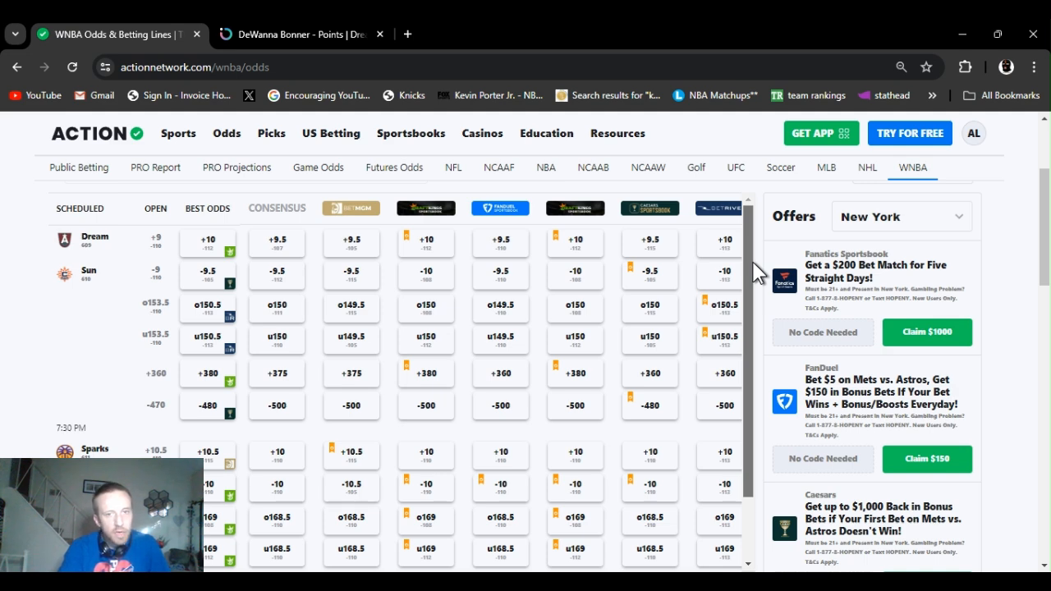
scroll(down, 3)
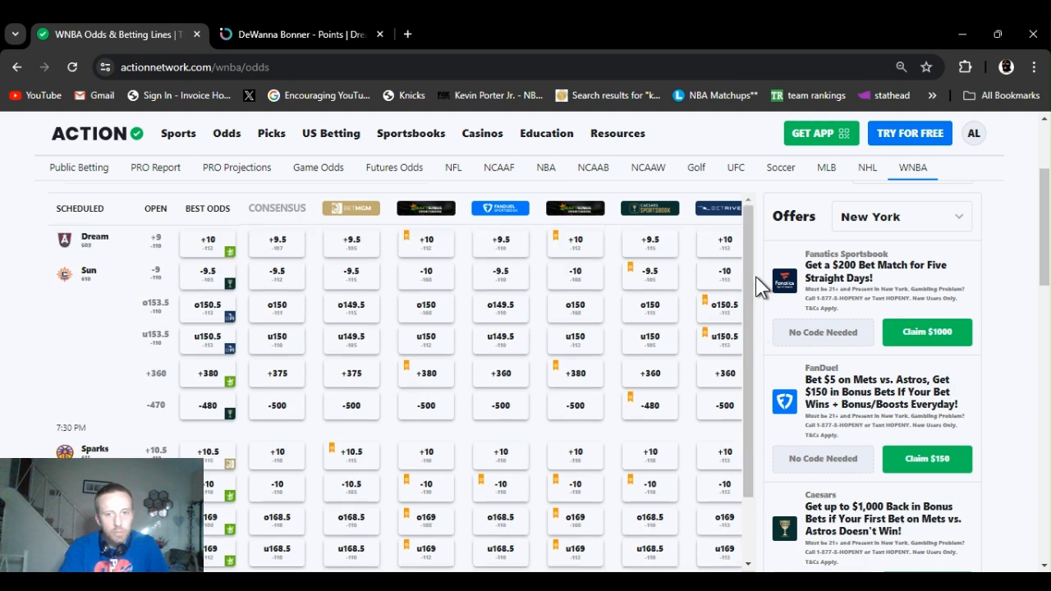
mouse_move(672, 481)
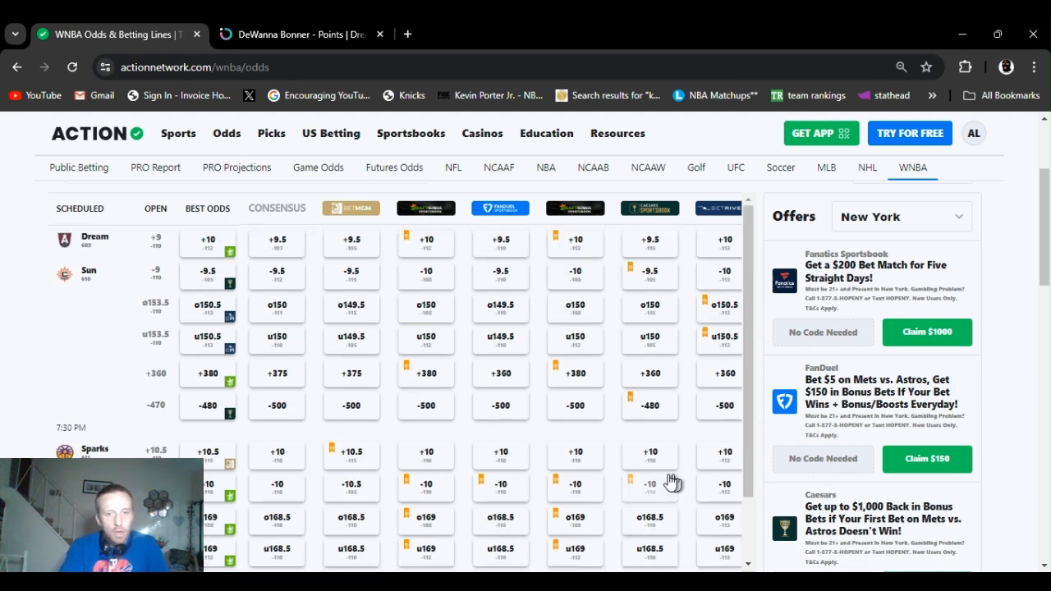
mouse_move(616, 534)
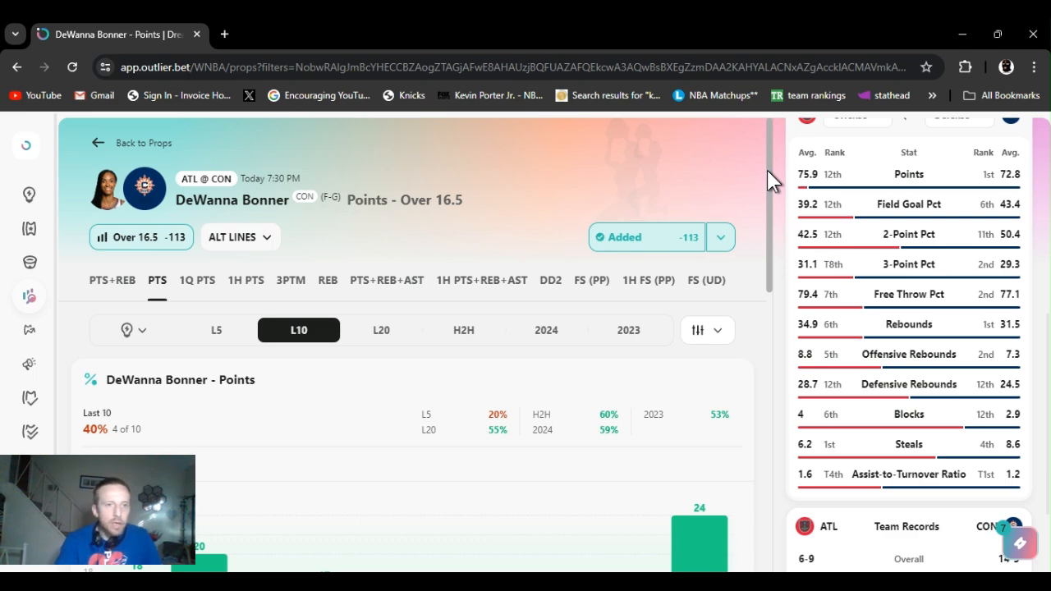
scroll(down, 3)
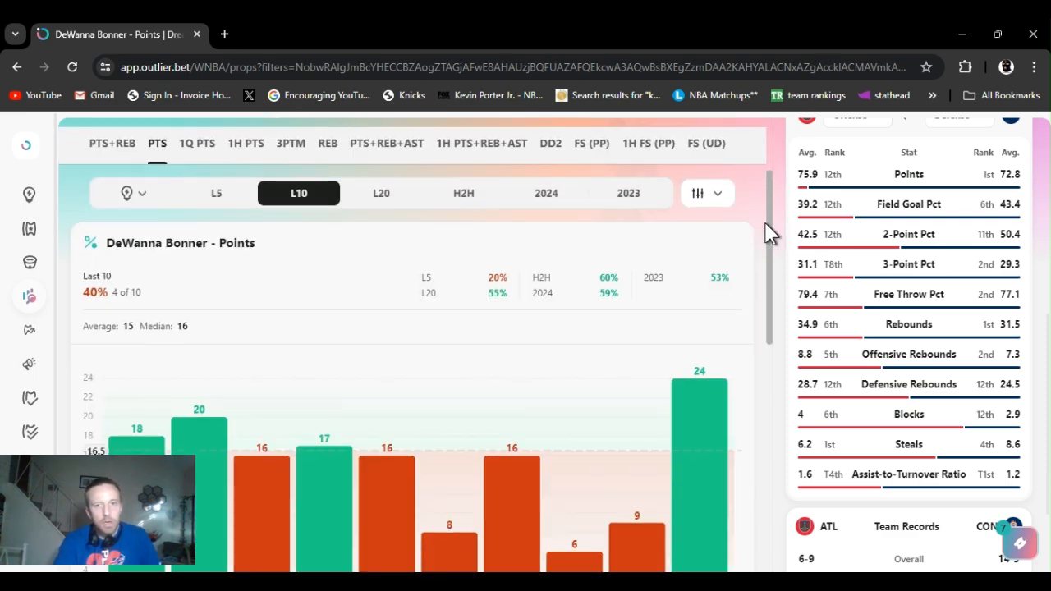
scroll(down, 3)
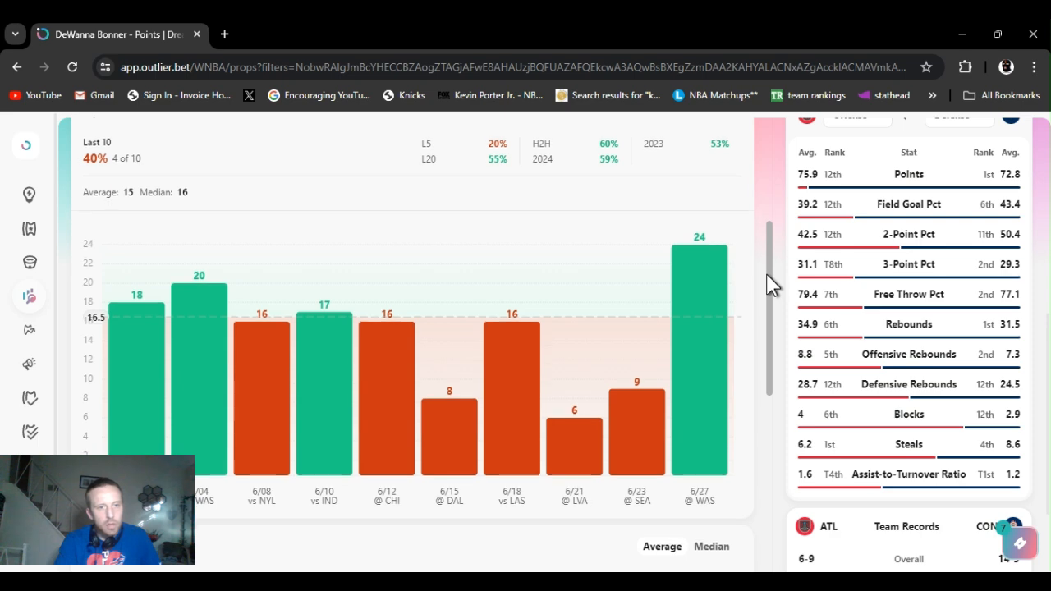
scroll(down, 3)
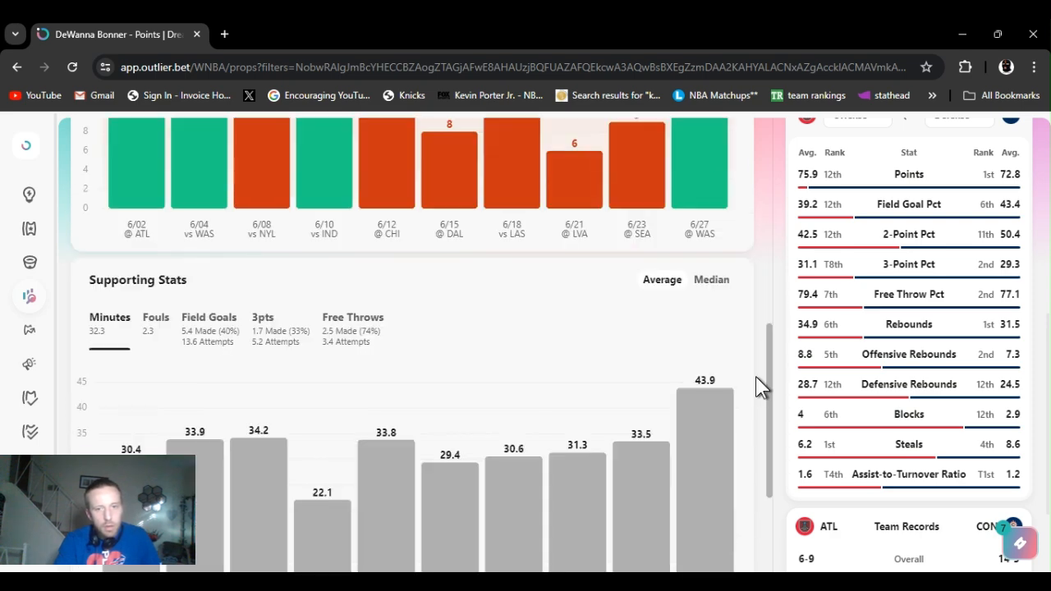
scroll(down, 3)
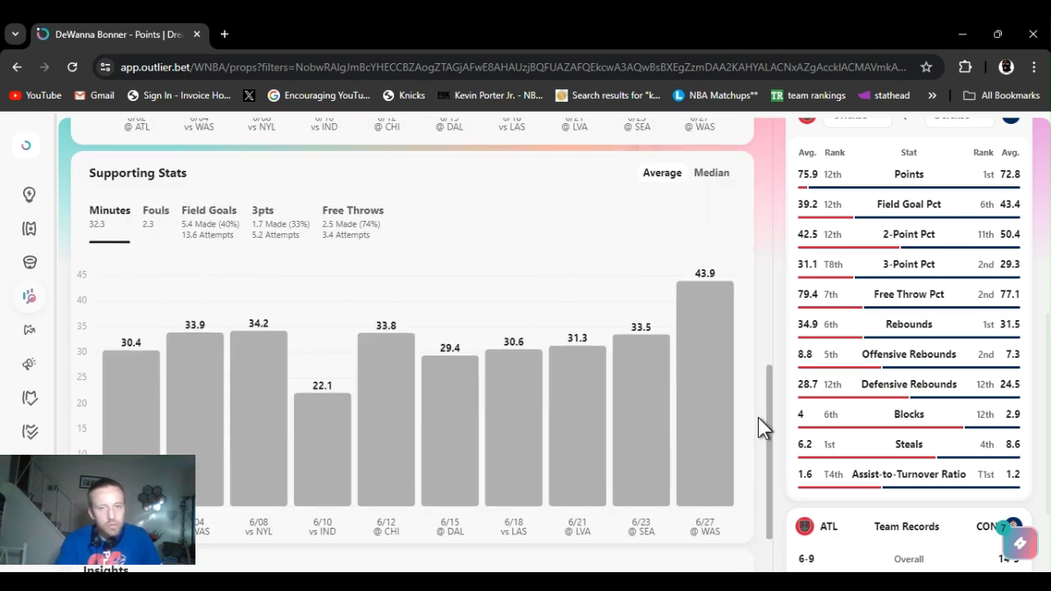
scroll(down, 3)
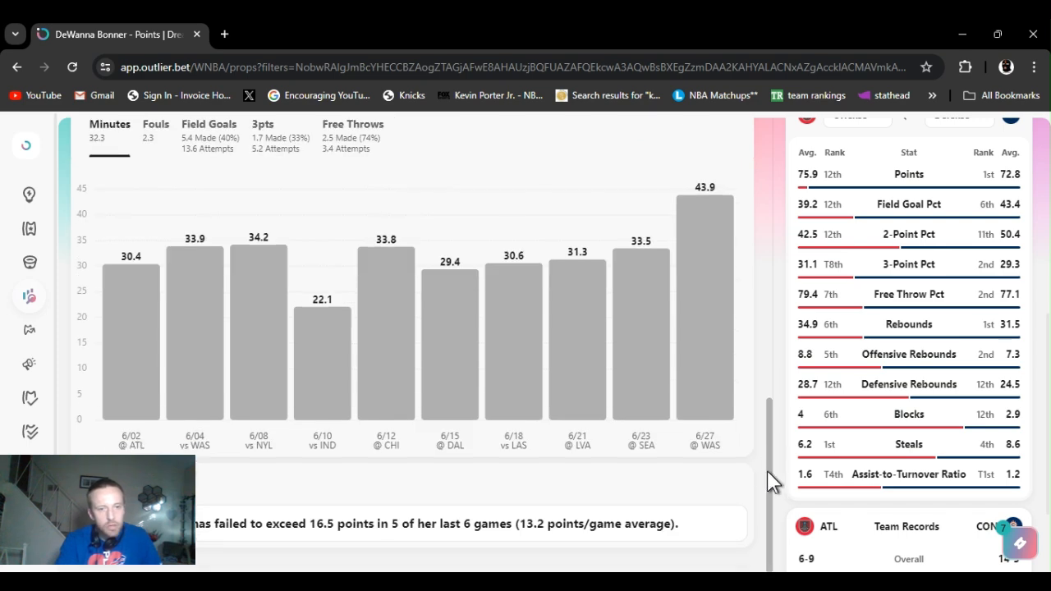
mouse_move(770, 468)
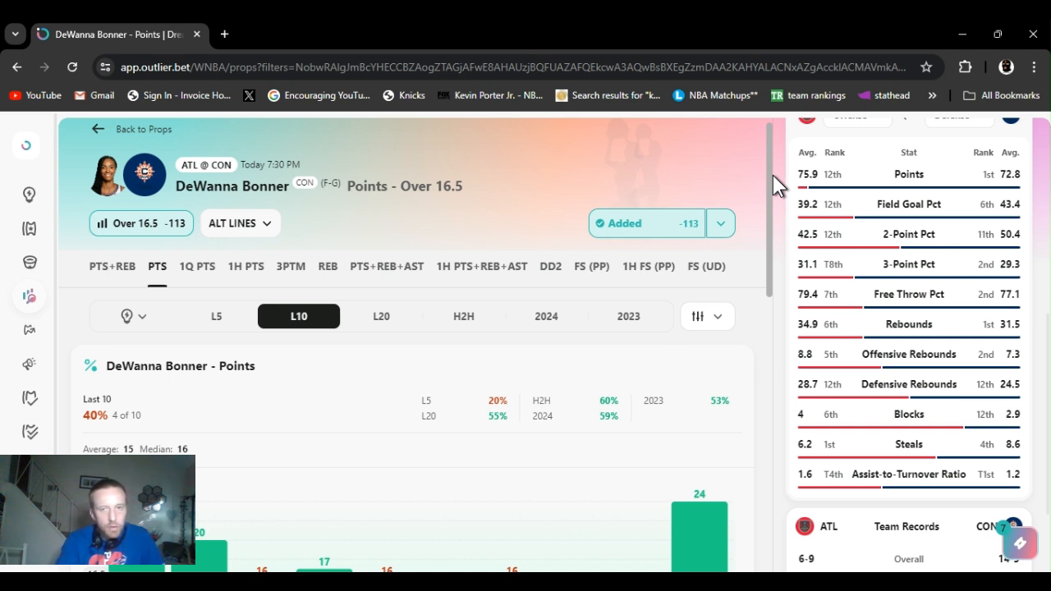
mouse_move(644, 158)
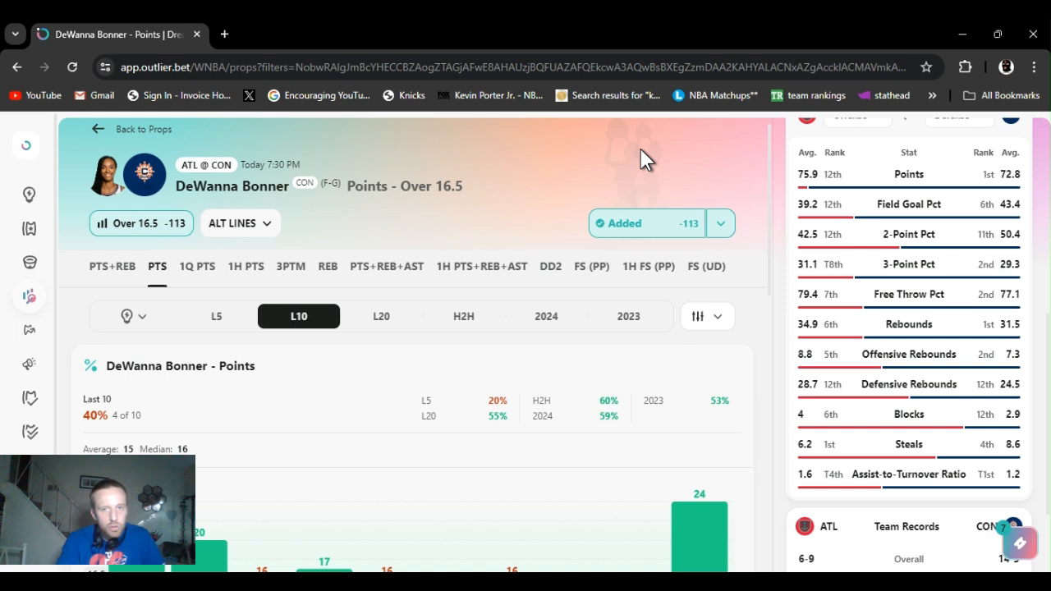
mouse_move(539, 173)
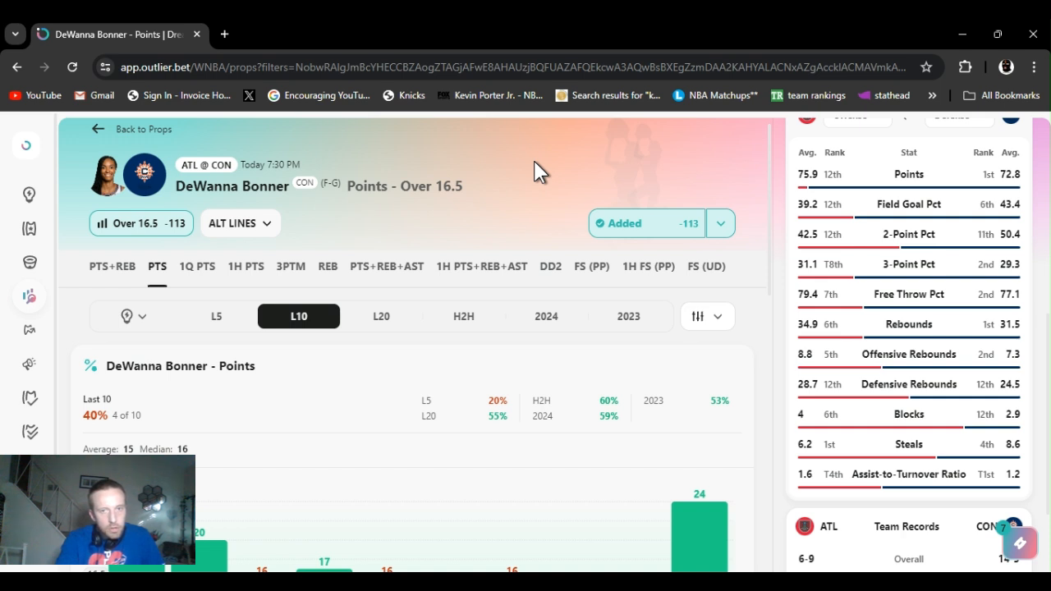
mouse_move(332, 250)
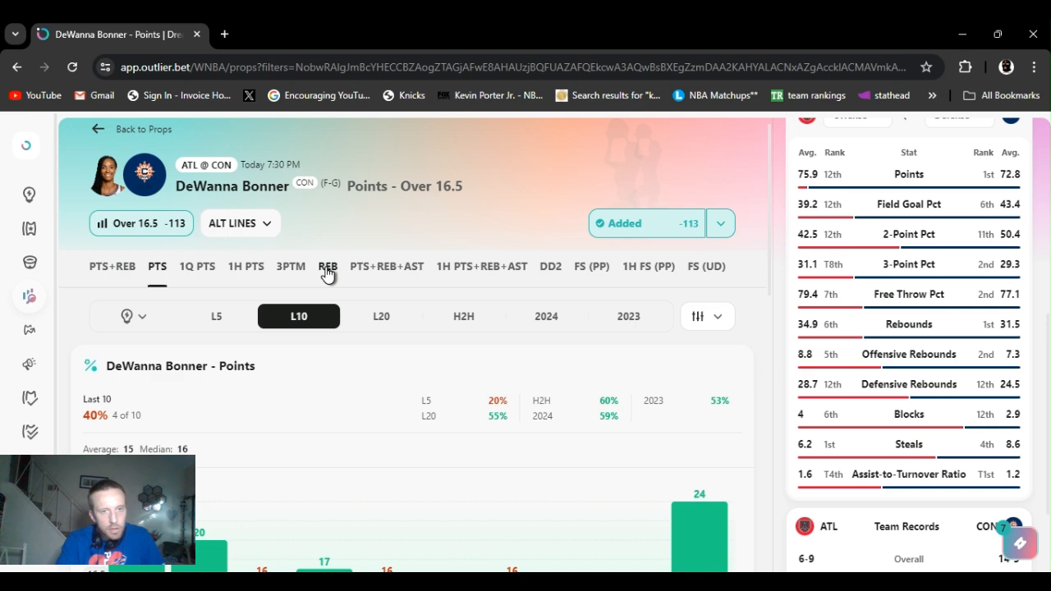
click(327, 266)
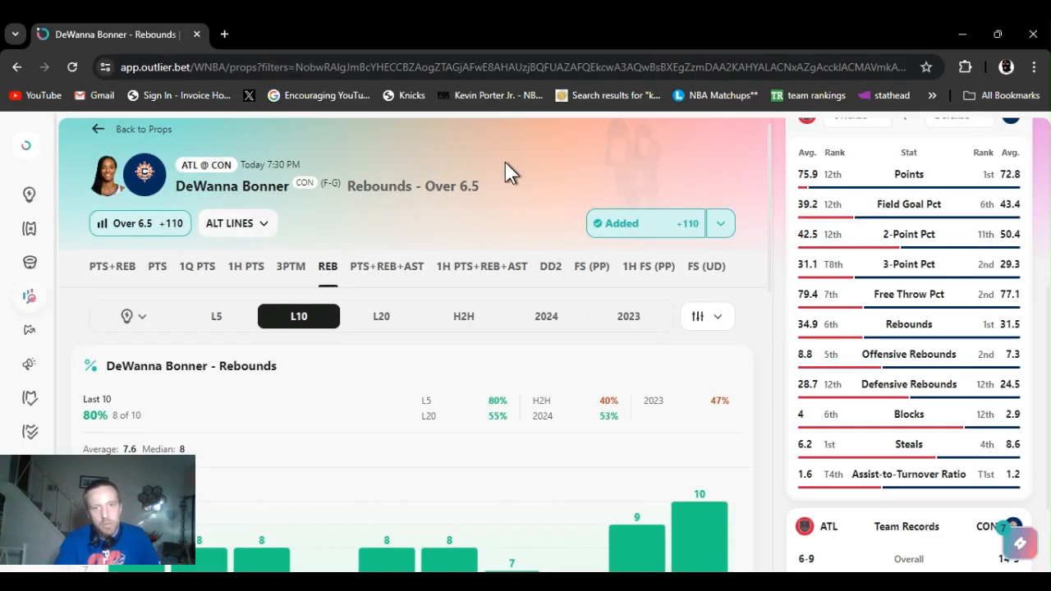
mouse_move(772, 164)
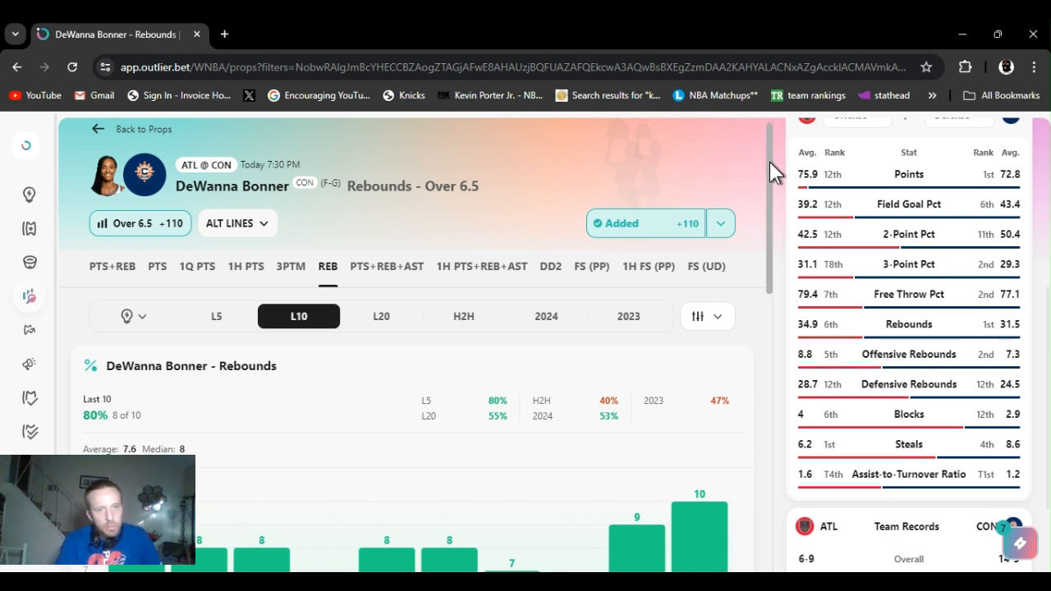
scroll(down, 3)
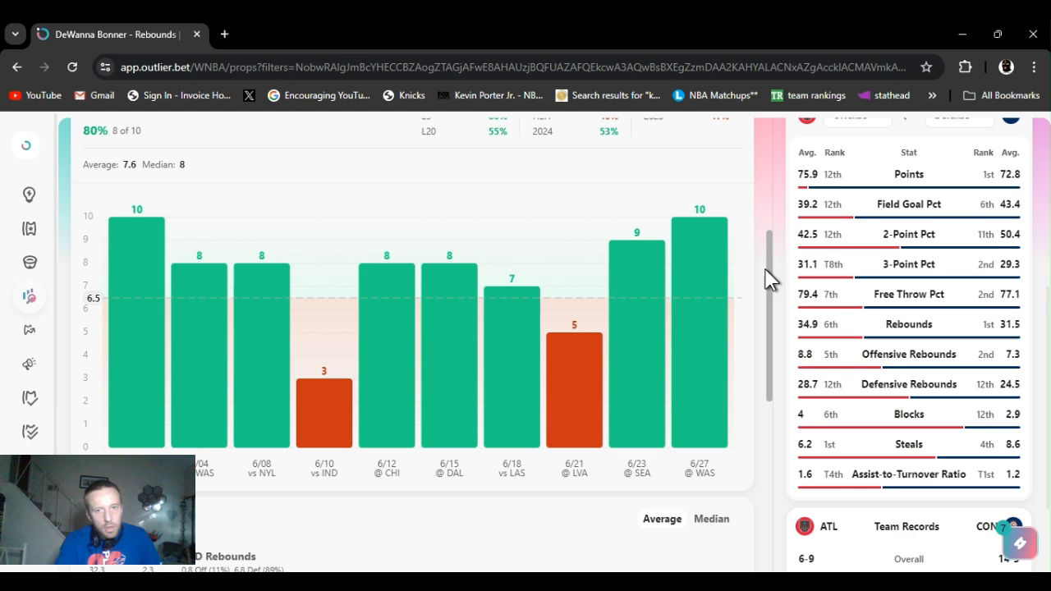
scroll(down, 3)
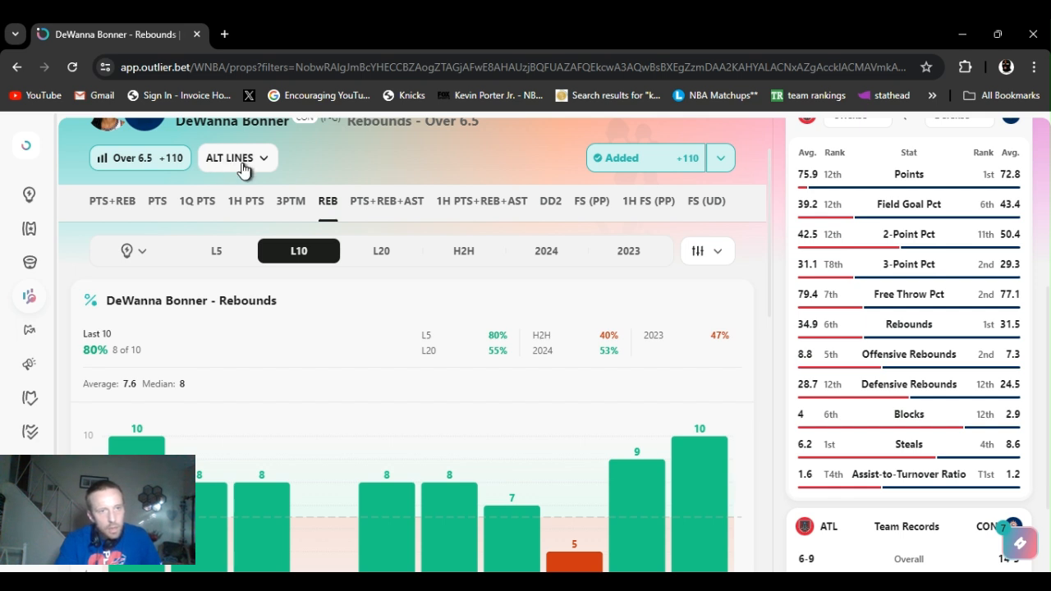
click(236, 157)
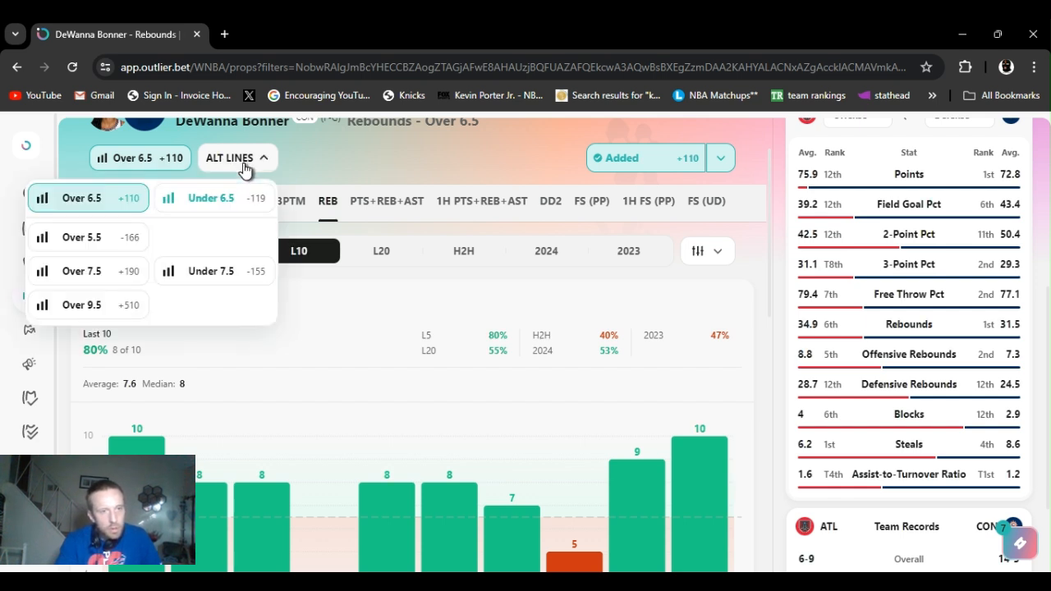
click(238, 158)
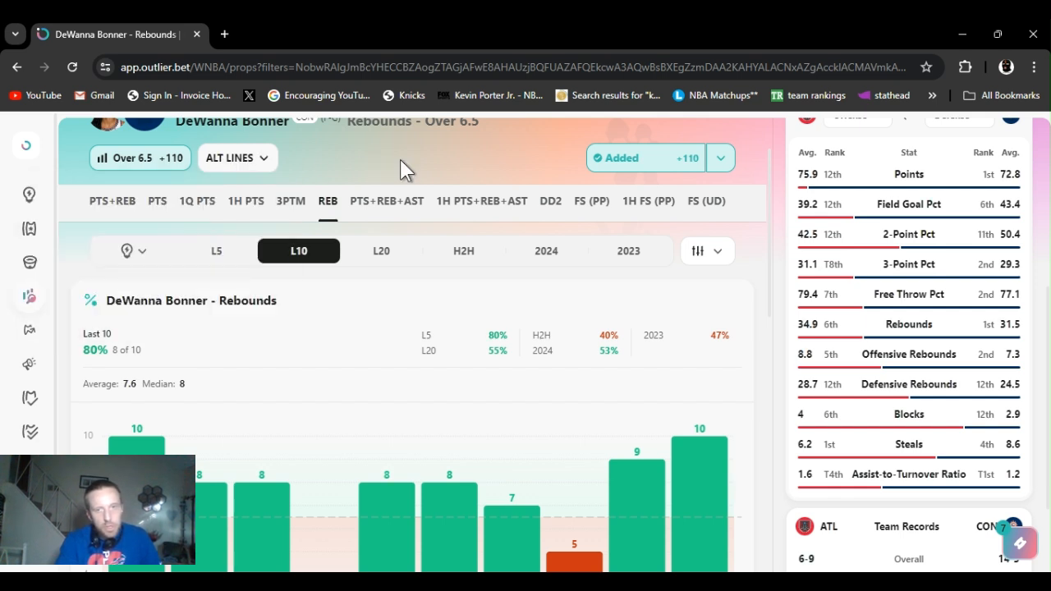
scroll(up, 3)
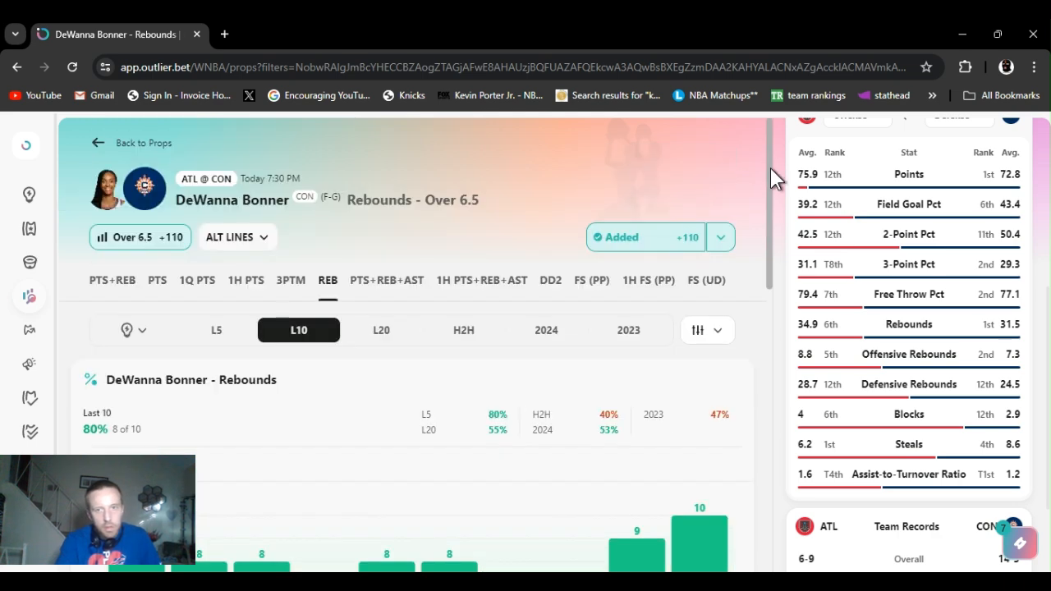
scroll(down, 3)
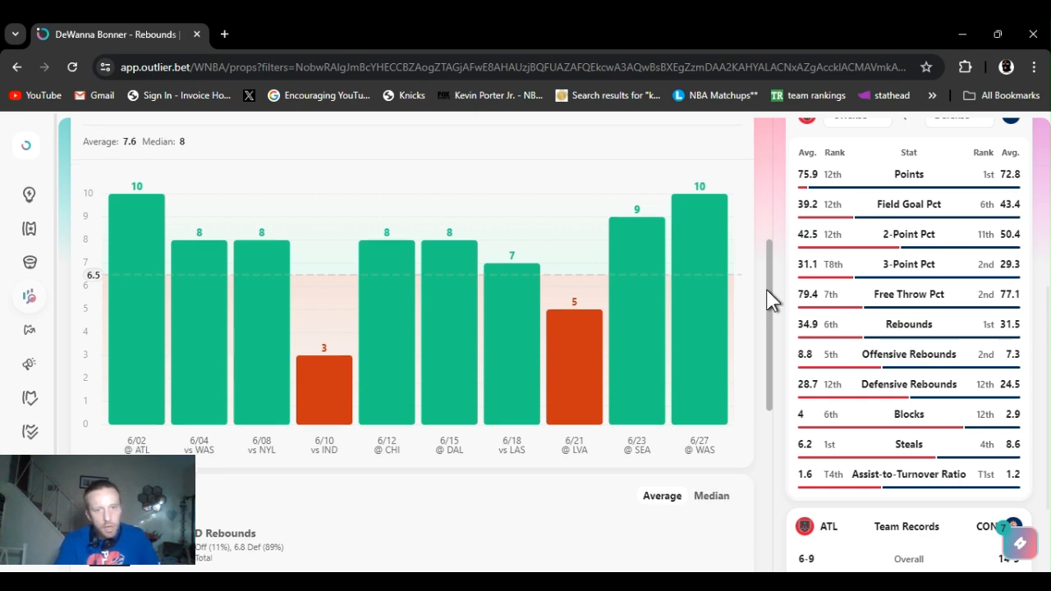
scroll(down, 3)
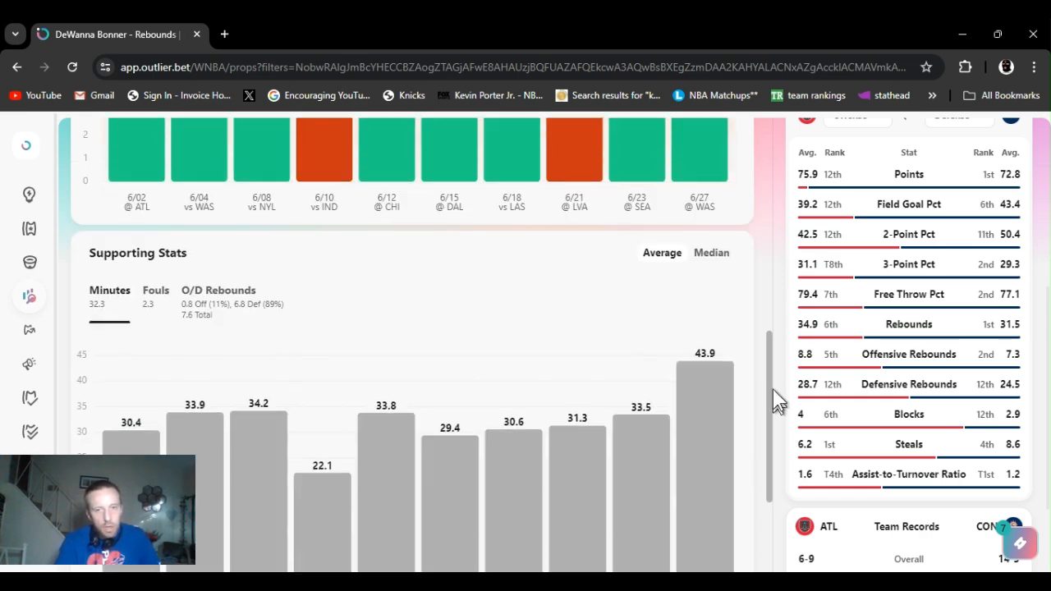
scroll(down, 3)
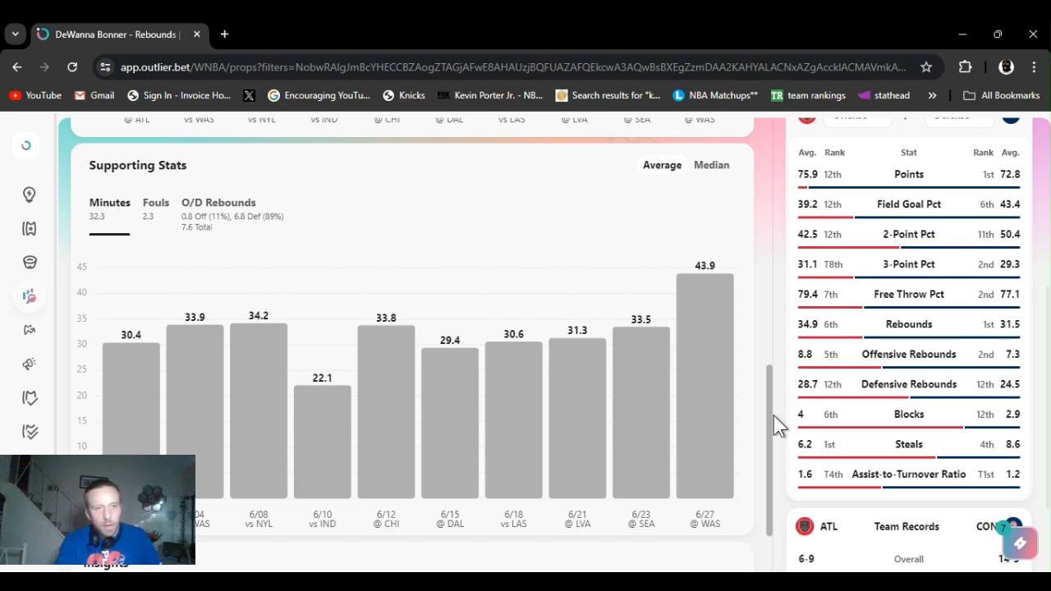
scroll(down, 3)
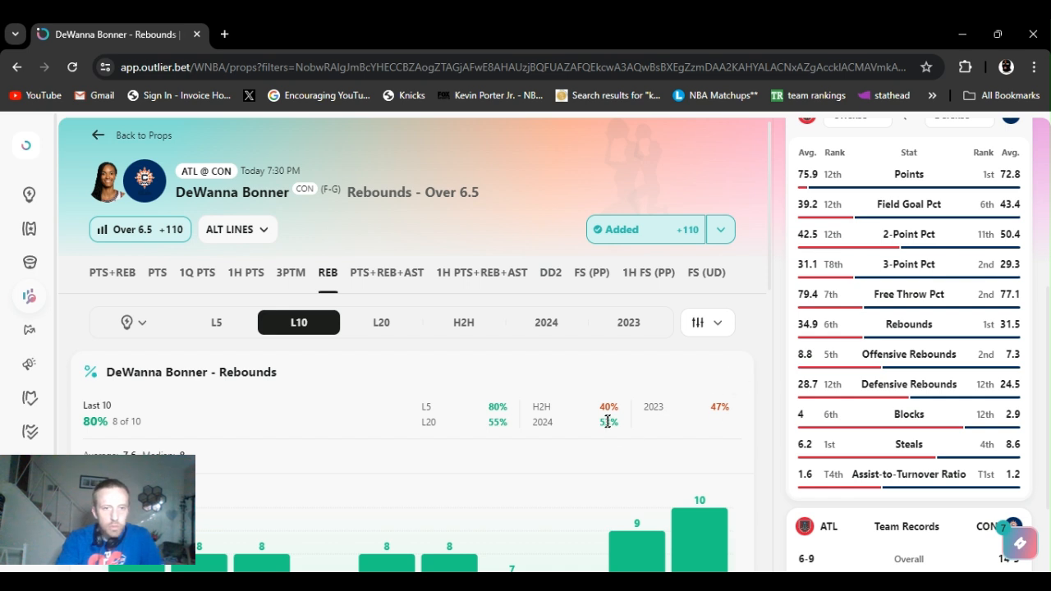
mouse_move(612, 541)
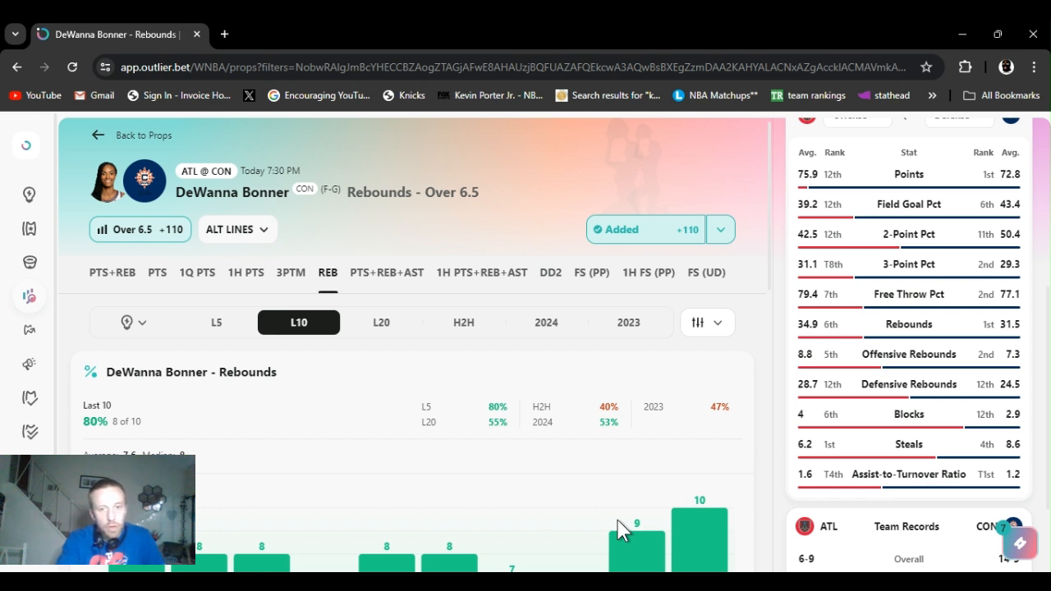
mouse_move(721, 458)
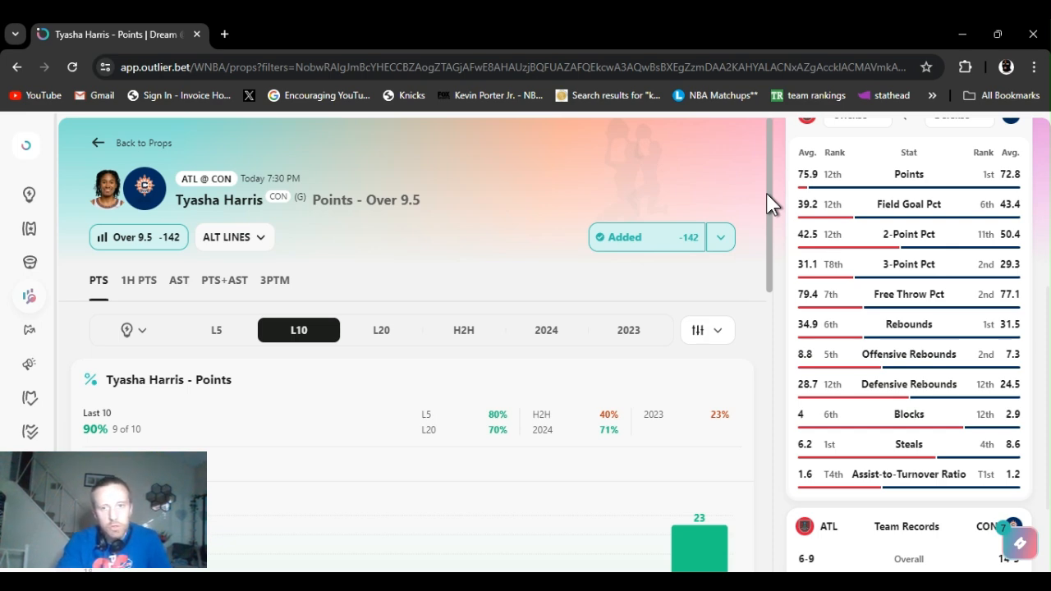
Step: Review Harris's Over 9.5 last-10 chart (9 of 10), minutes and field-goal stats
scroll(down, 3)
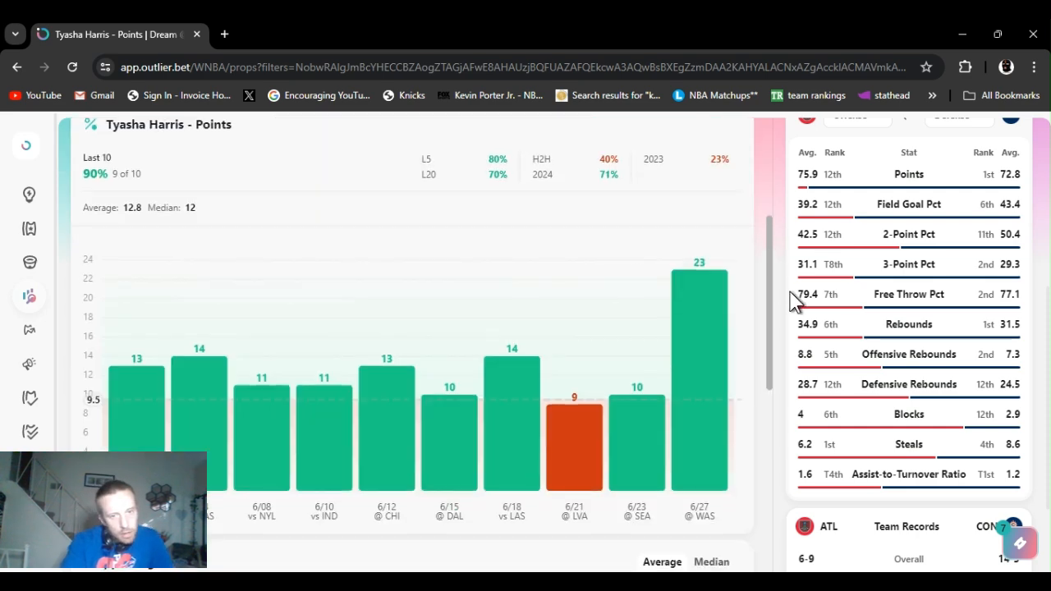
scroll(down, 3)
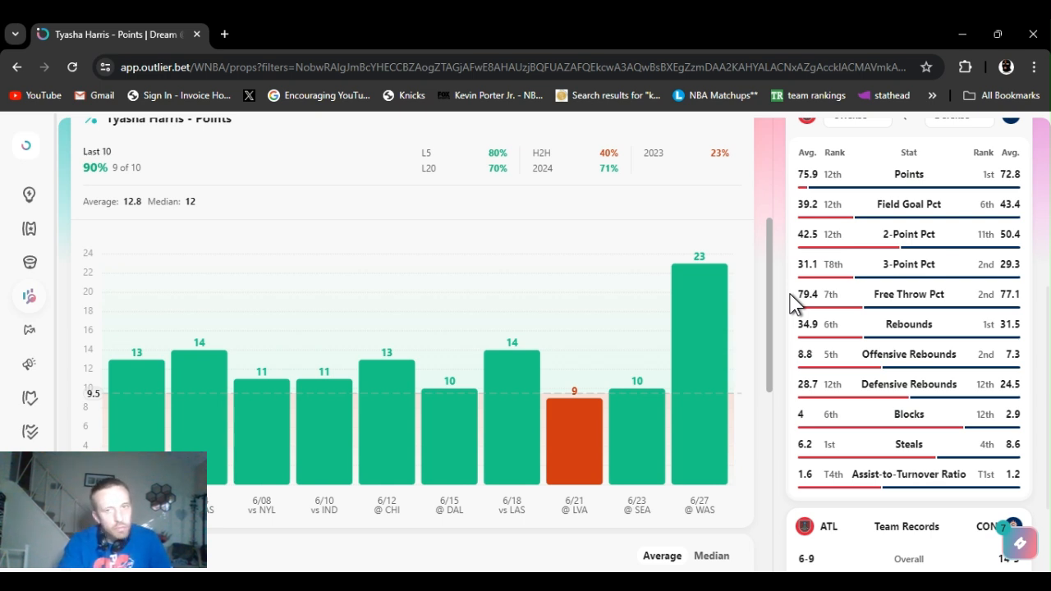
scroll(down, 3)
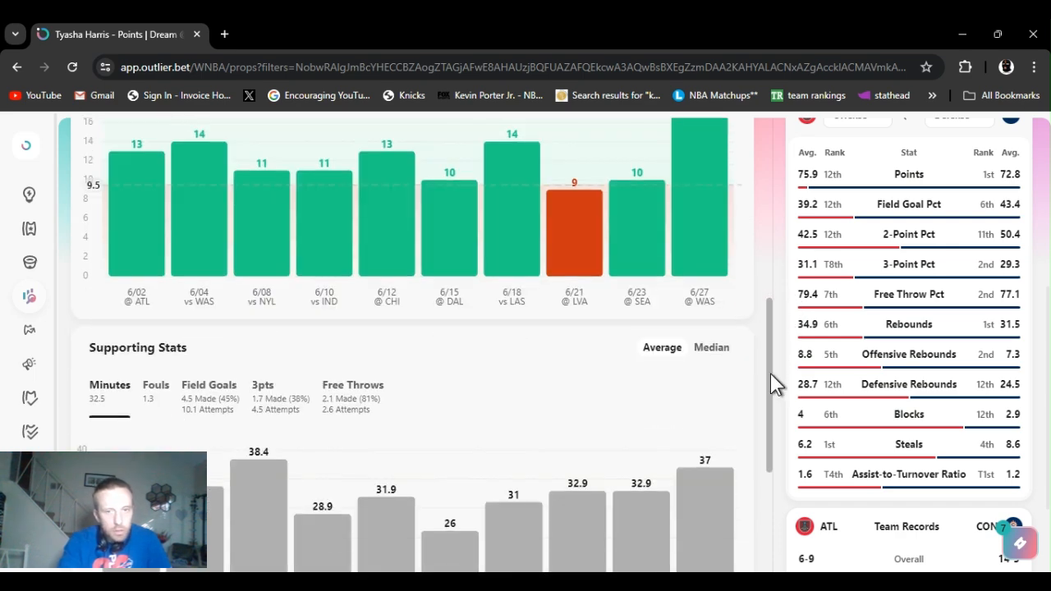
scroll(down, 3)
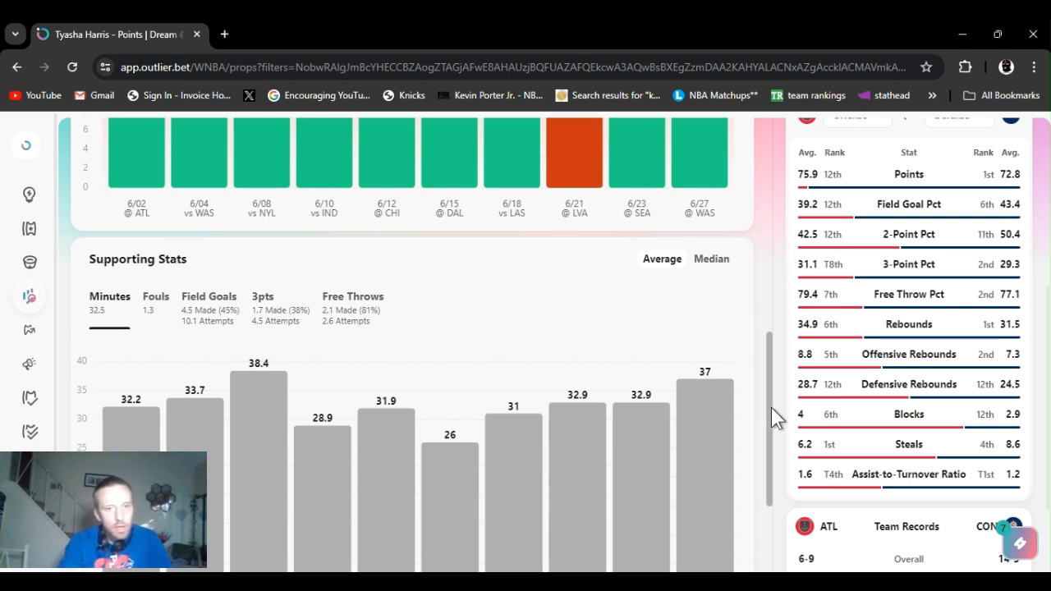
scroll(down, 3)
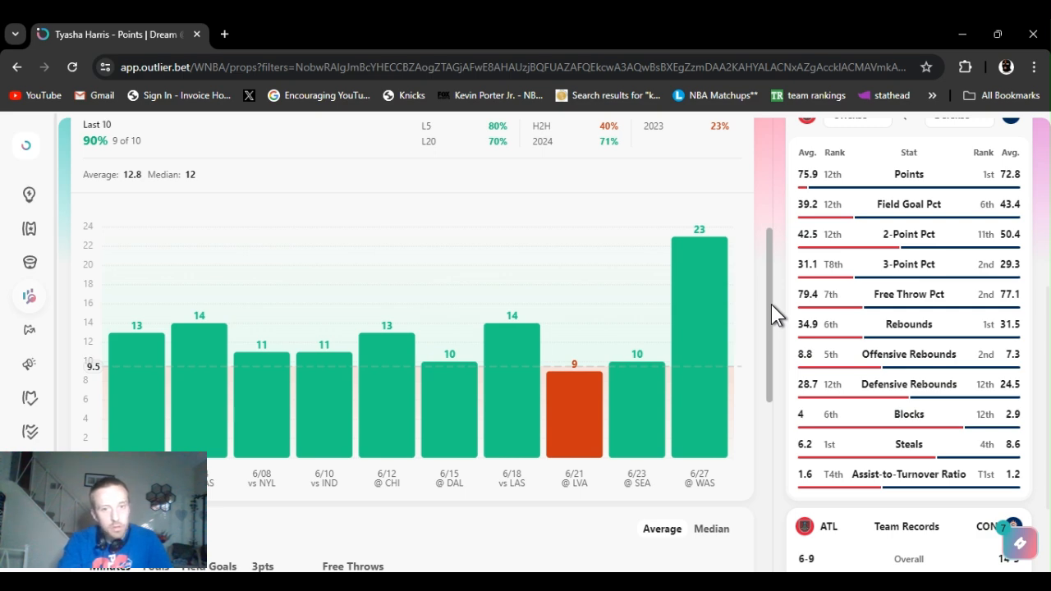
scroll(down, 3)
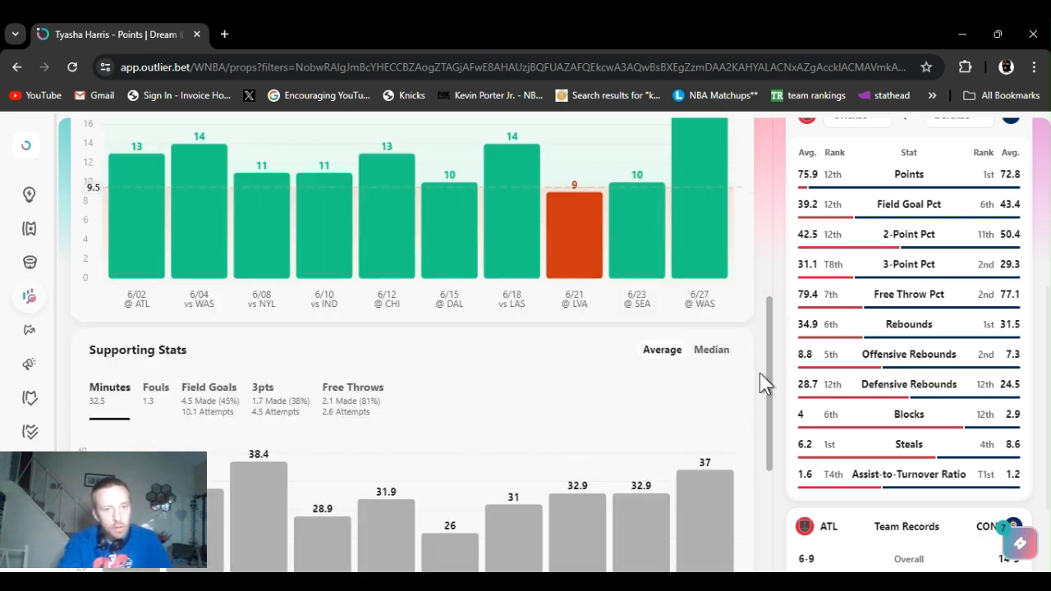
scroll(down, 3)
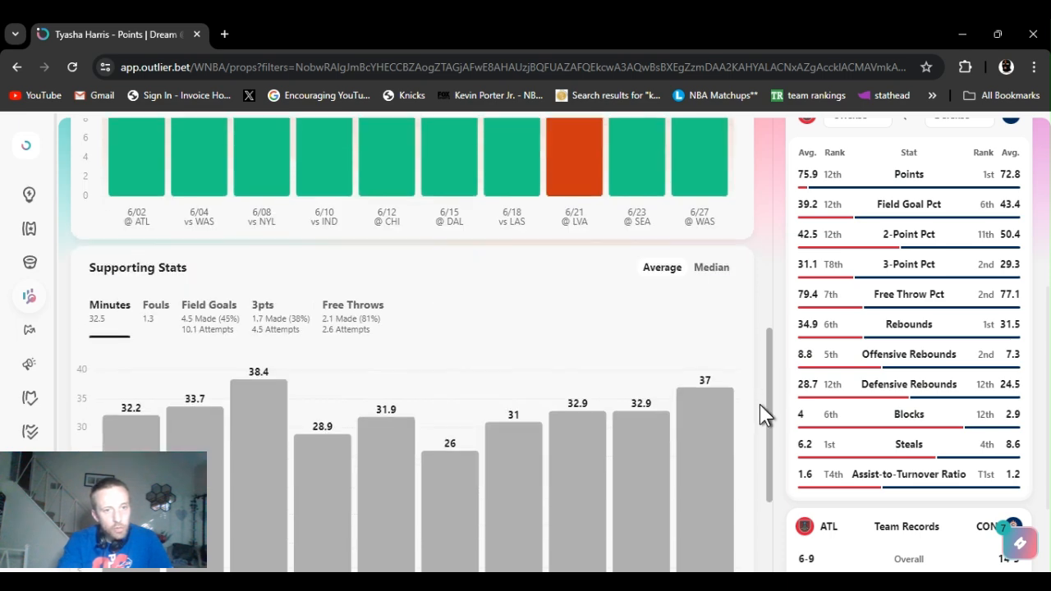
scroll(down, 3)
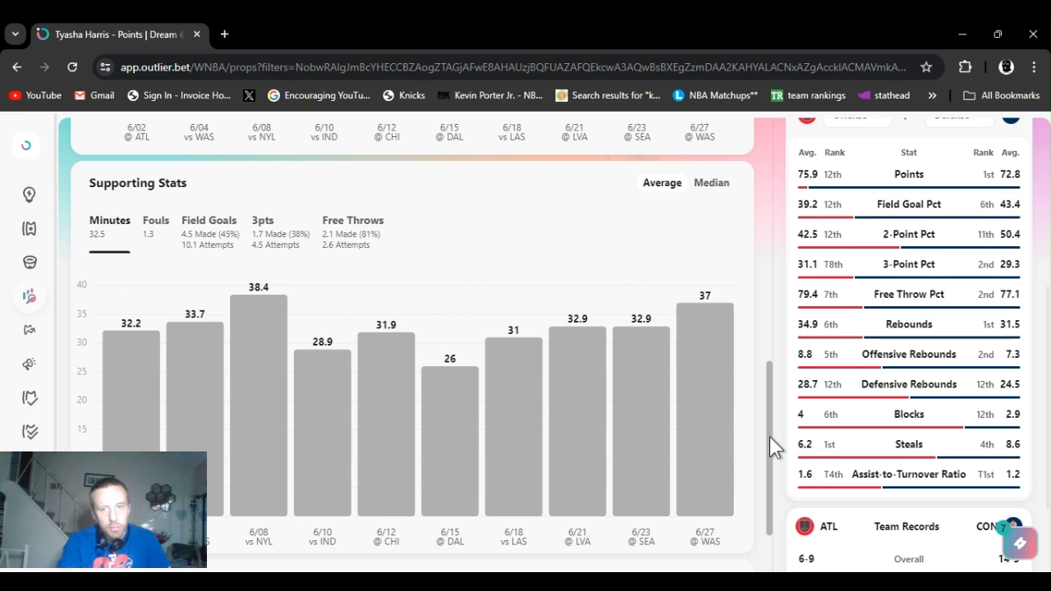
scroll(down, 3)
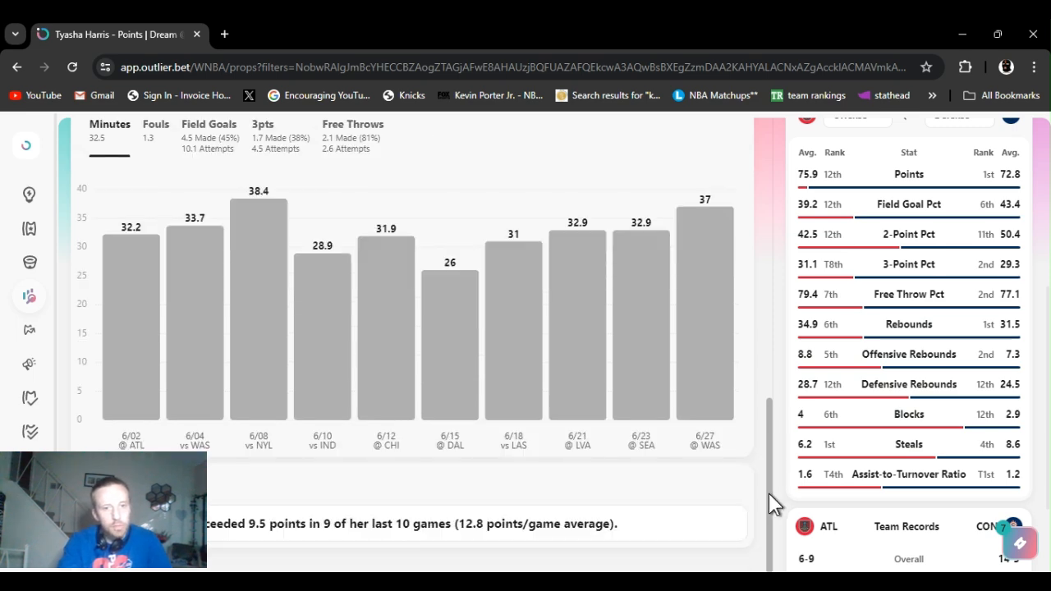
scroll(down, 3)
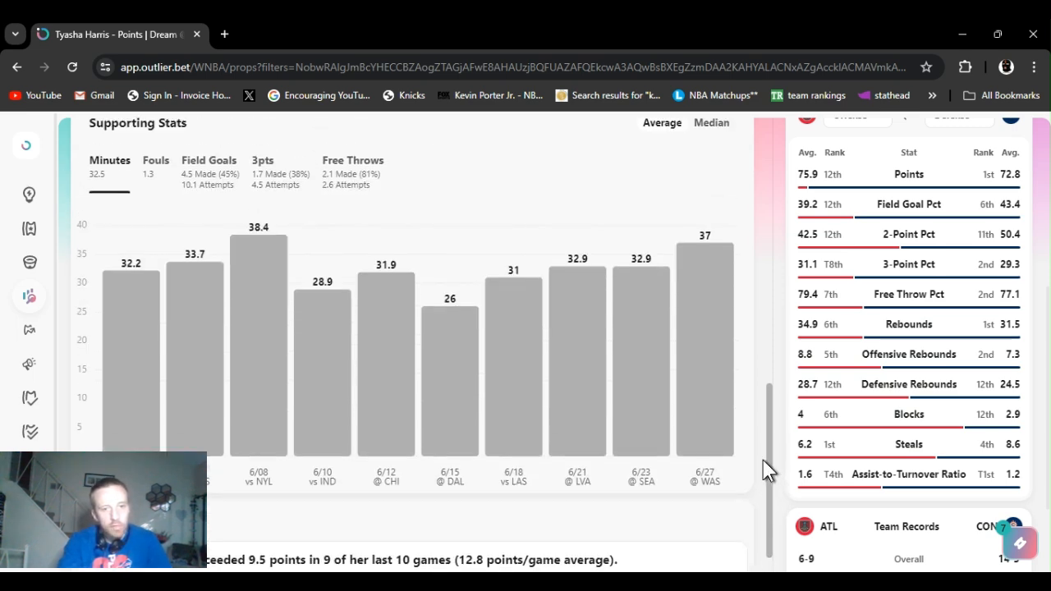
scroll(up, 3)
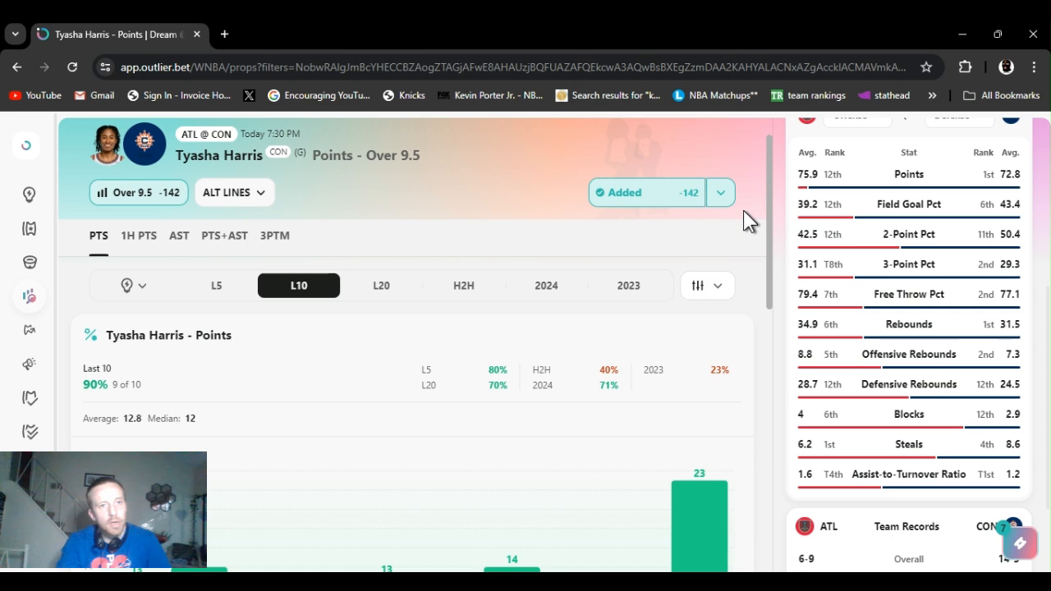
scroll(down, 3)
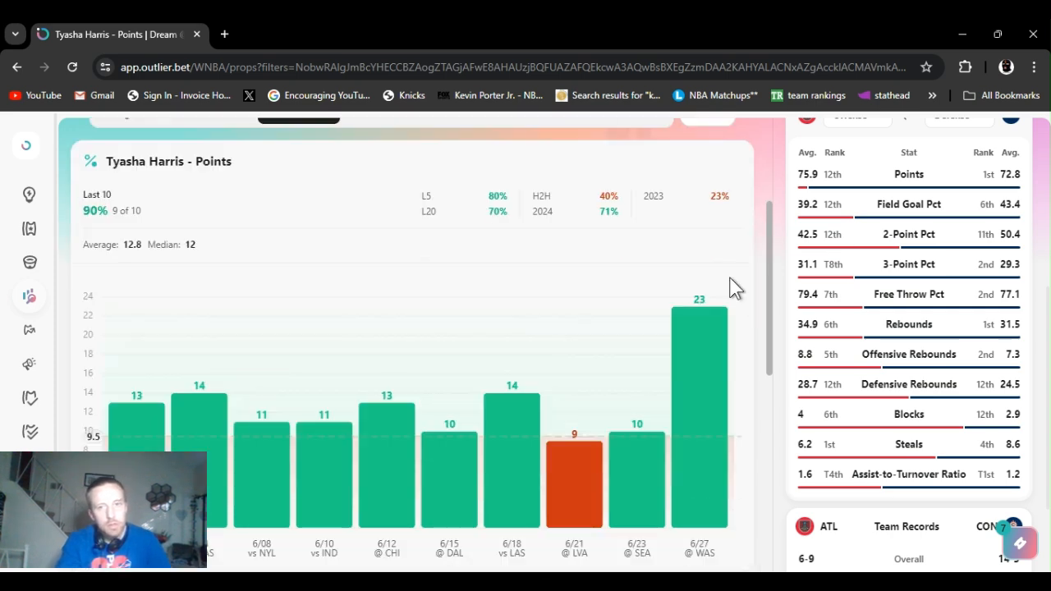
scroll(down, 3)
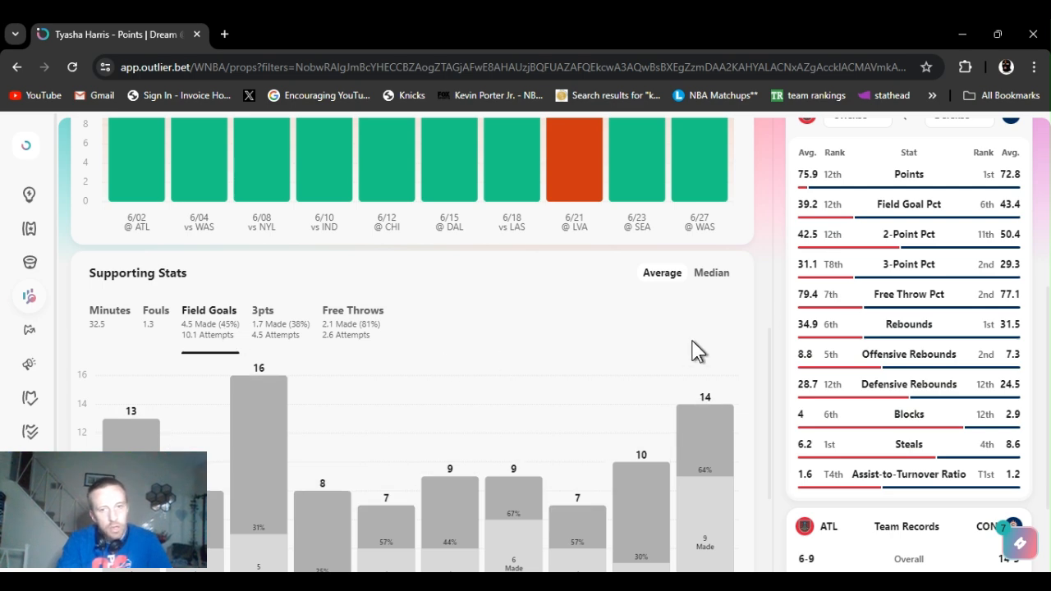
scroll(down, 3)
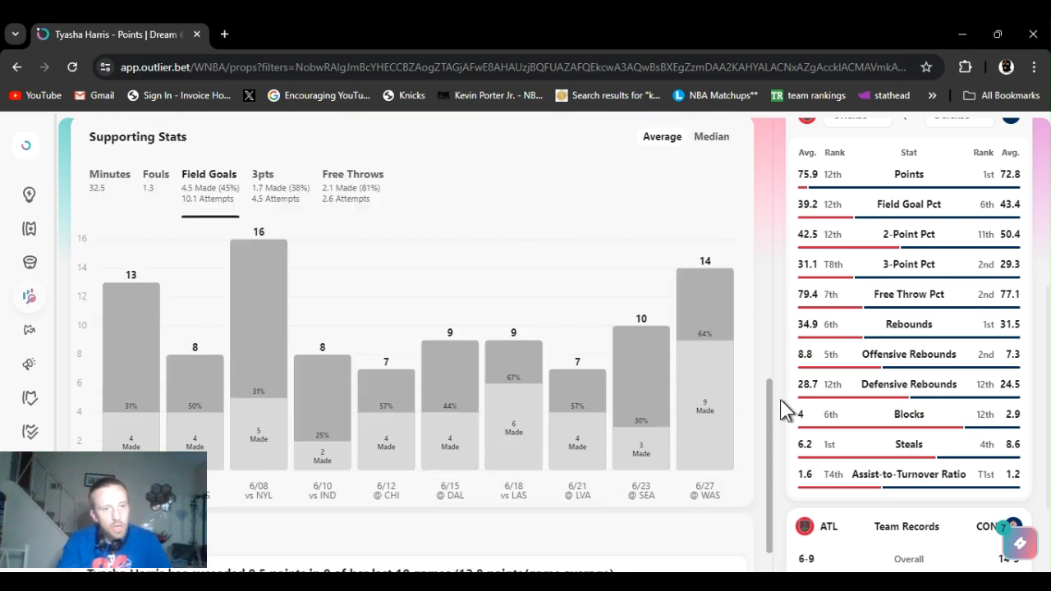
scroll(down, 3)
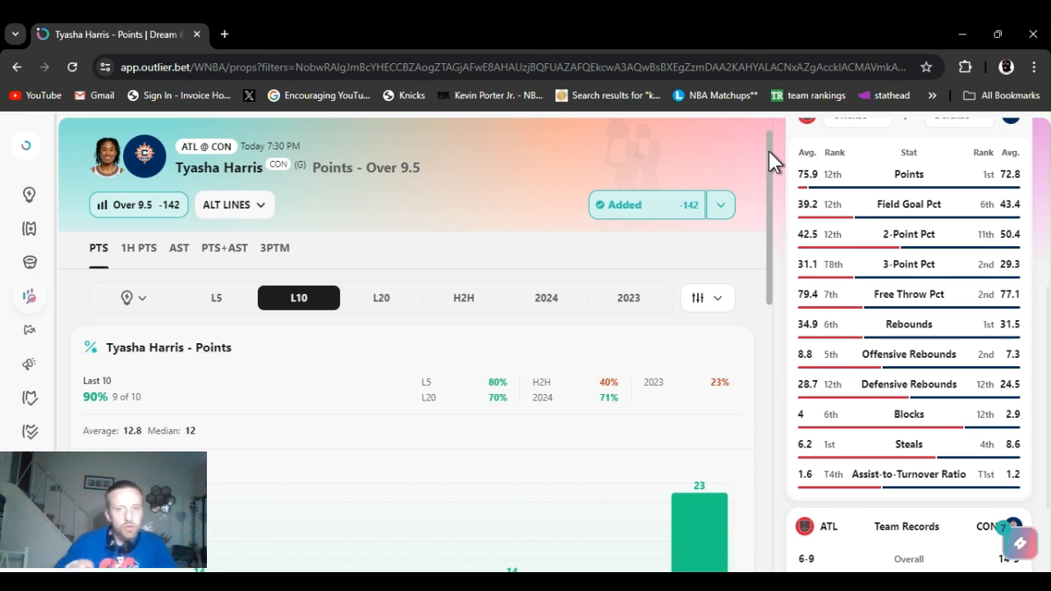
Step: Switch Harris's points prop to 2024 season results: 12 of 17, averaging 11.59
scroll(down, 3)
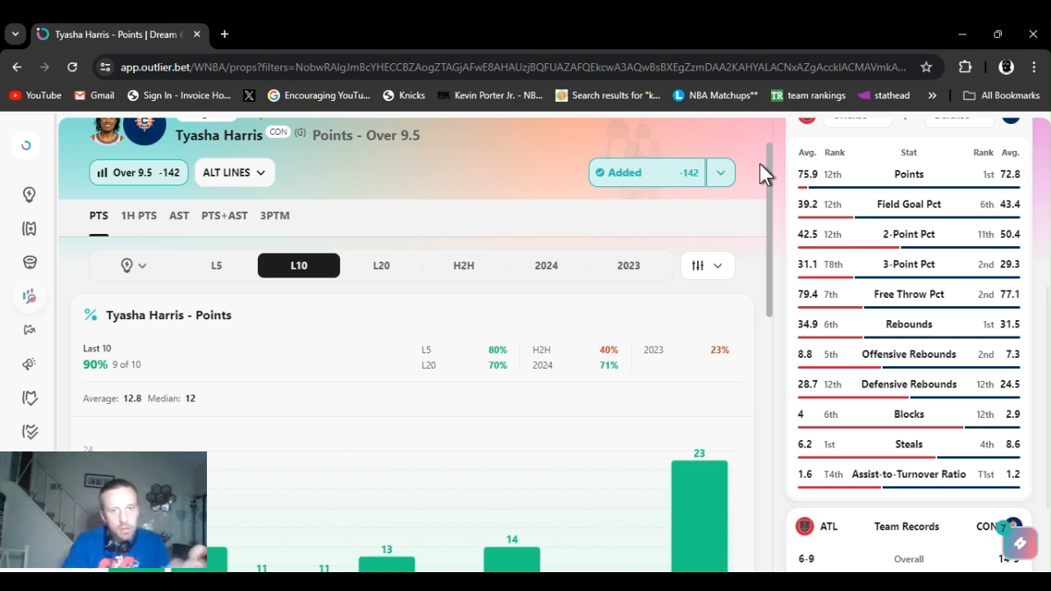
mouse_move(586, 275)
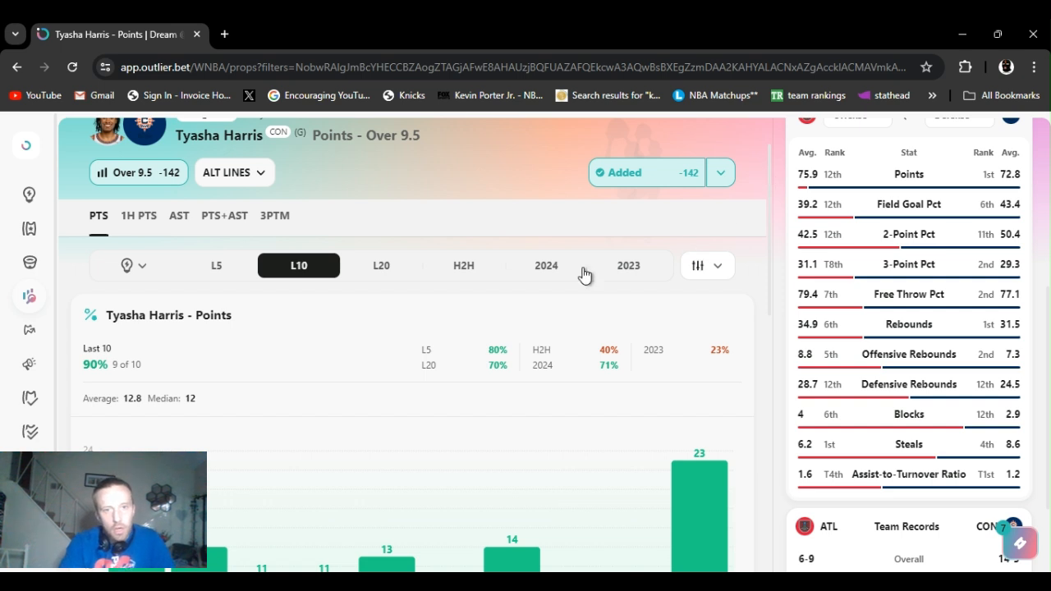
mouse_move(540, 275)
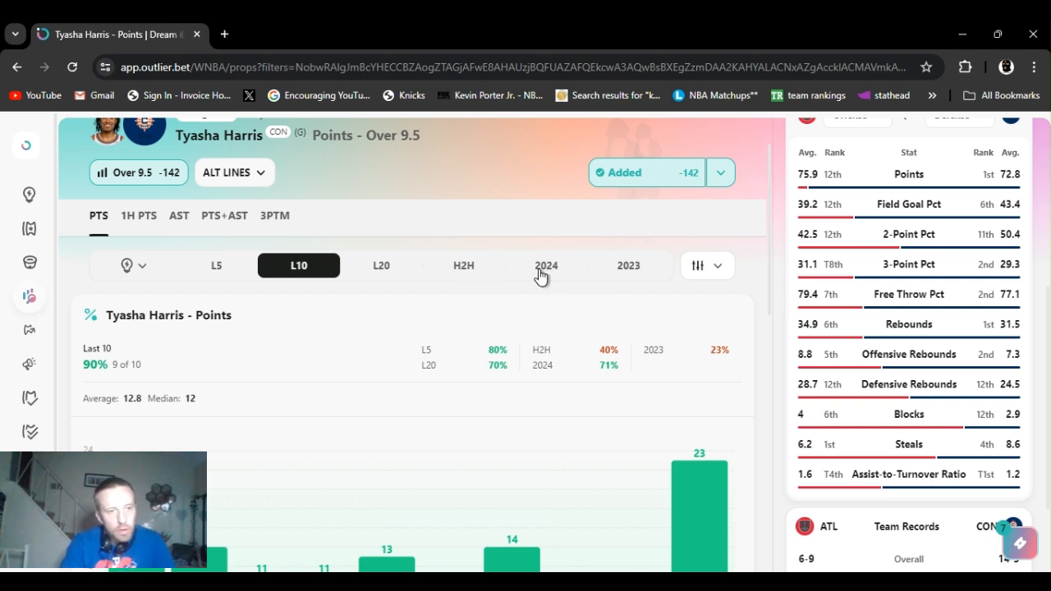
click(546, 266)
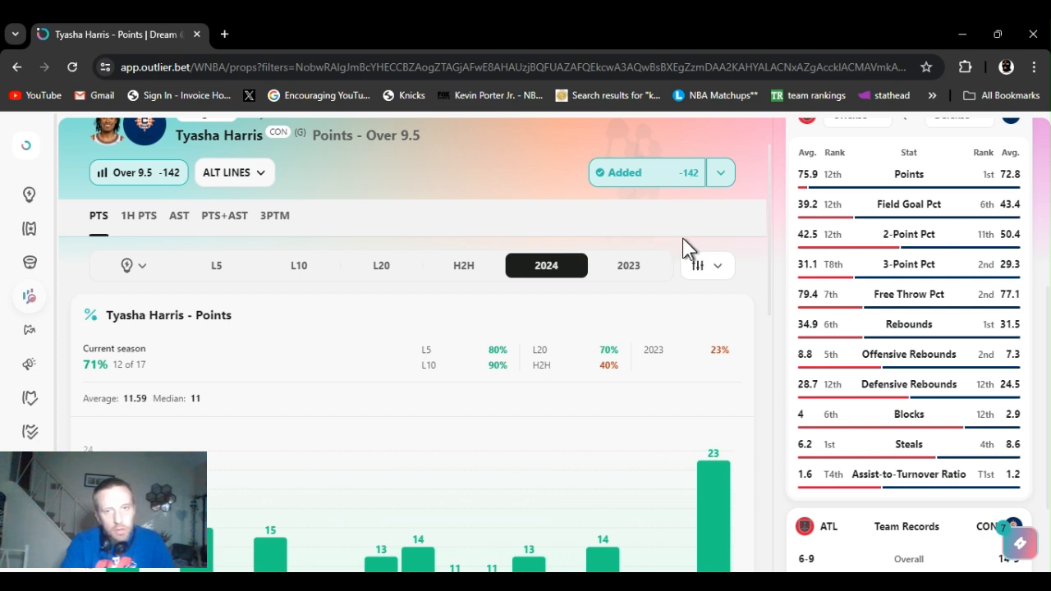
mouse_move(770, 160)
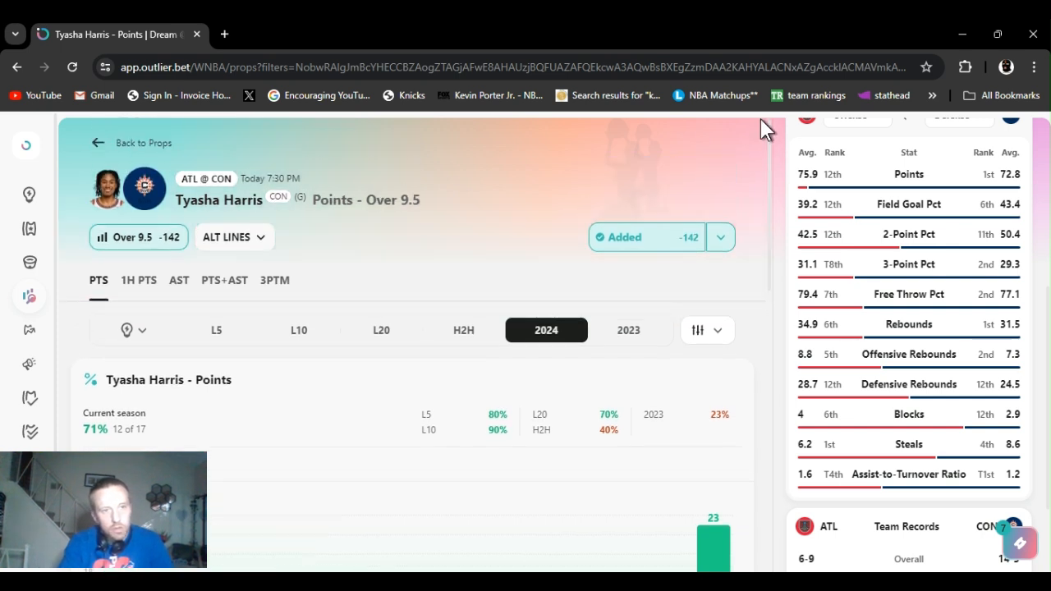
mouse_move(637, 475)
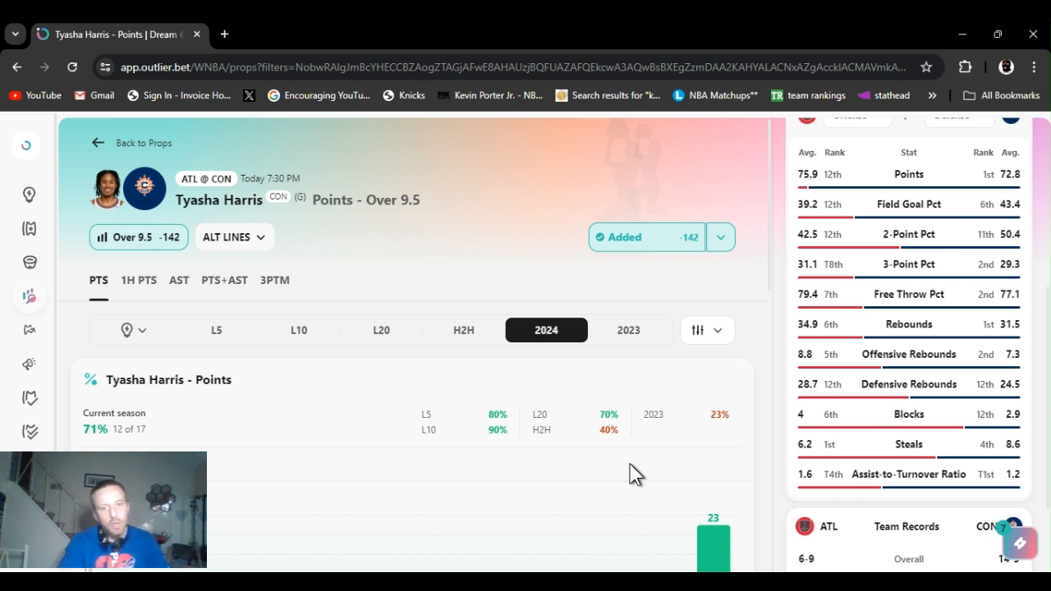
mouse_move(608, 538)
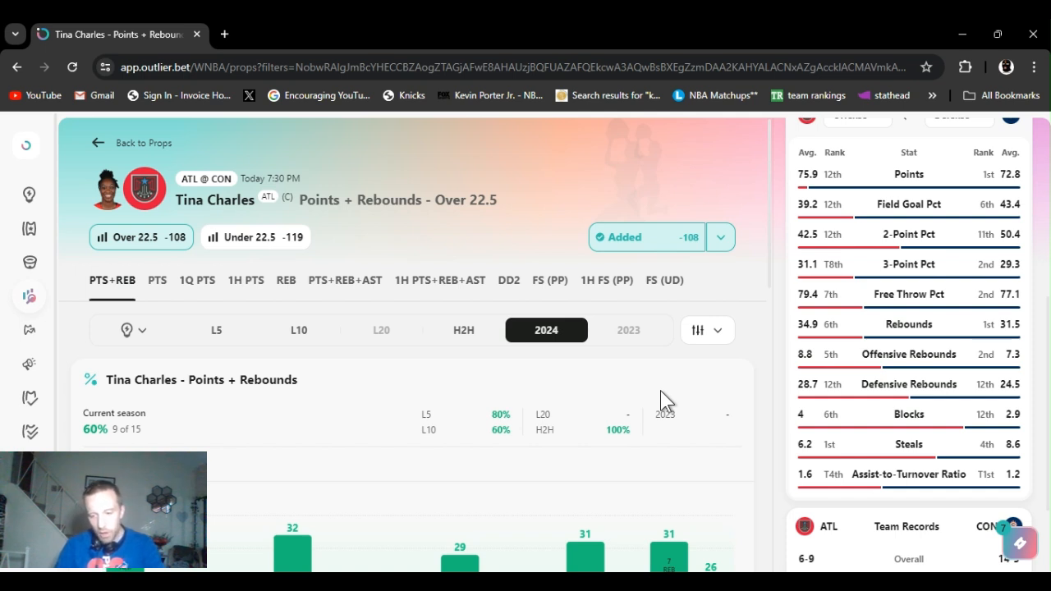
mouse_move(852, 513)
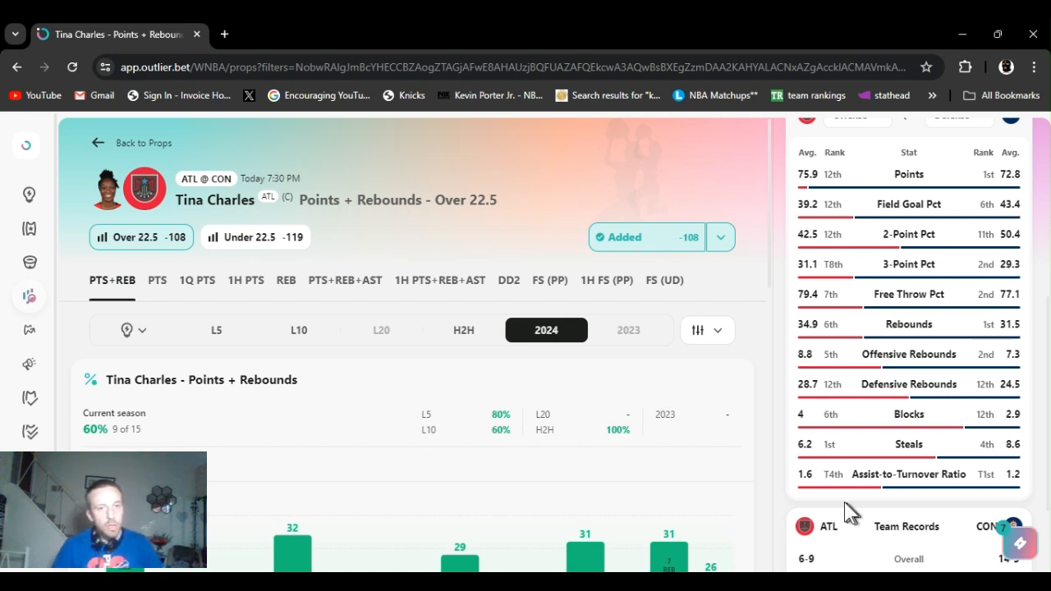
mouse_move(856, 546)
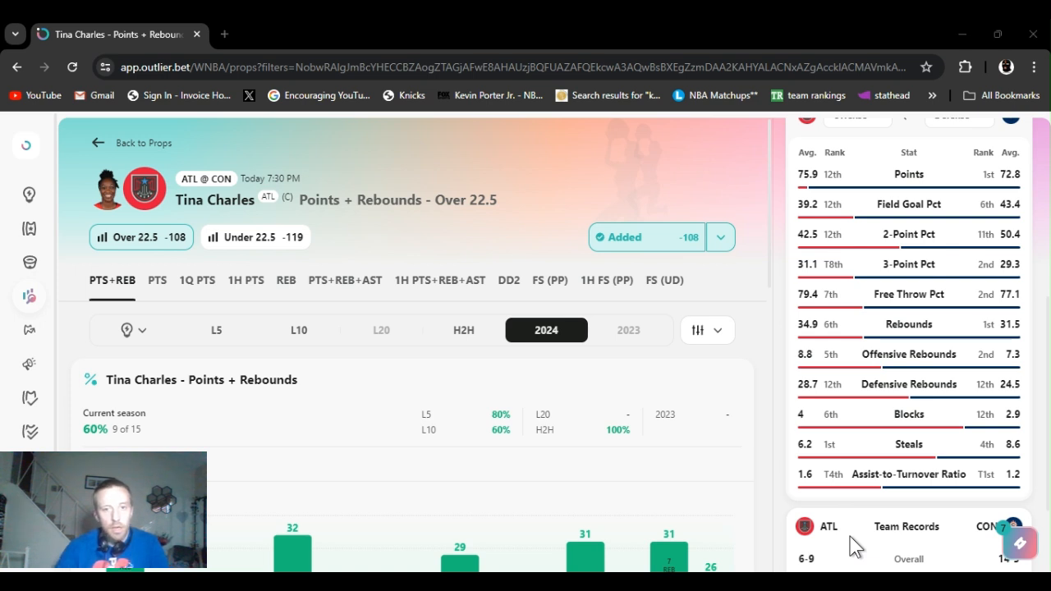
mouse_move(786, 245)
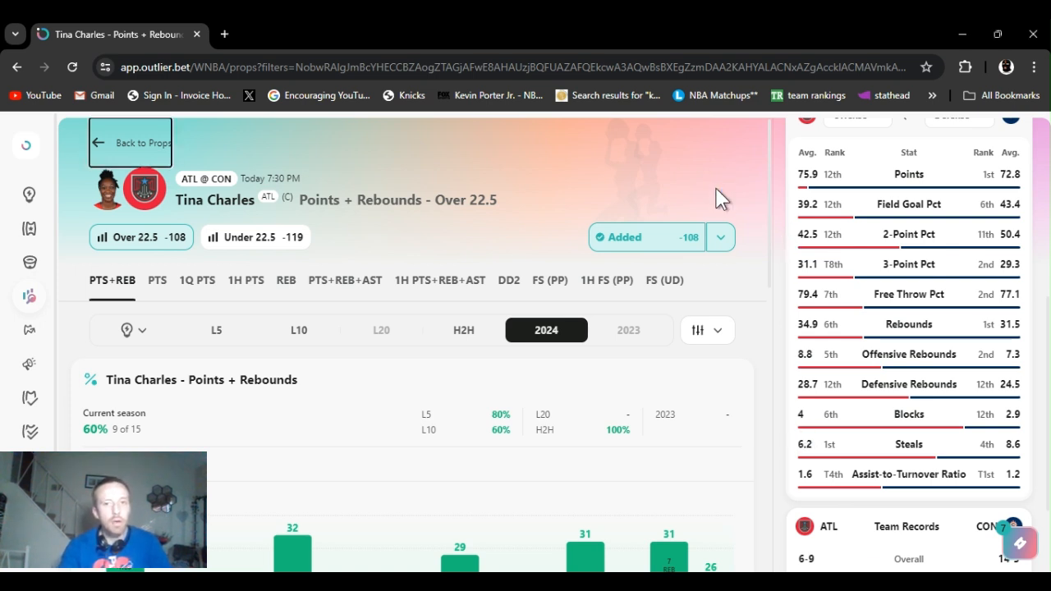
mouse_move(573, 201)
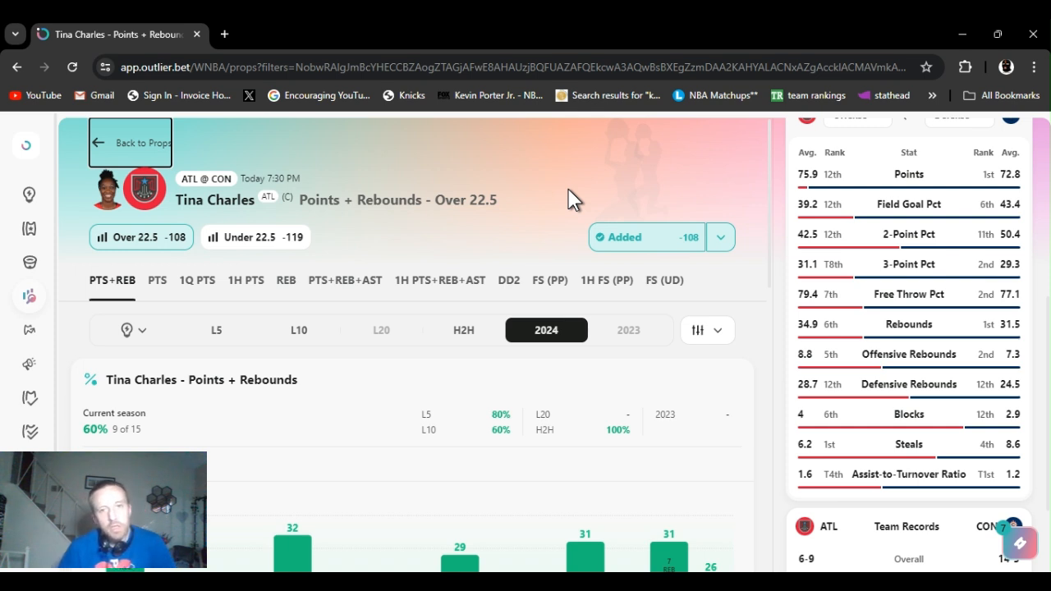
mouse_move(643, 182)
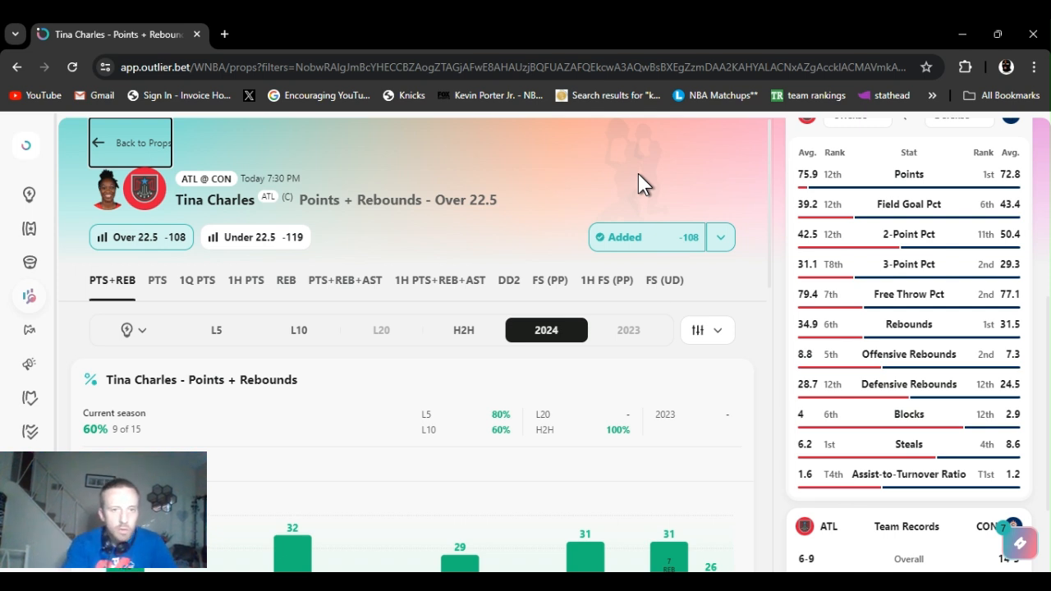
mouse_move(770, 167)
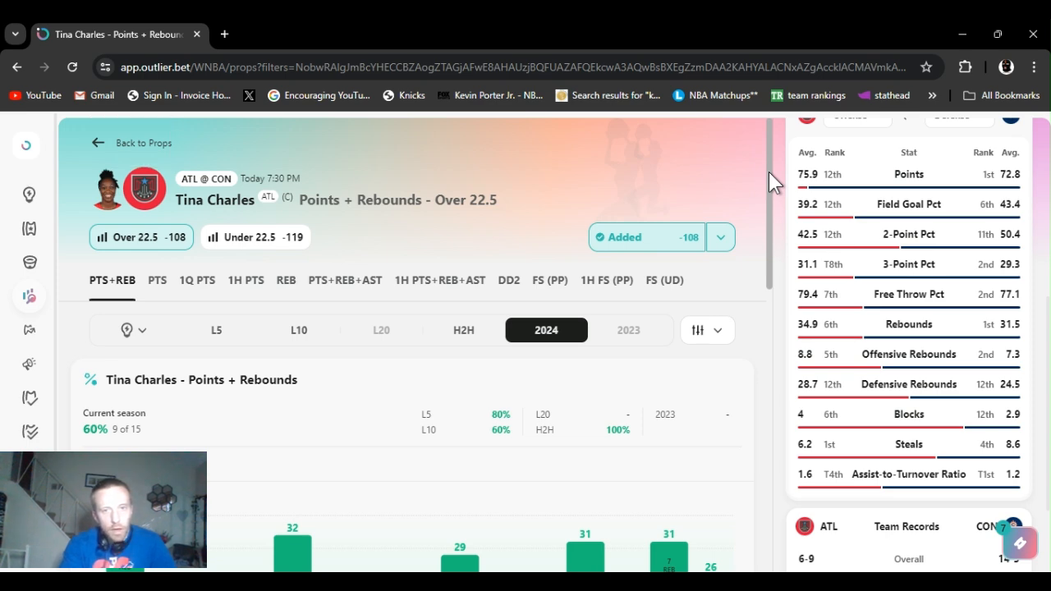
scroll(down, 3)
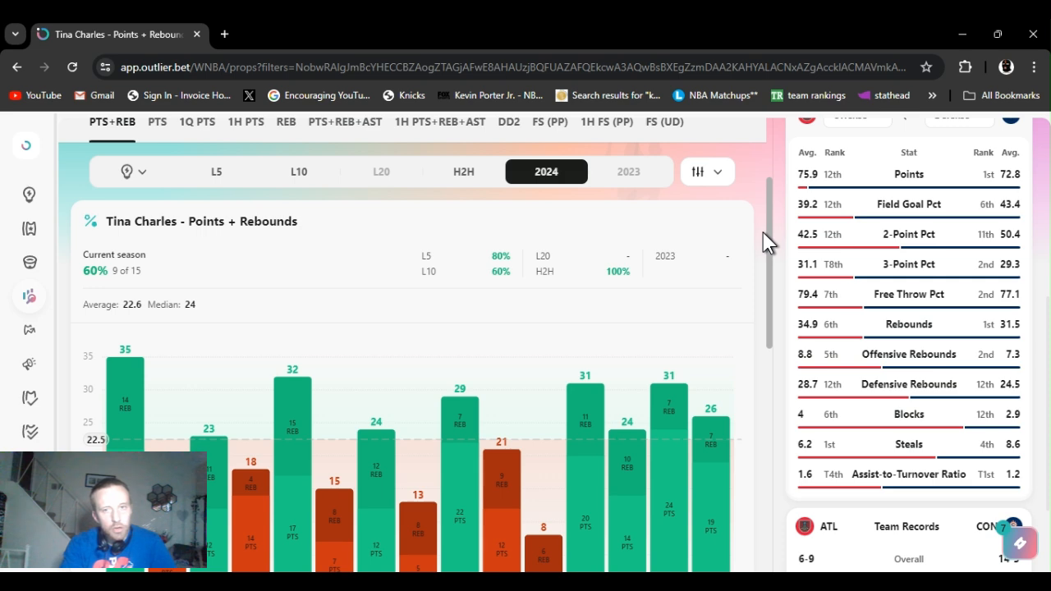
scroll(down, 3)
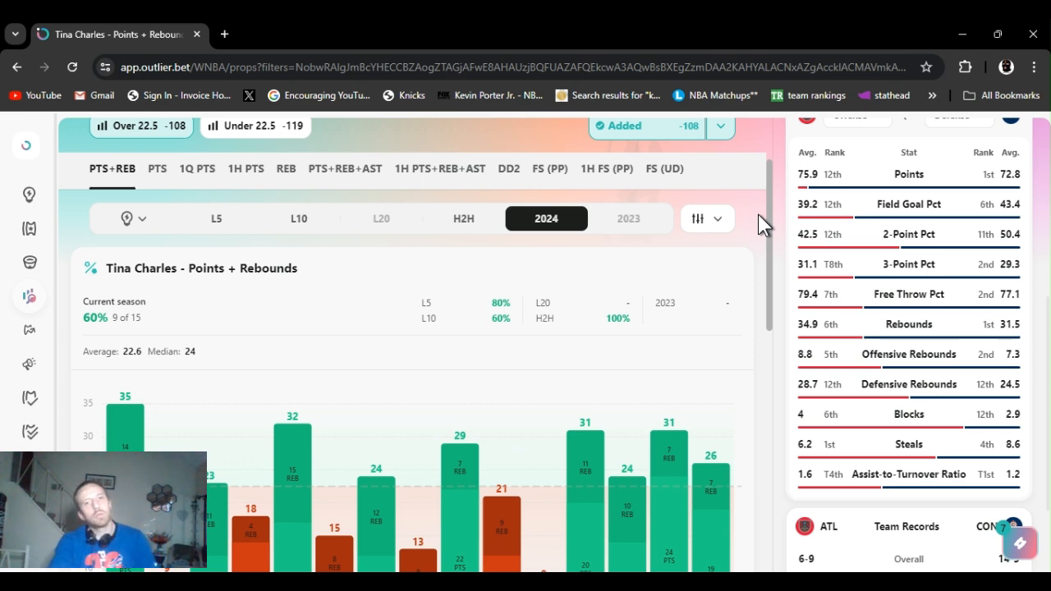
scroll(down, 3)
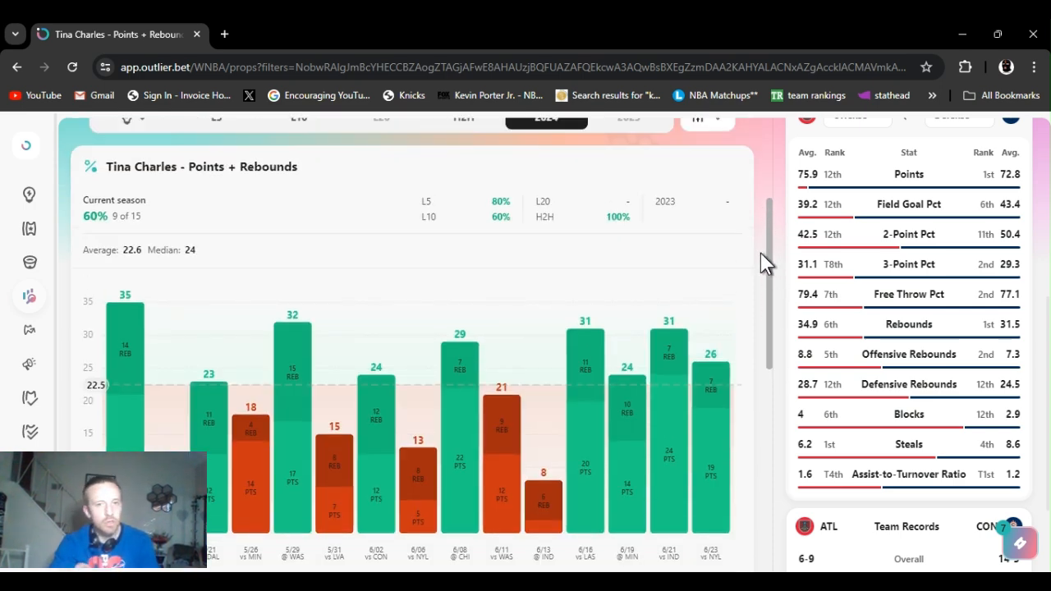
scroll(down, 3)
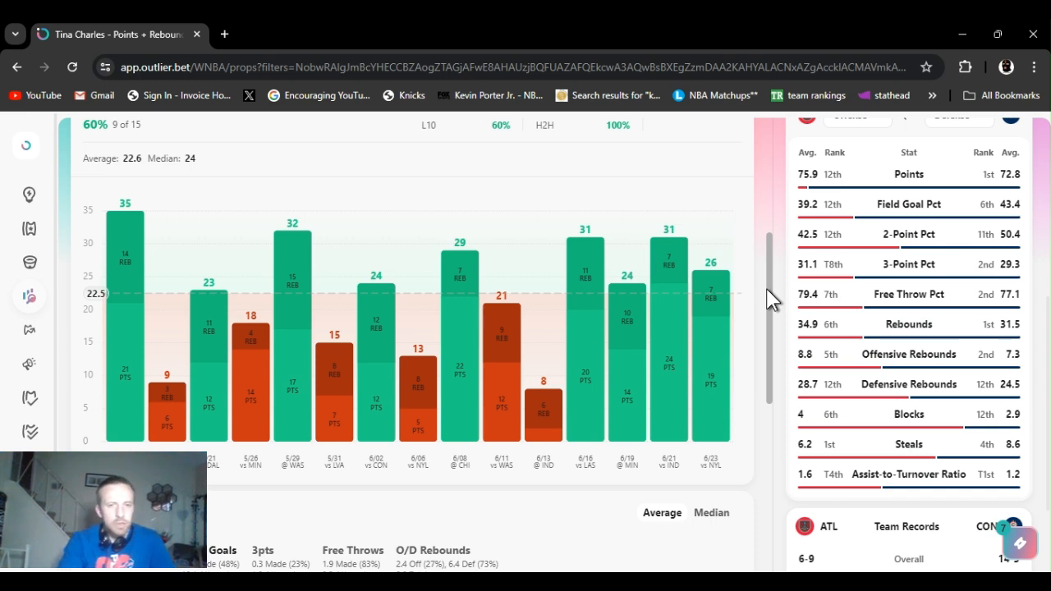
scroll(down, 3)
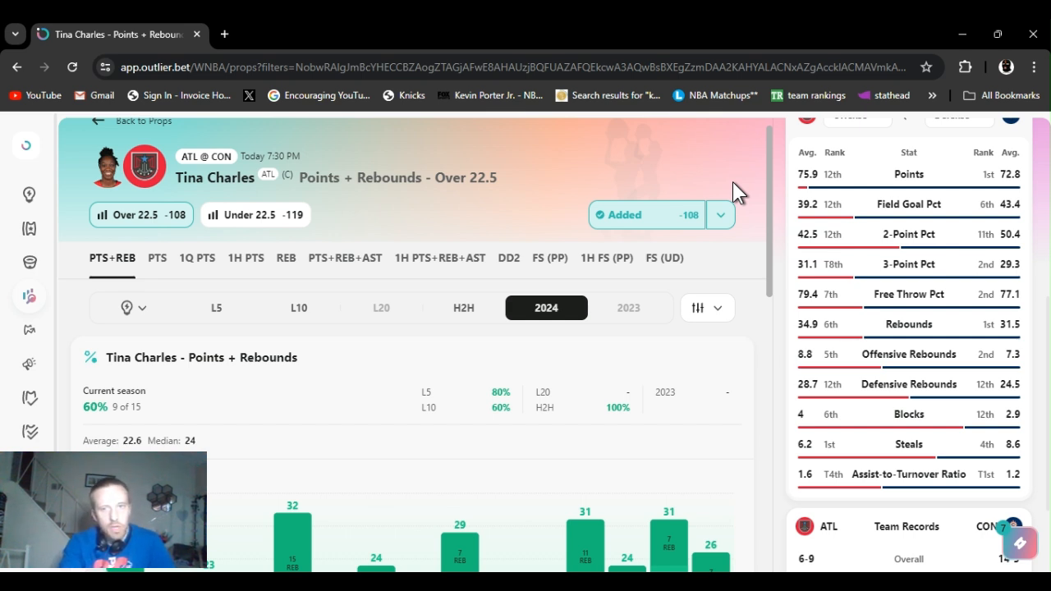
scroll(down, 3)
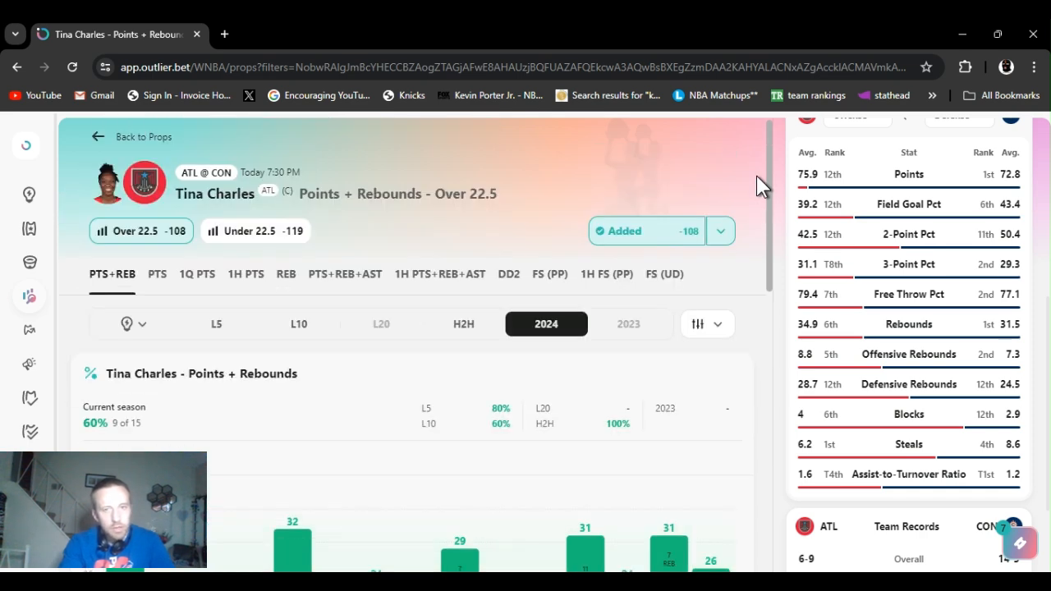
scroll(down, 3)
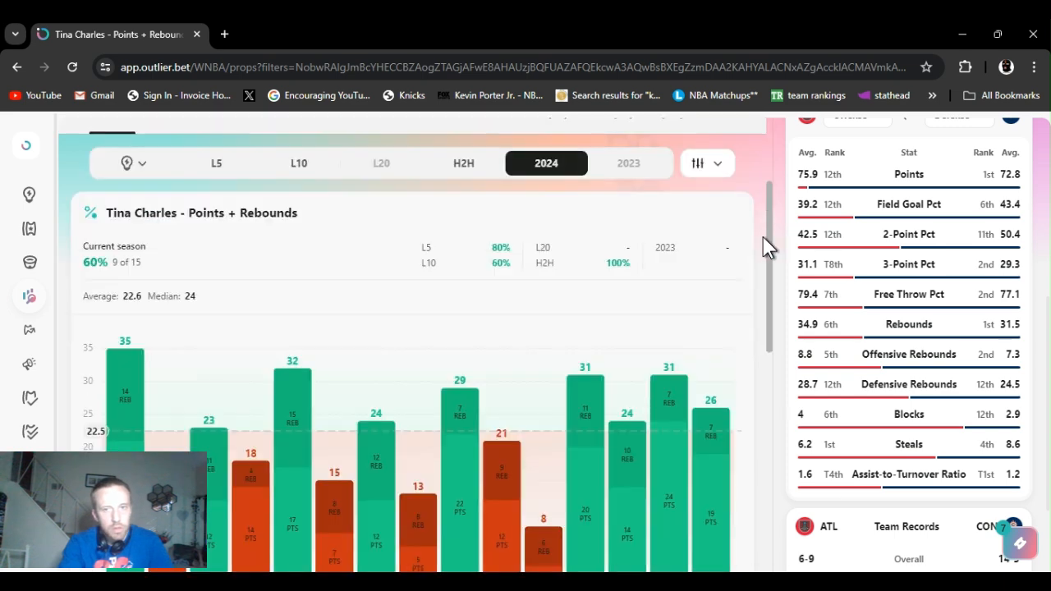
scroll(down, 3)
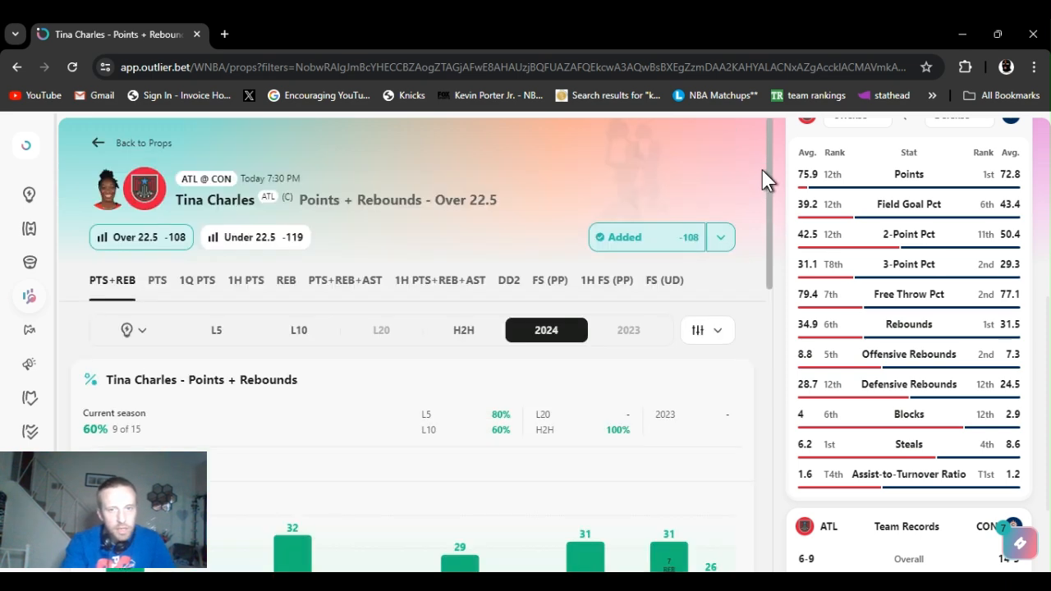
mouse_move(764, 172)
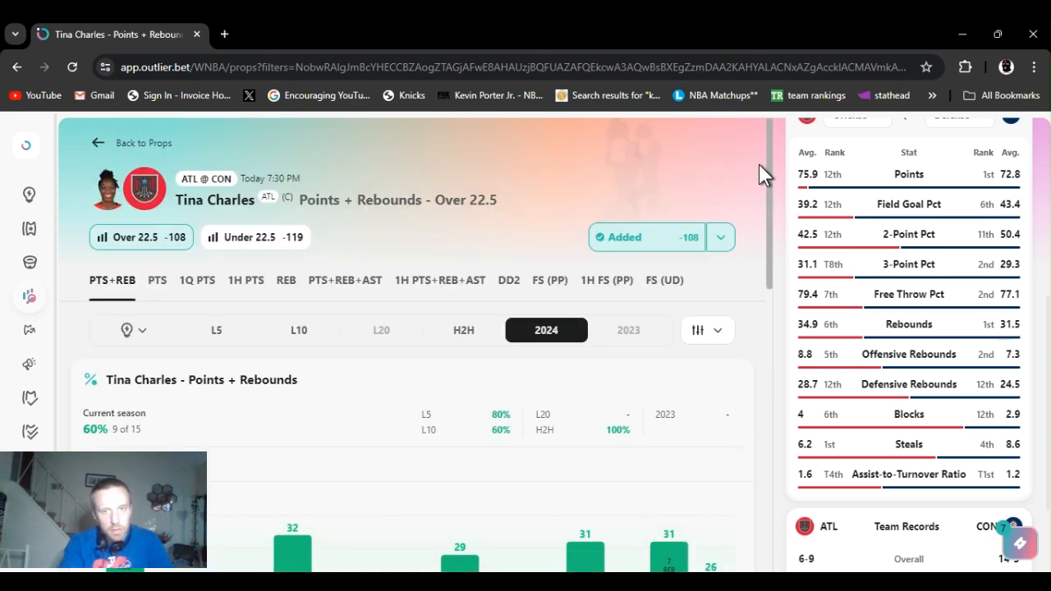
scroll(down, 3)
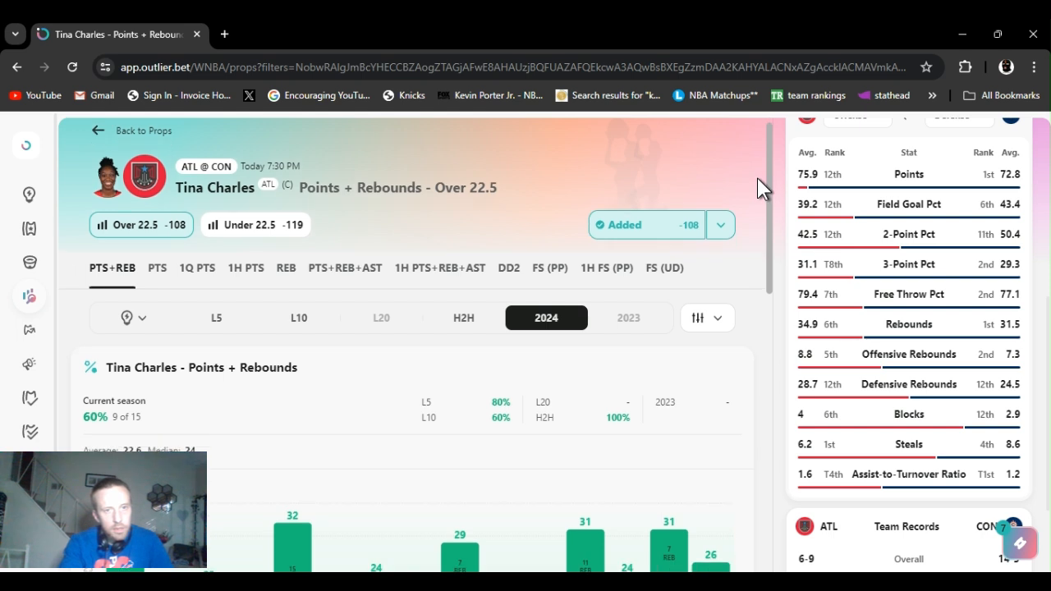
scroll(down, 3)
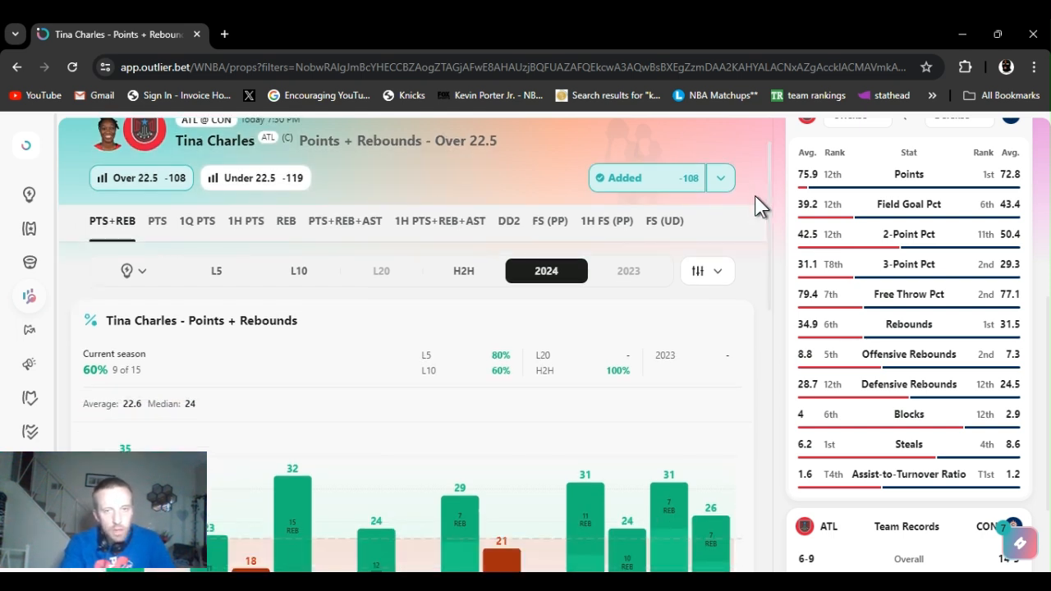
click(721, 178)
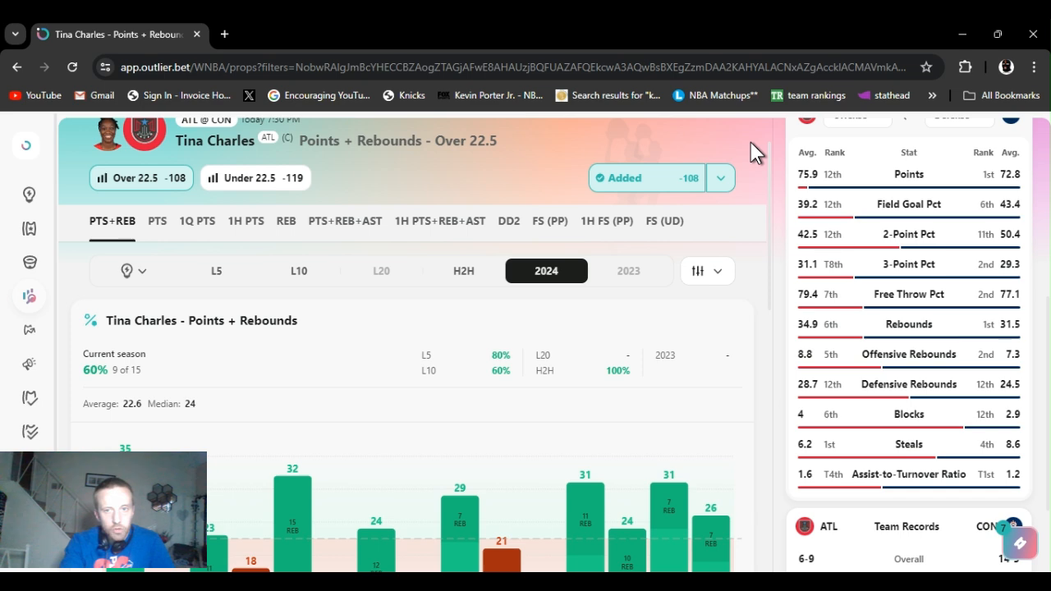
mouse_move(778, 179)
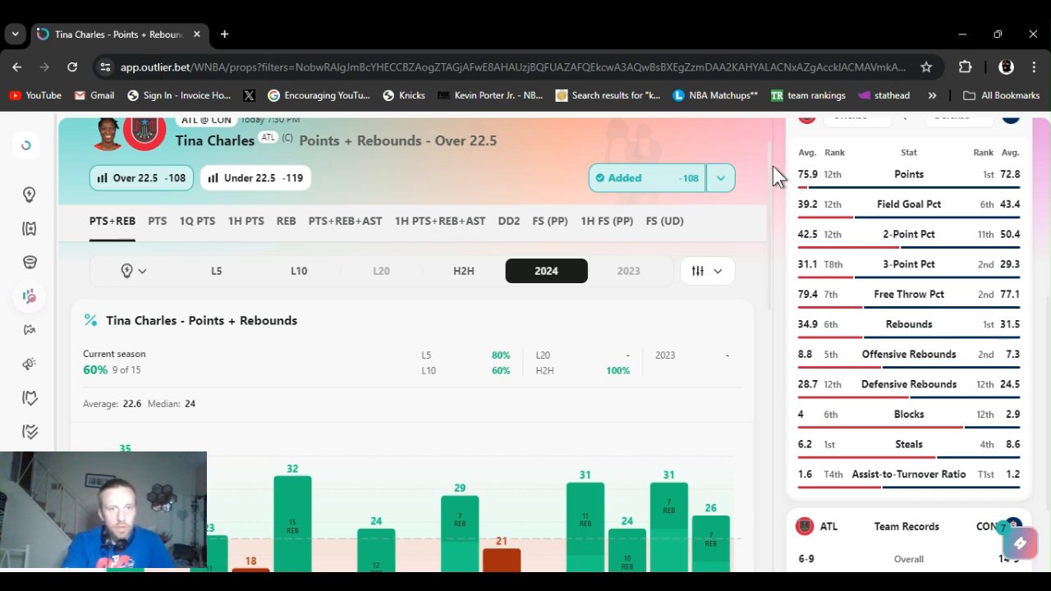
scroll(down, 3)
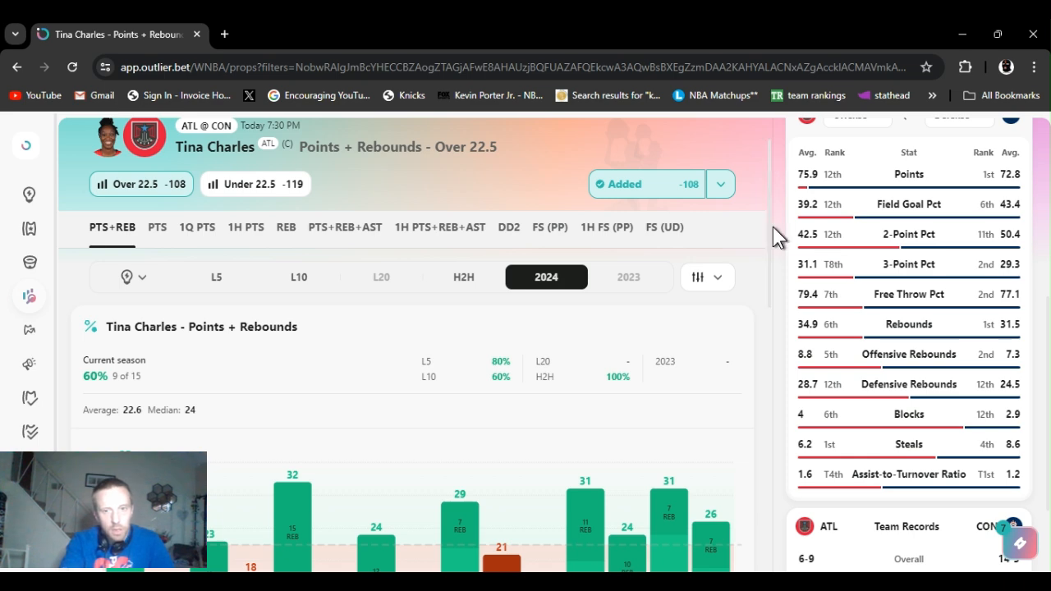
mouse_move(627, 450)
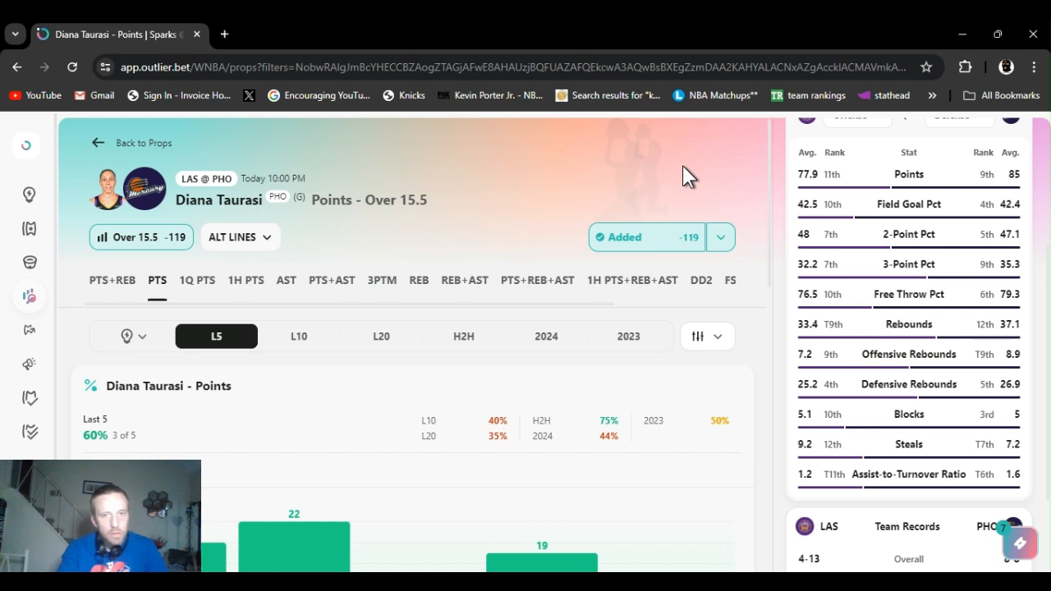
mouse_move(720, 238)
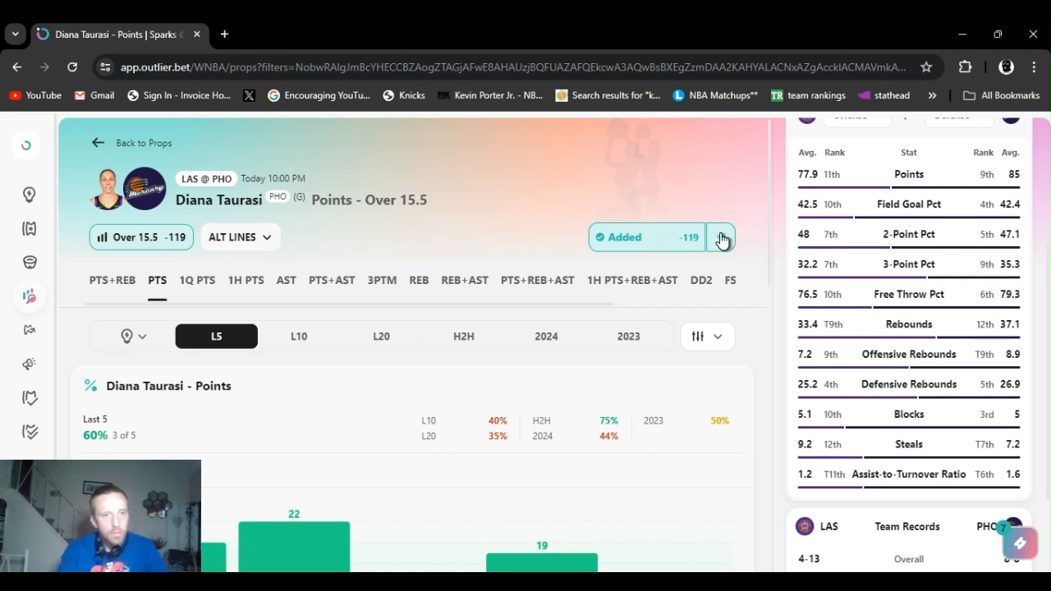
Step: Compare Taurasi's alternate points lines, then review her last five games against 15.5
click(239, 236)
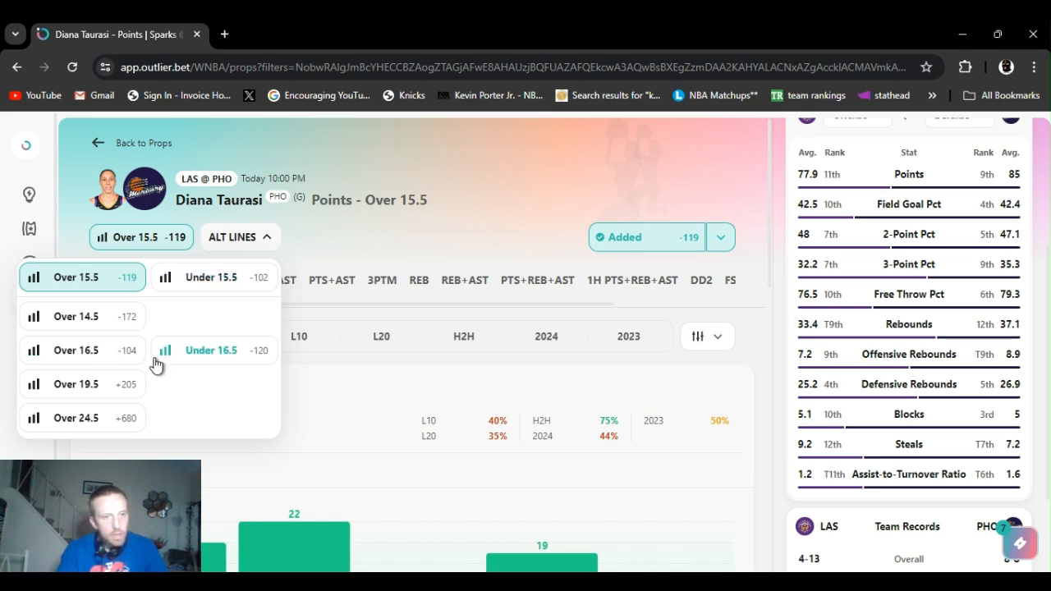
mouse_move(146, 334)
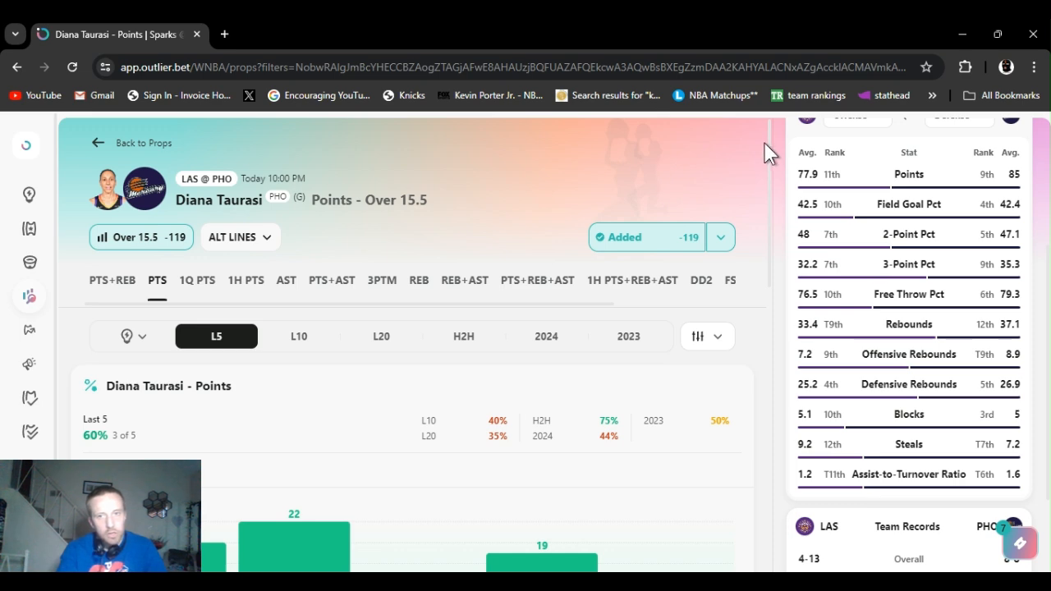
scroll(down, 3)
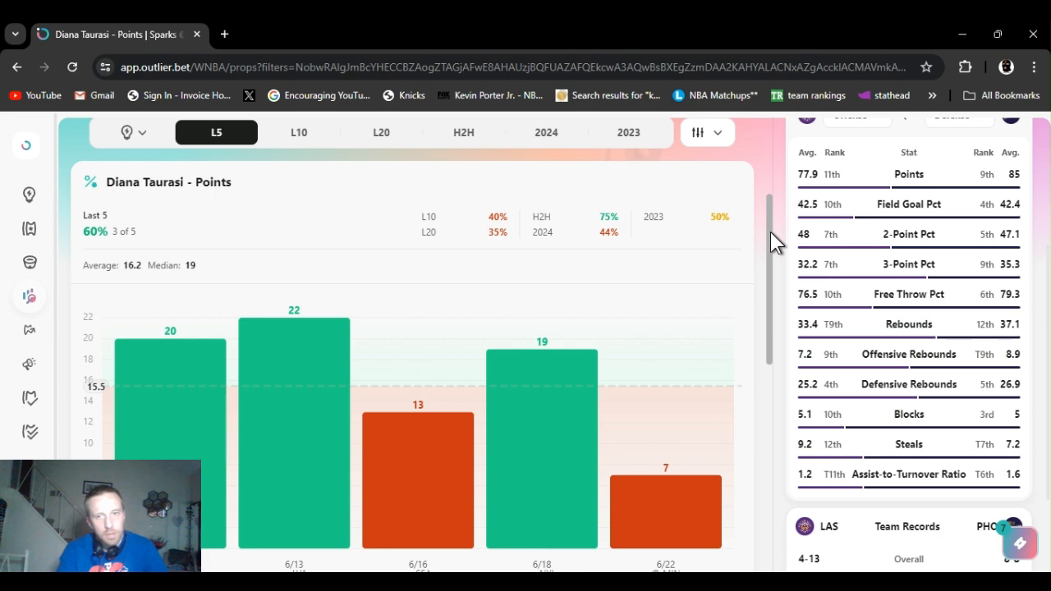
scroll(down, 3)
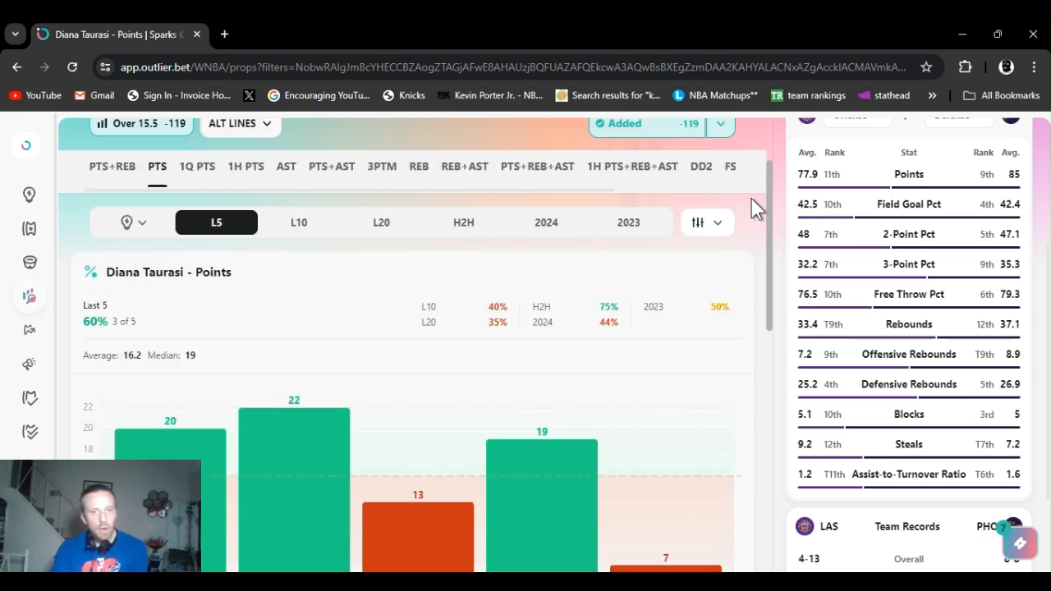
scroll(down, 3)
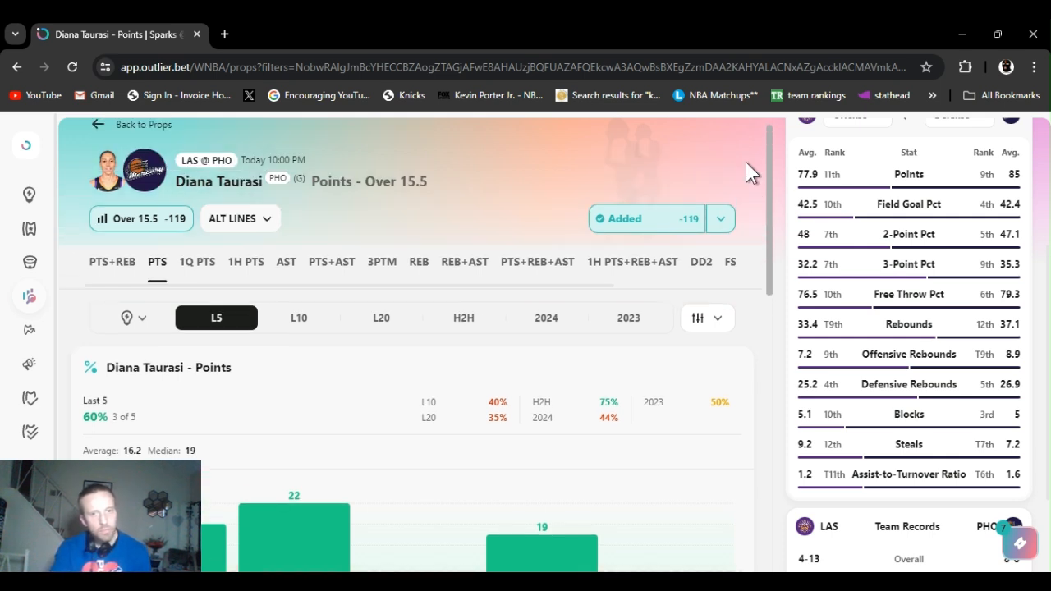
mouse_move(518, 218)
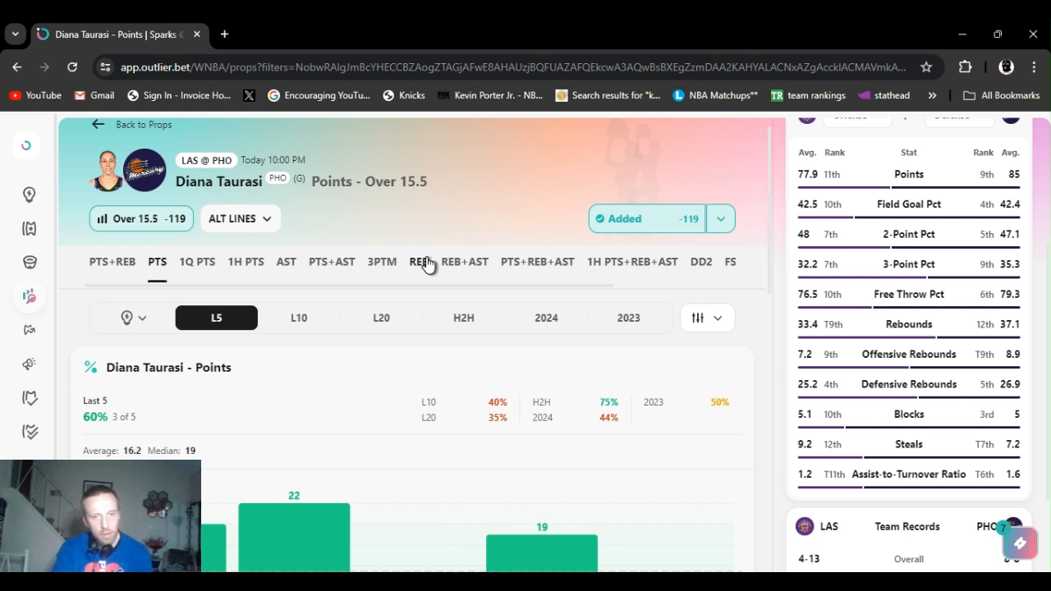
mouse_move(454, 329)
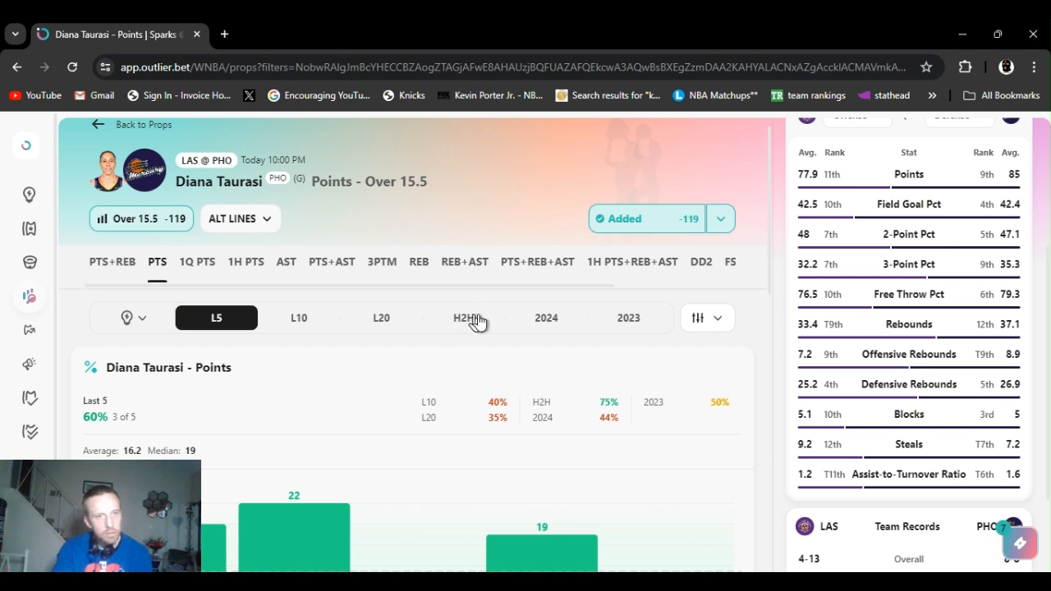
Step: Show Taurasi's head-to-head points against Phoenix: 3 of 4, averaging 21.75
click(464, 317)
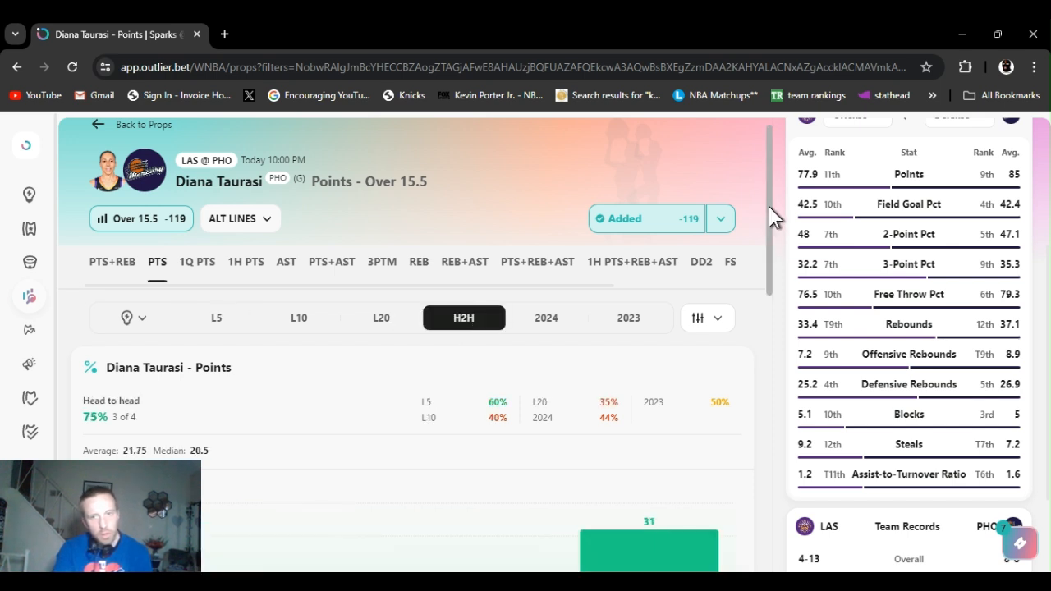
scroll(down, 3)
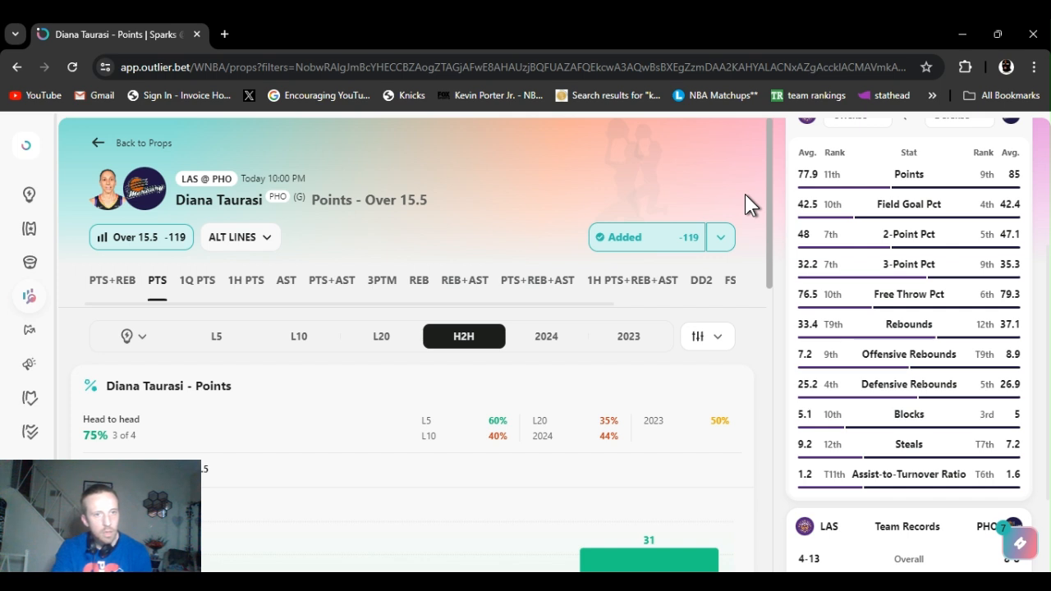
mouse_move(550, 201)
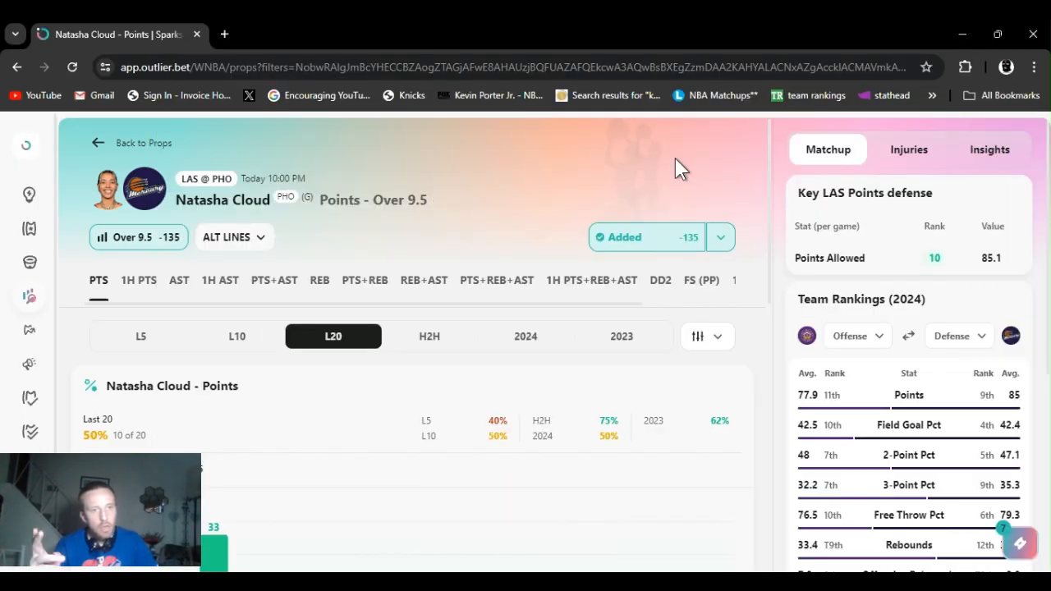
mouse_move(720, 174)
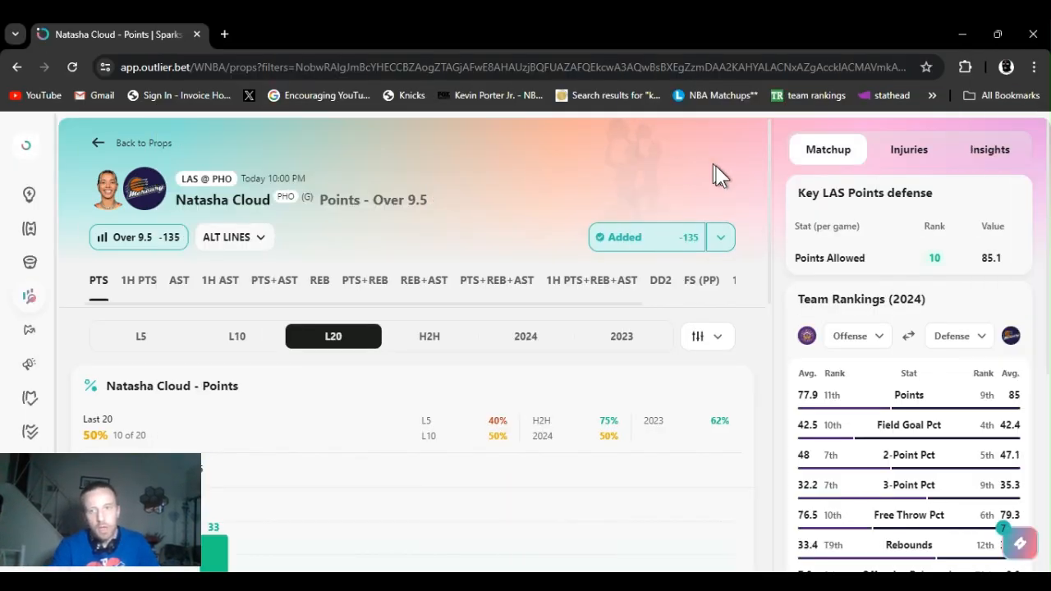
mouse_move(741, 188)
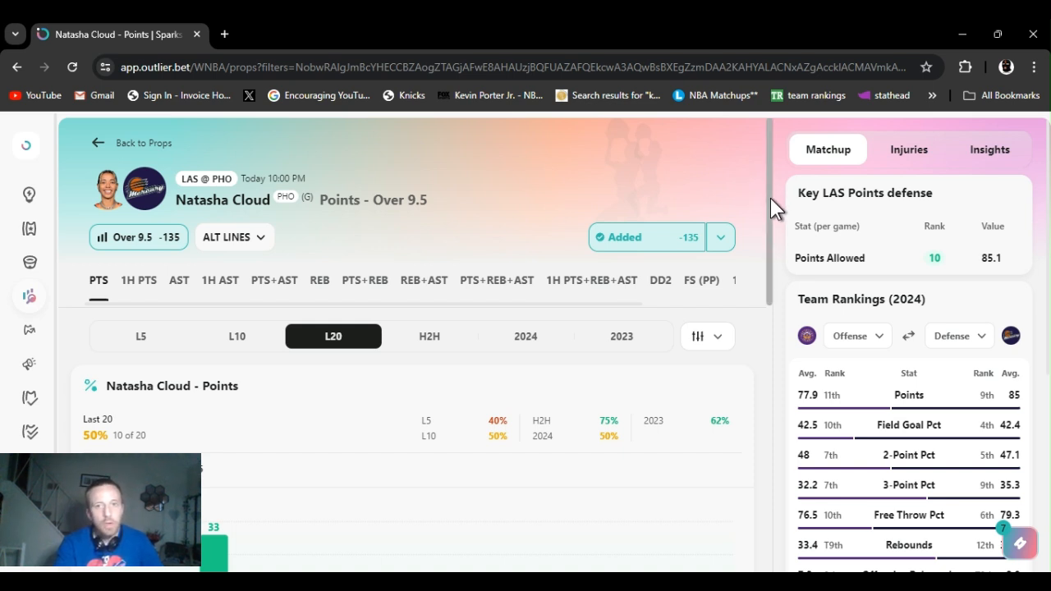
Step: Scroll through Cloud's last-20 game-by-game chart, clearing 9.5 in 10 of 20
scroll(down, 3)
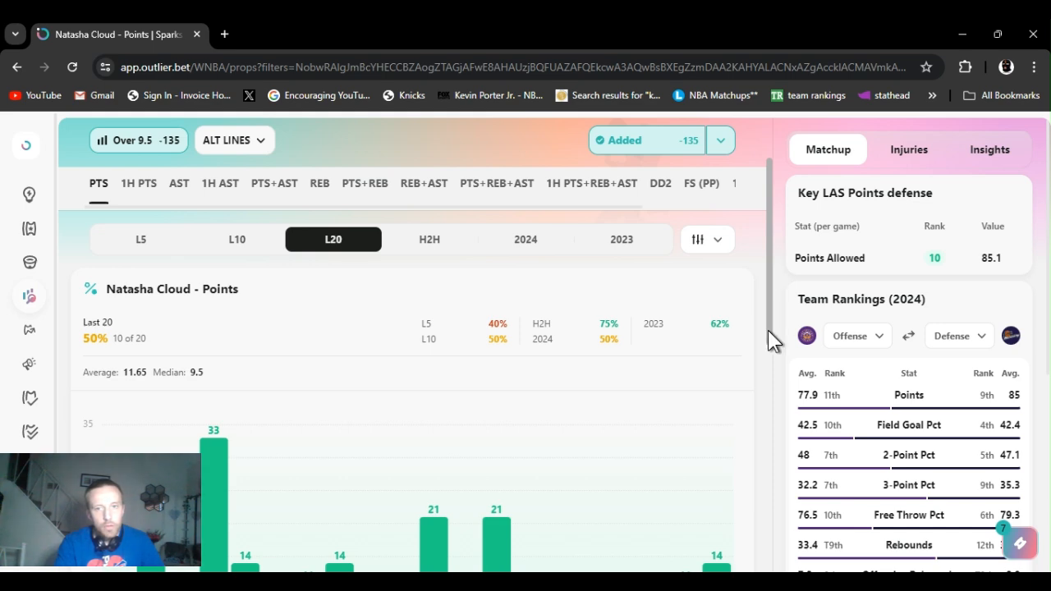
scroll(down, 3)
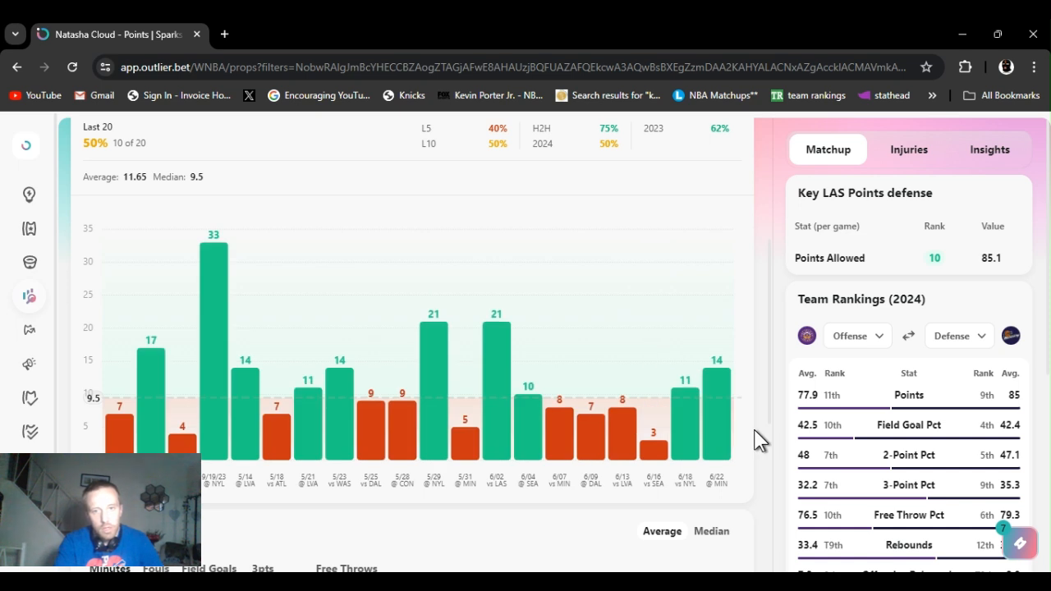
mouse_move(764, 431)
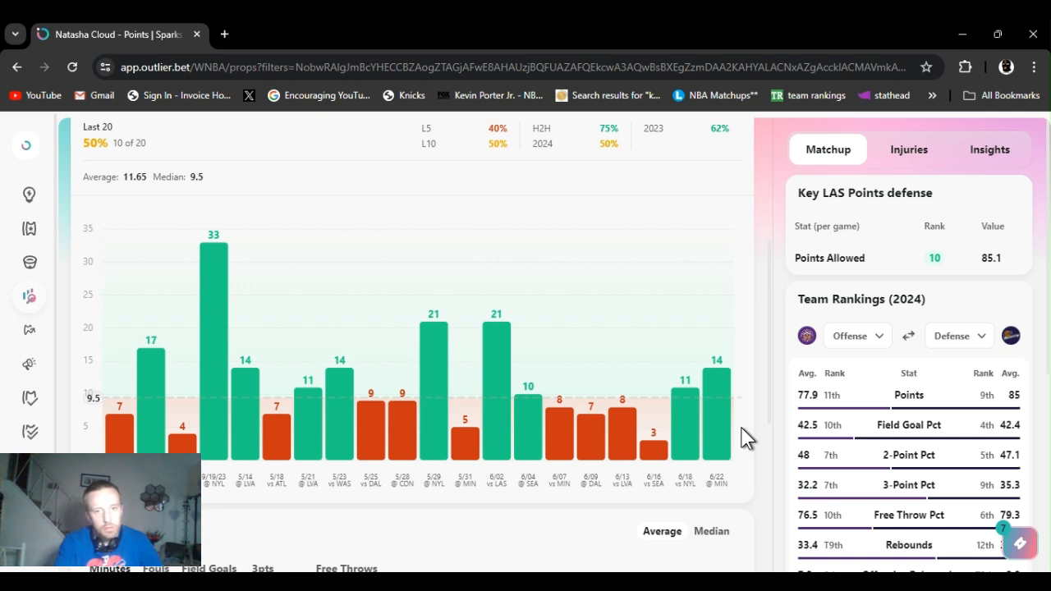
mouse_move(562, 472)
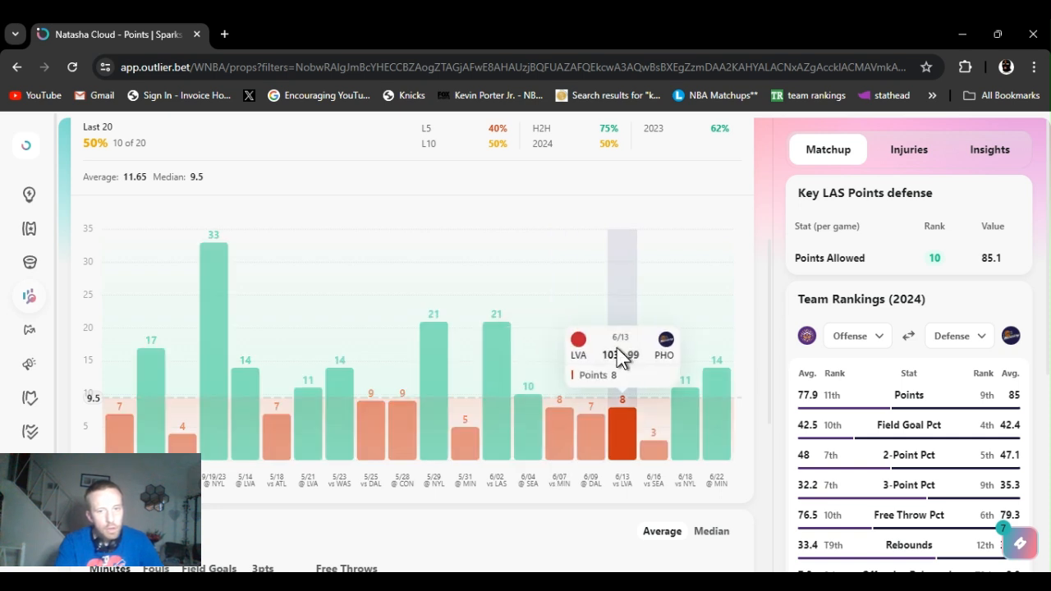
mouse_move(755, 308)
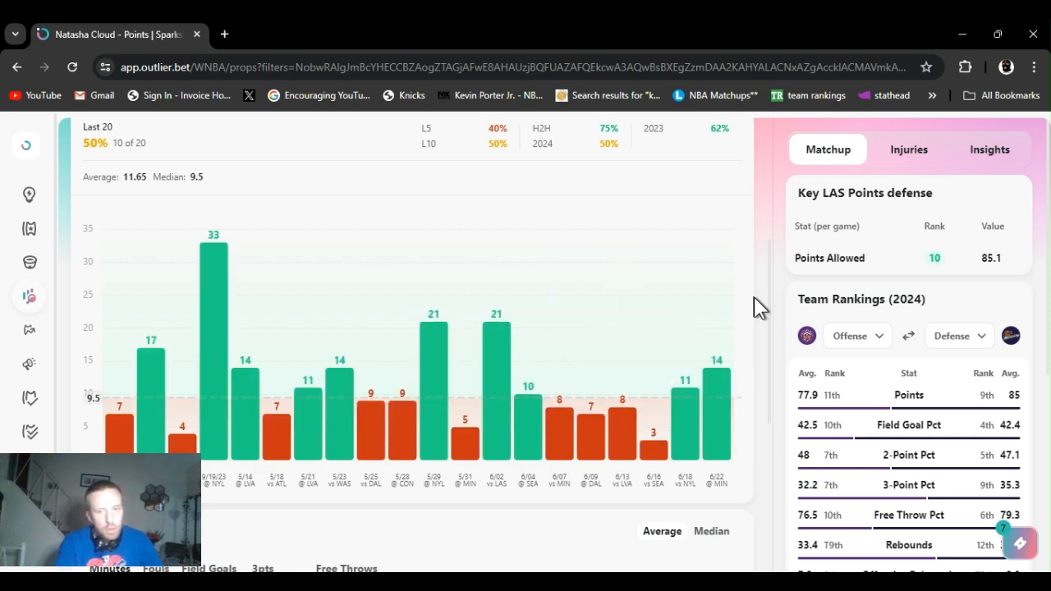
mouse_move(779, 312)
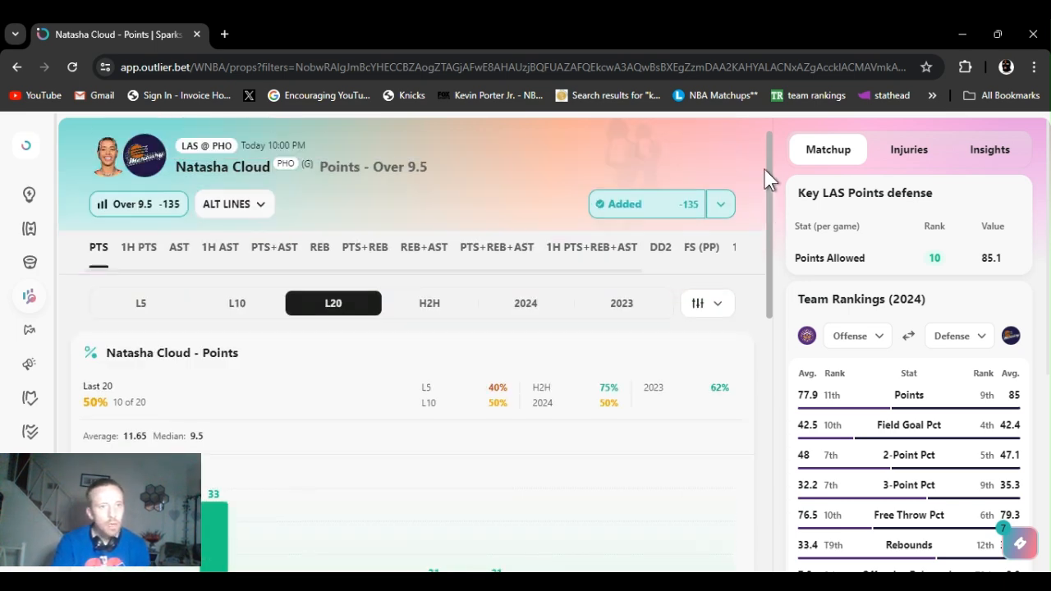
scroll(down, 3)
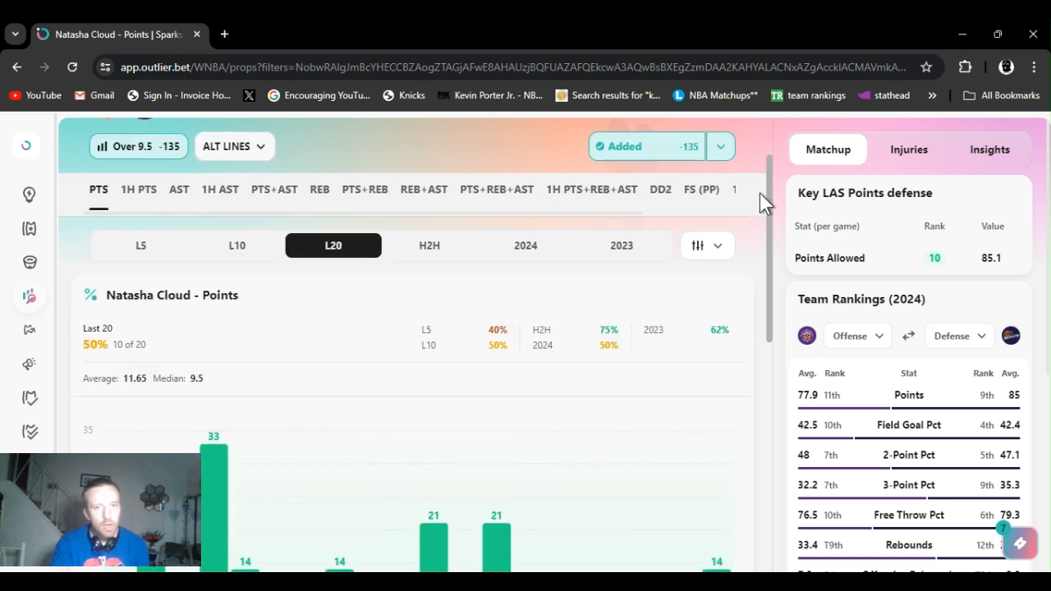
scroll(down, 3)
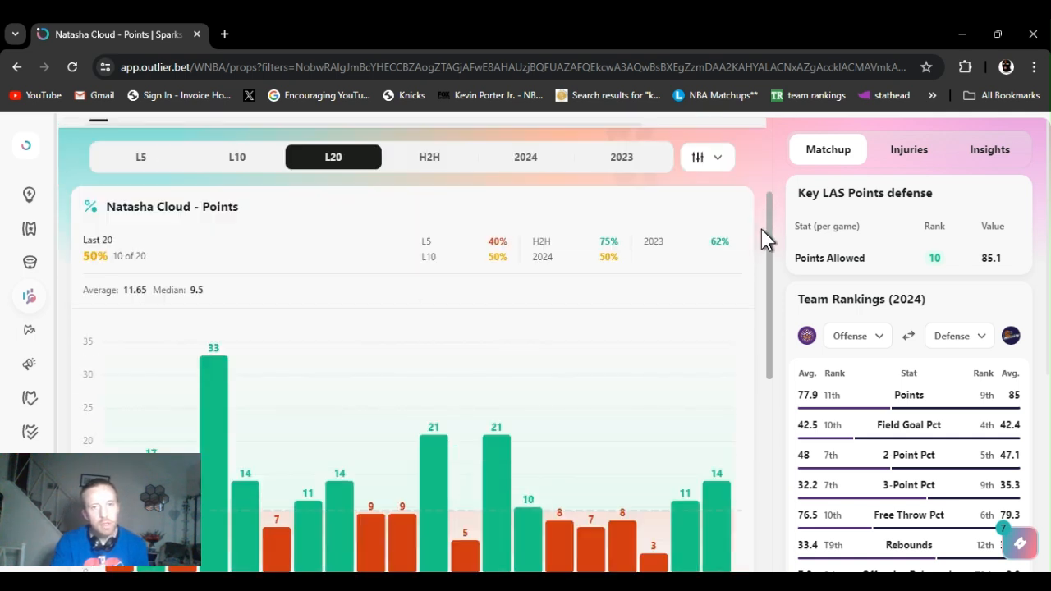
mouse_move(636, 218)
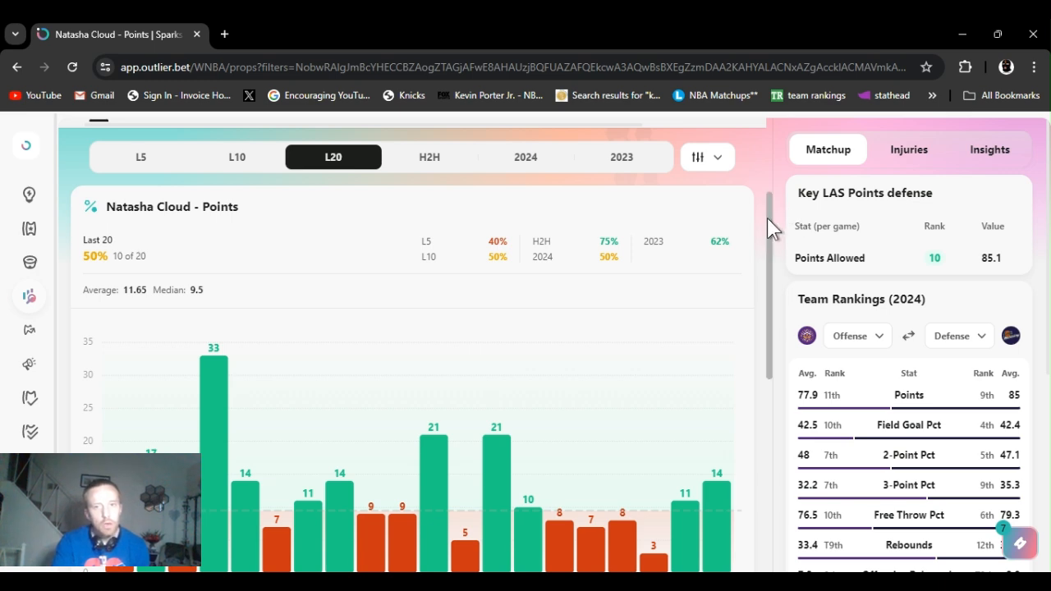
scroll(down, 3)
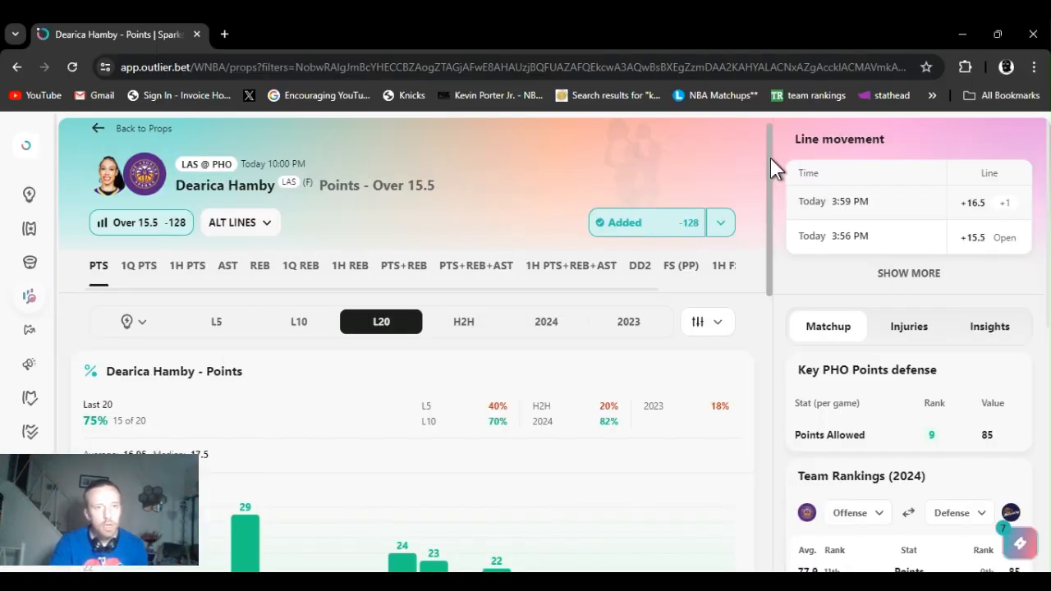
Step: Scroll through Hamby's last-20 bar chart, including the 9-point game at New York
scroll(down, 3)
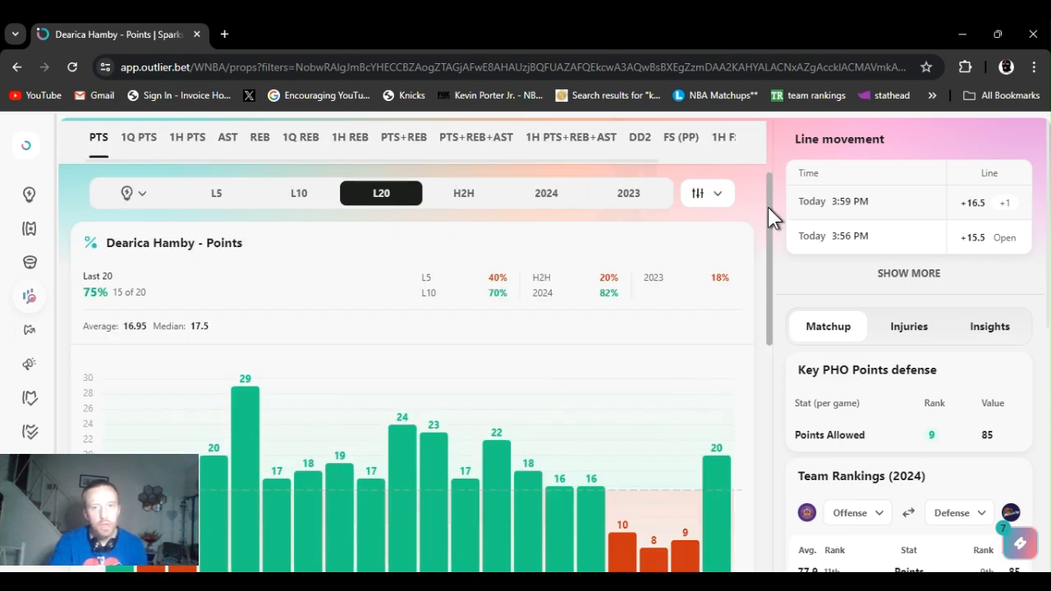
scroll(down, 3)
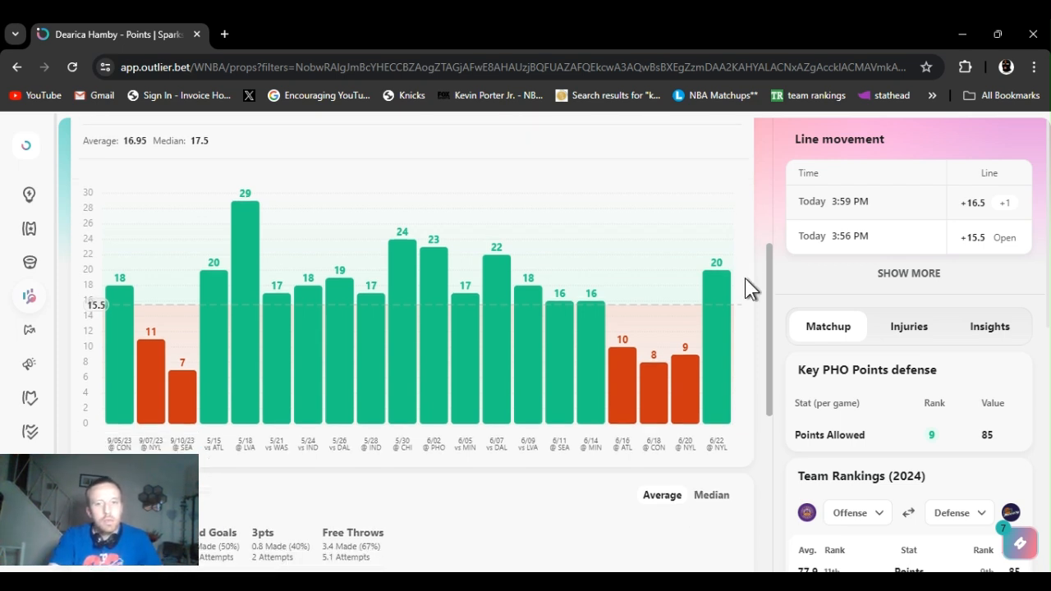
scroll(down, 3)
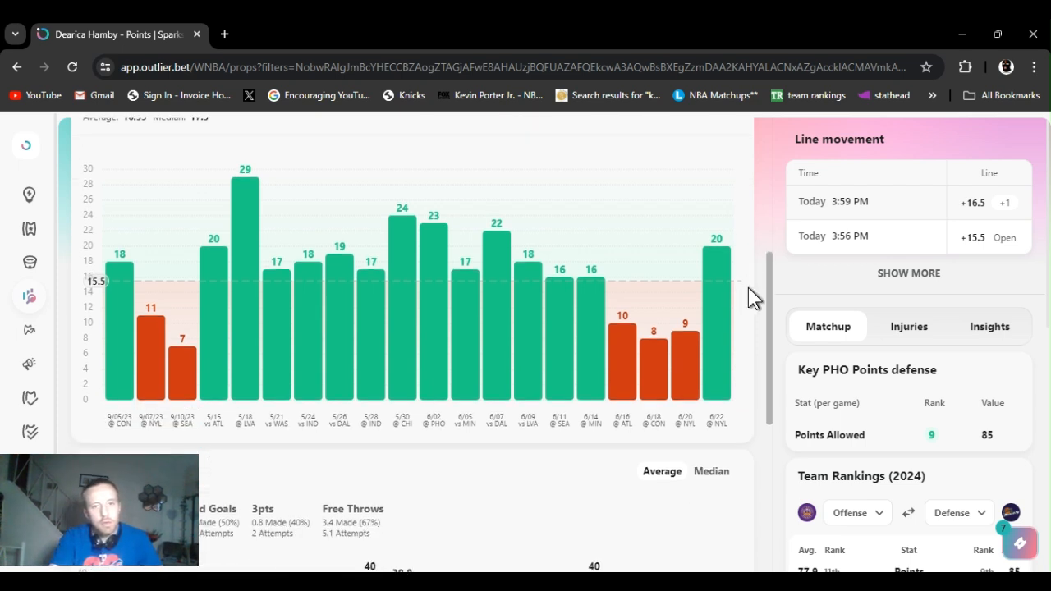
scroll(down, 3)
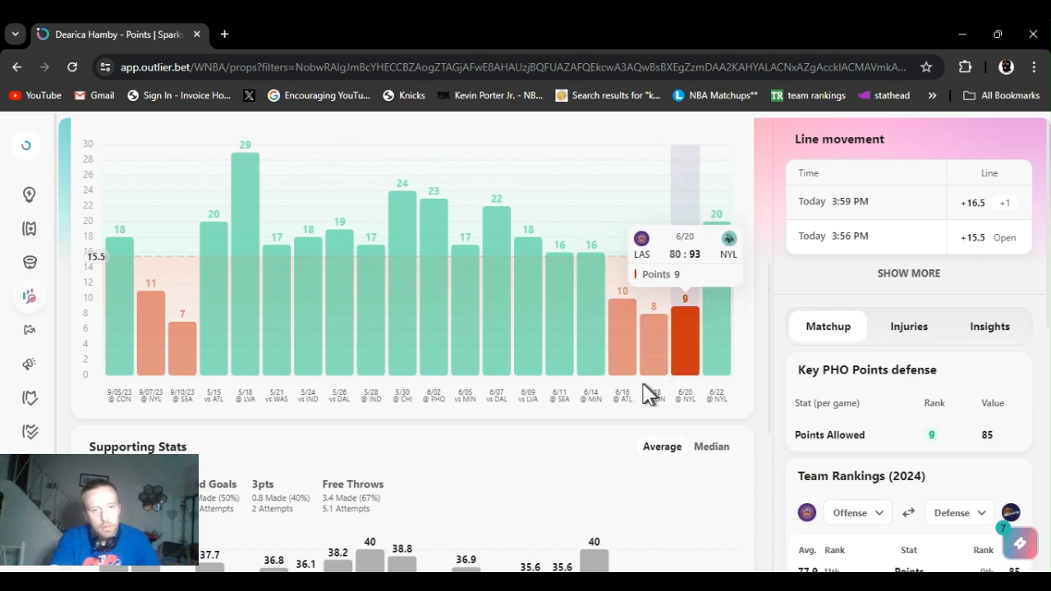
mouse_move(589, 377)
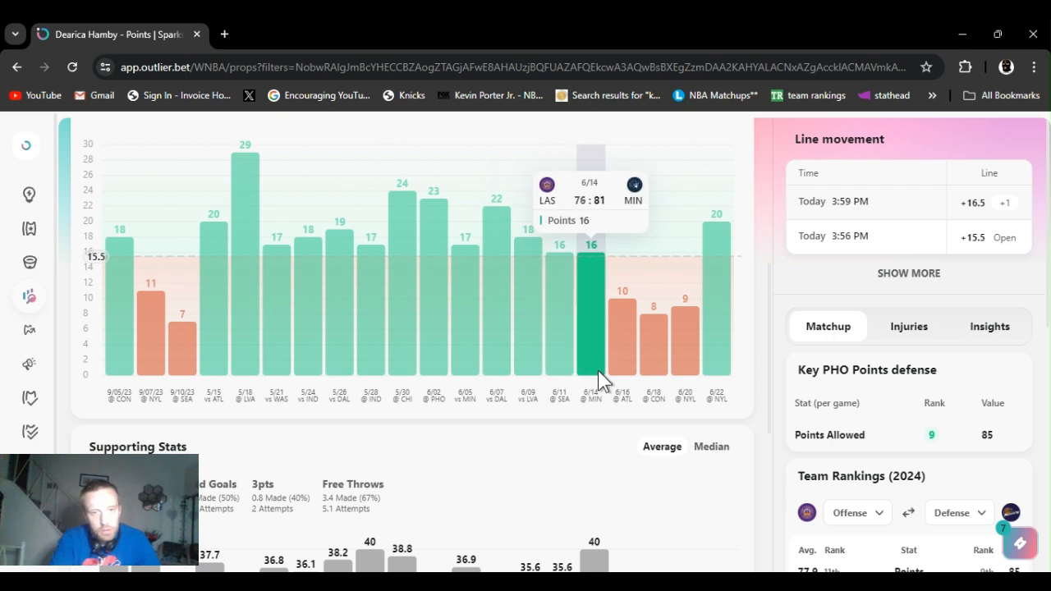
mouse_move(516, 421)
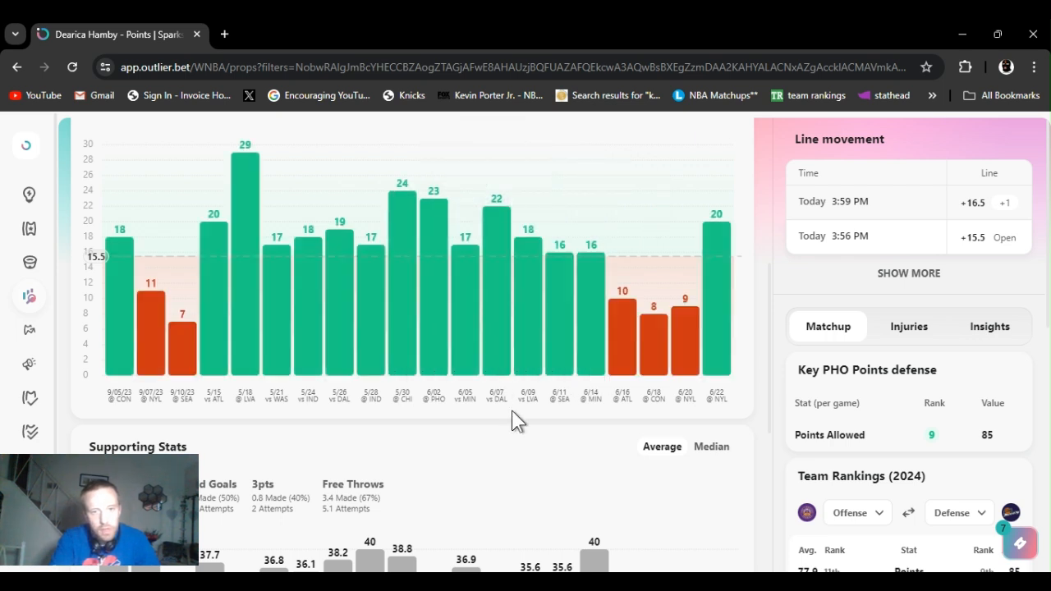
mouse_move(665, 394)
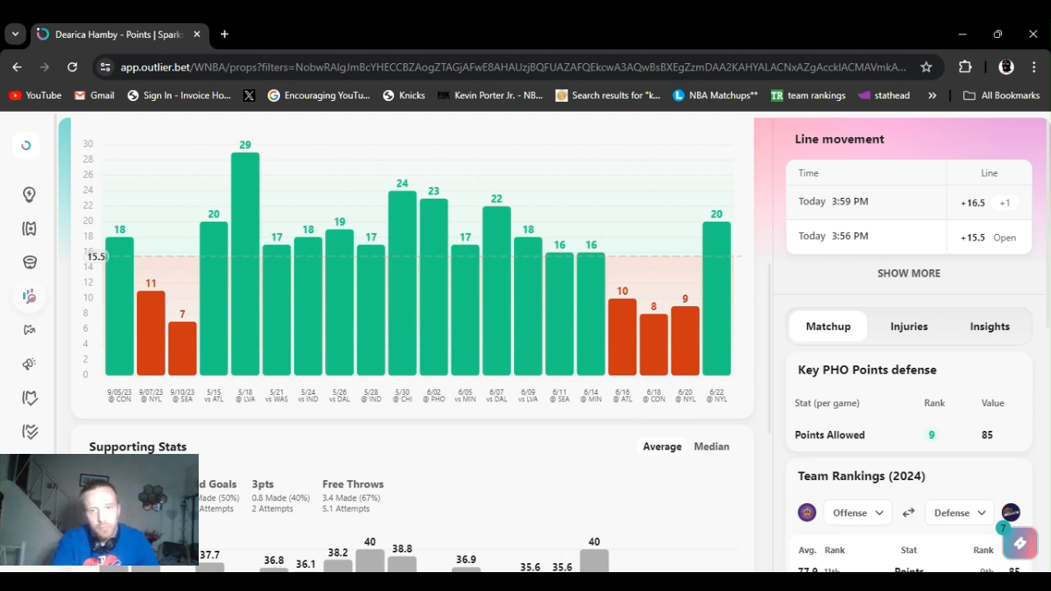
mouse_move(714, 403)
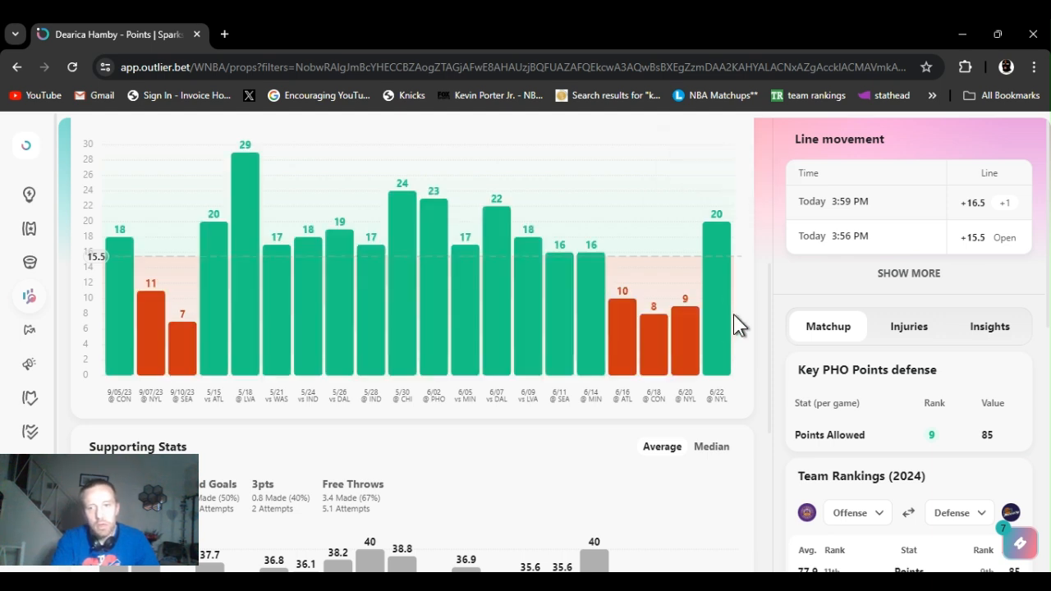
mouse_move(739, 375)
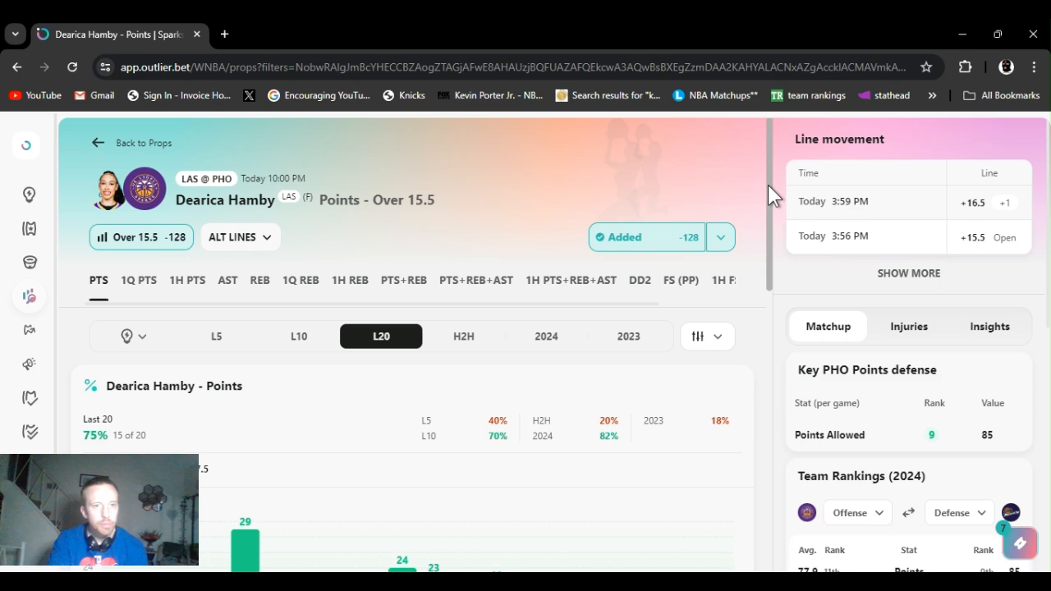
scroll(down, 3)
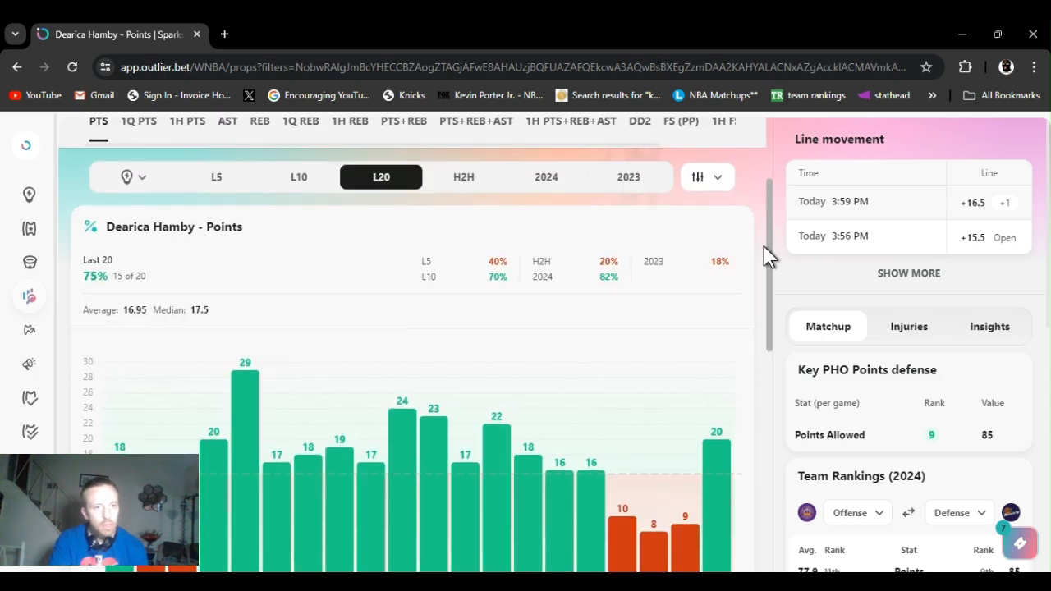
scroll(down, 3)
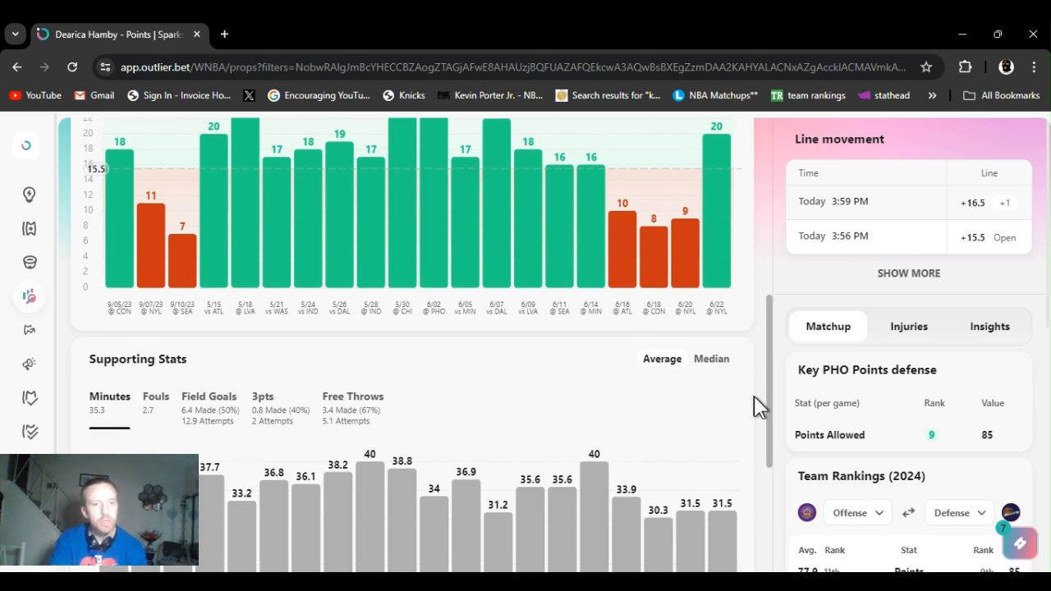
scroll(down, 3)
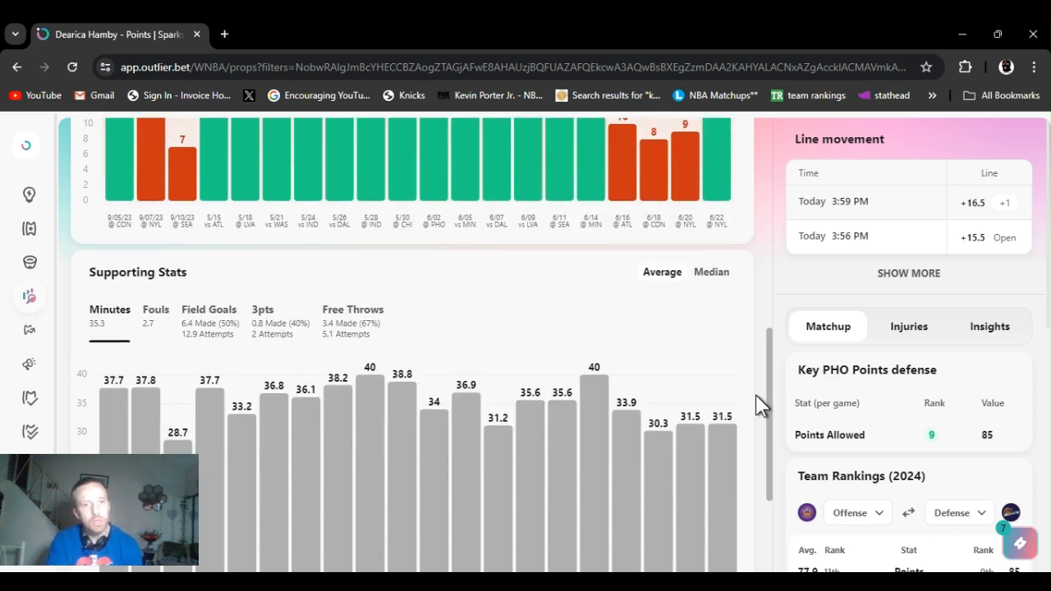
scroll(down, 3)
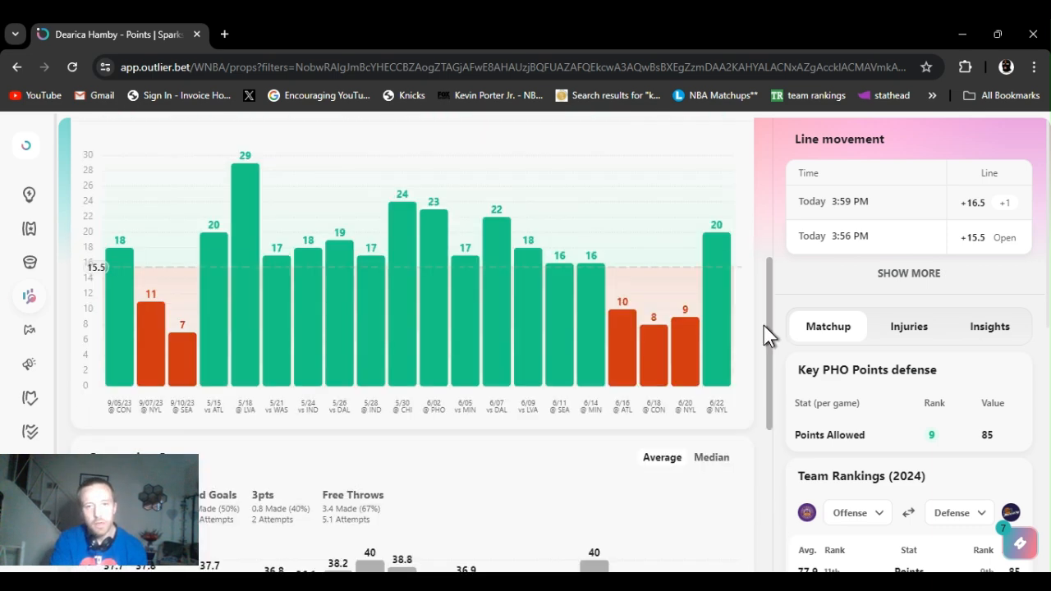